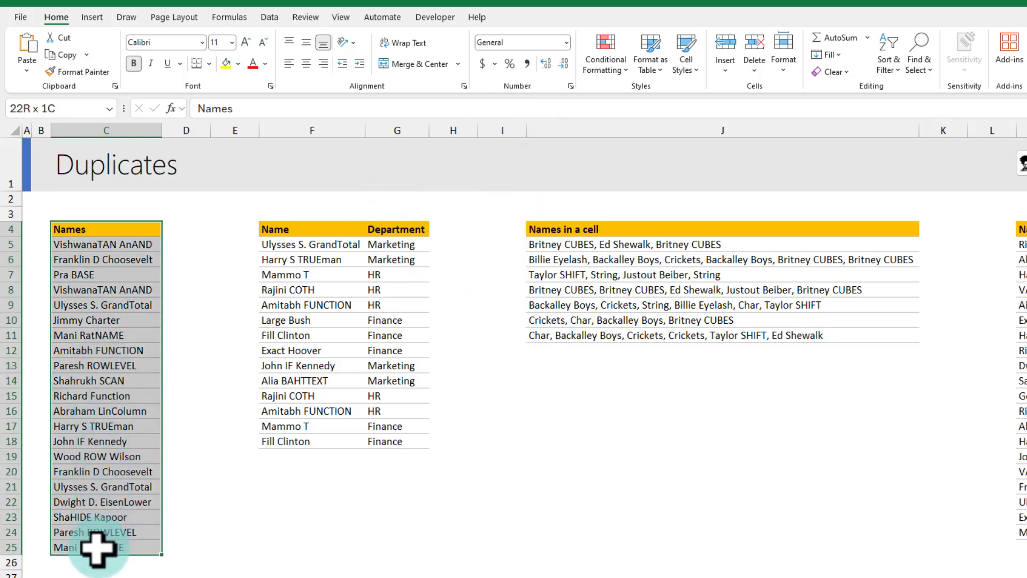
Remove the duplicate entries from the Names list with Data > Remove Duplicates
click(106, 229)
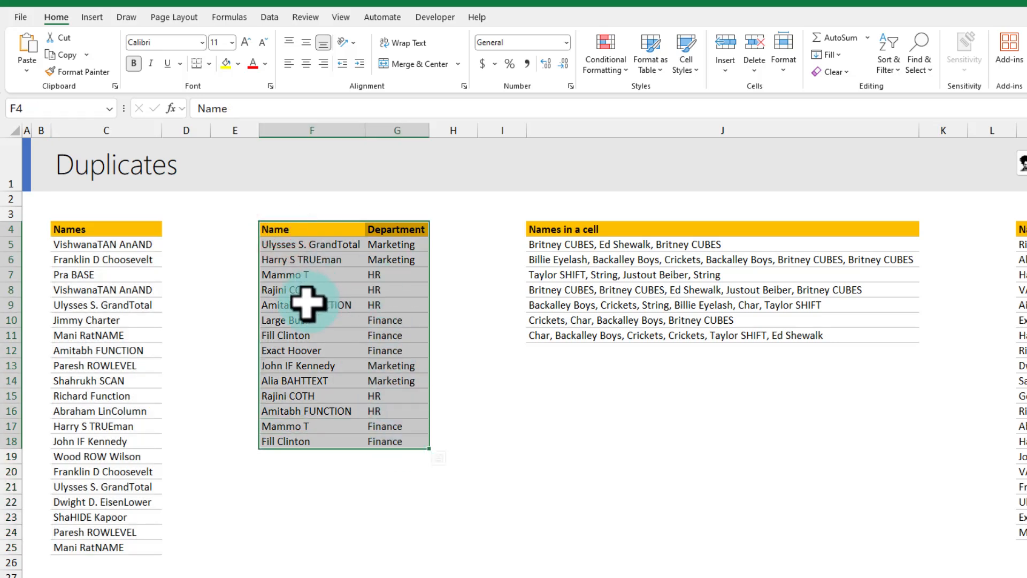
click(308, 305)
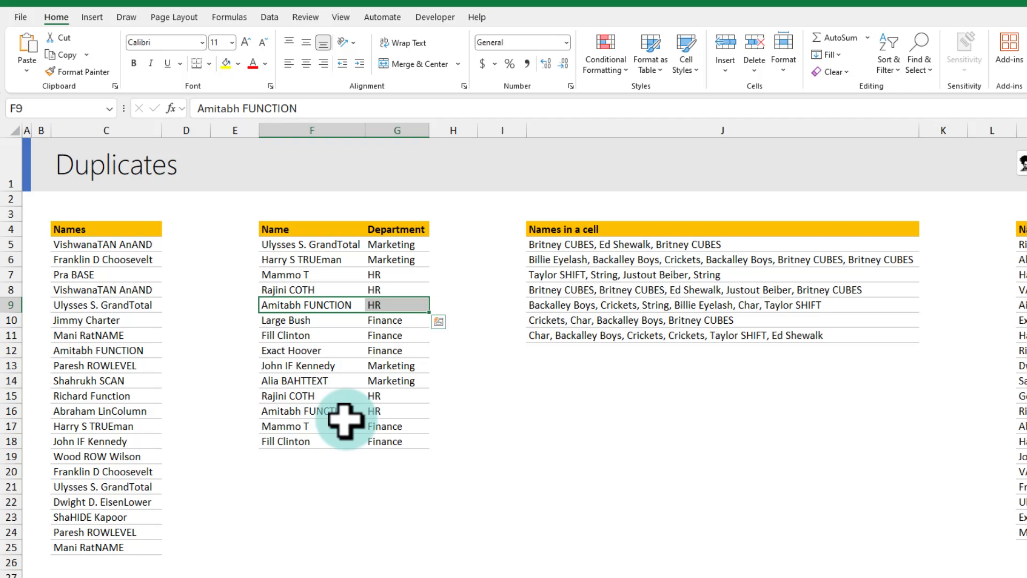
click(307, 411)
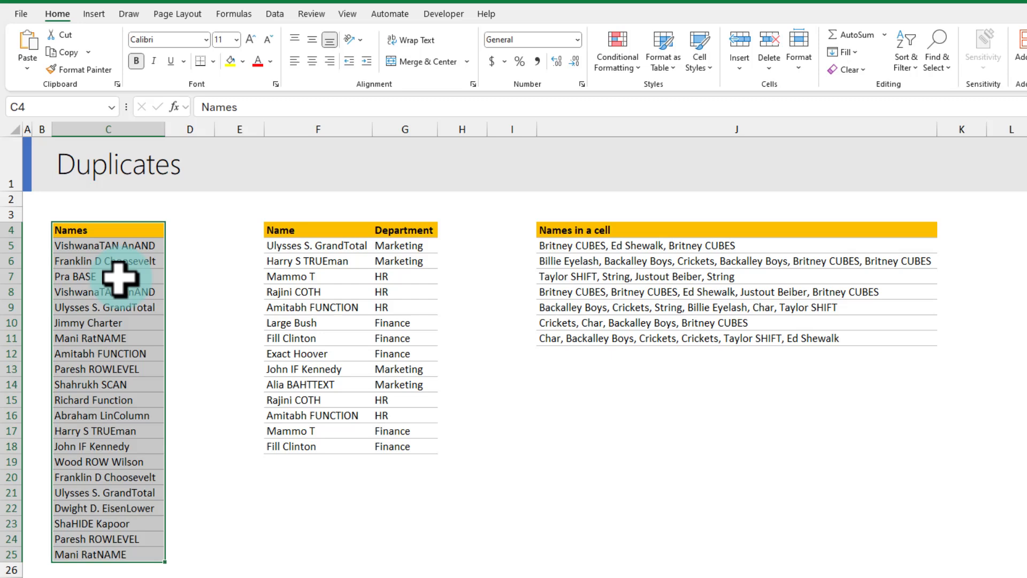
mouse_move(256, 141)
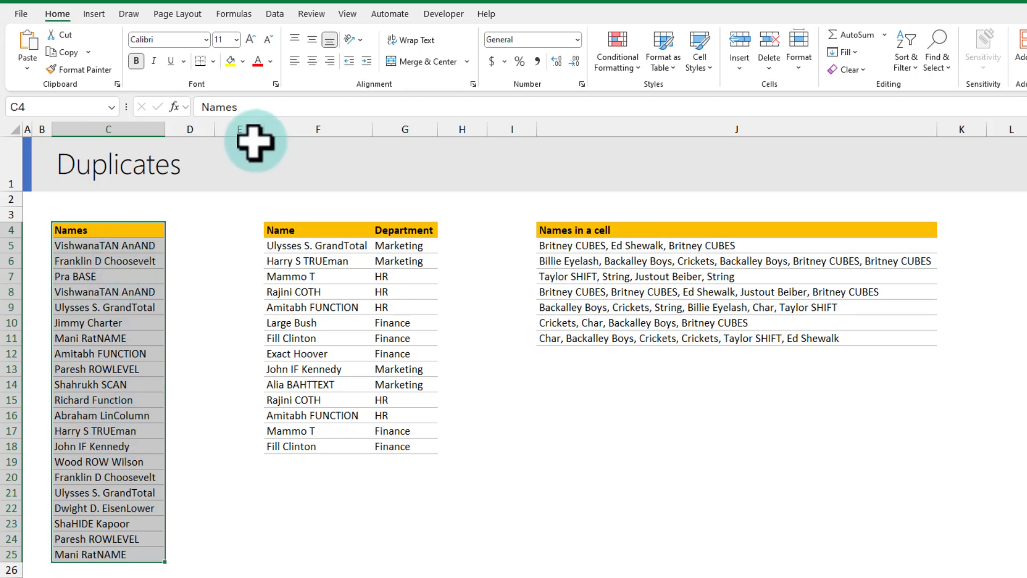
click(275, 13)
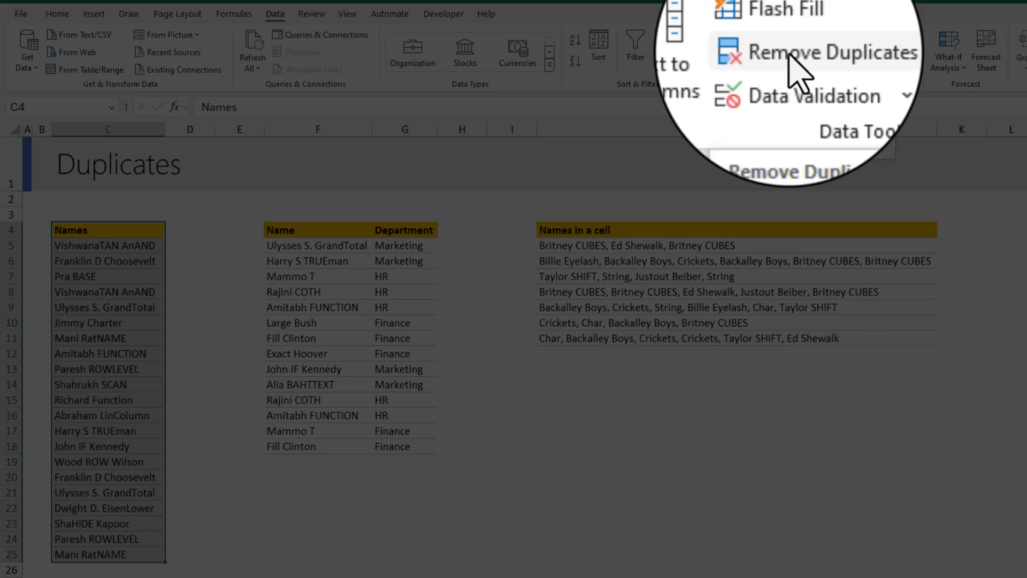
click(807, 52)
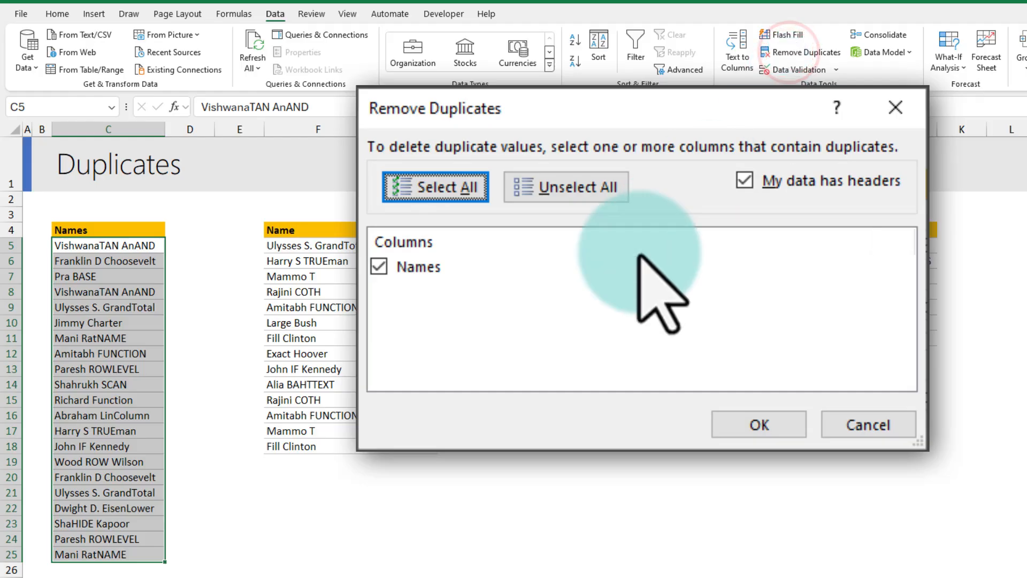
click(759, 424)
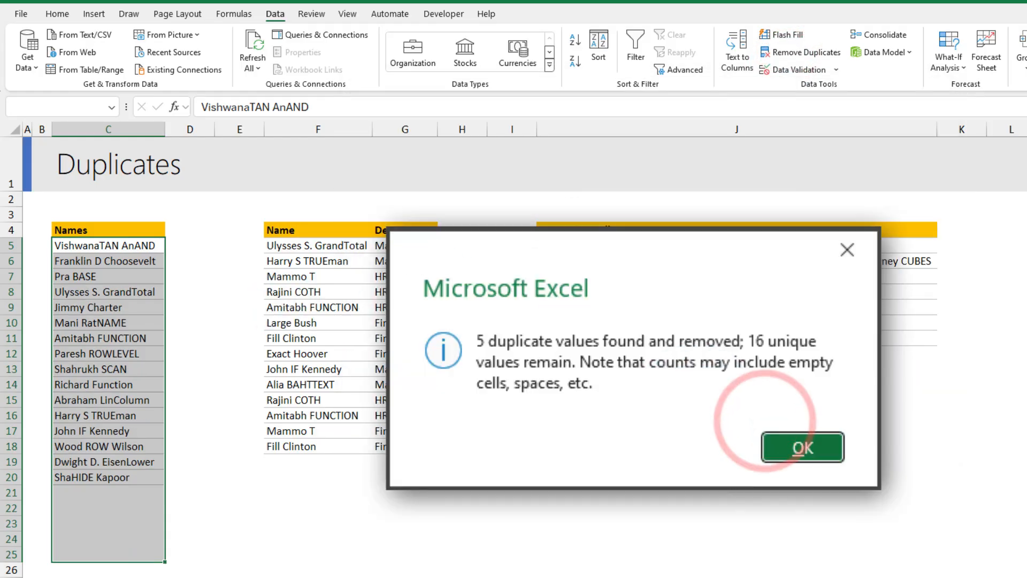
mouse_move(157, 465)
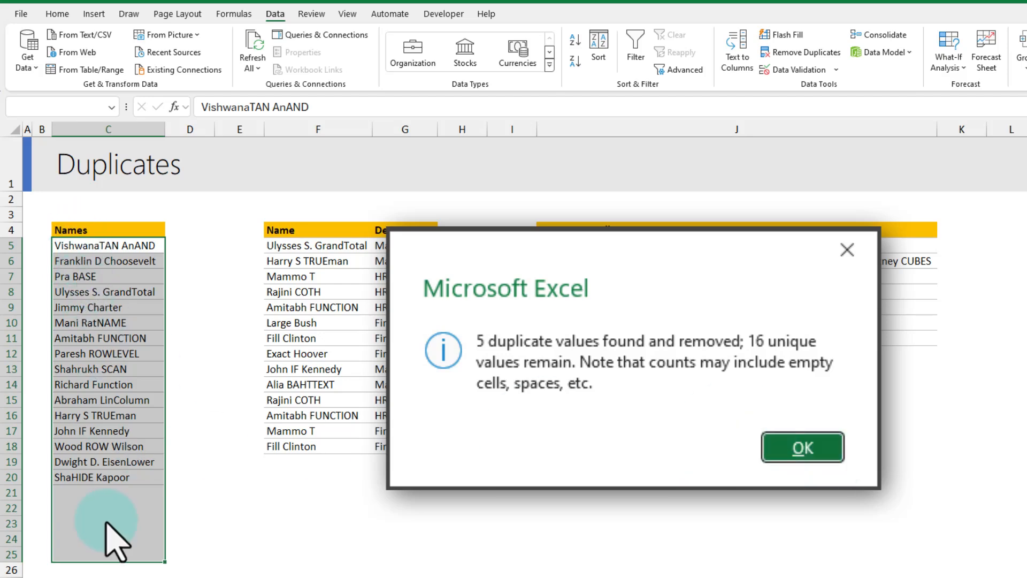
click(802, 447)
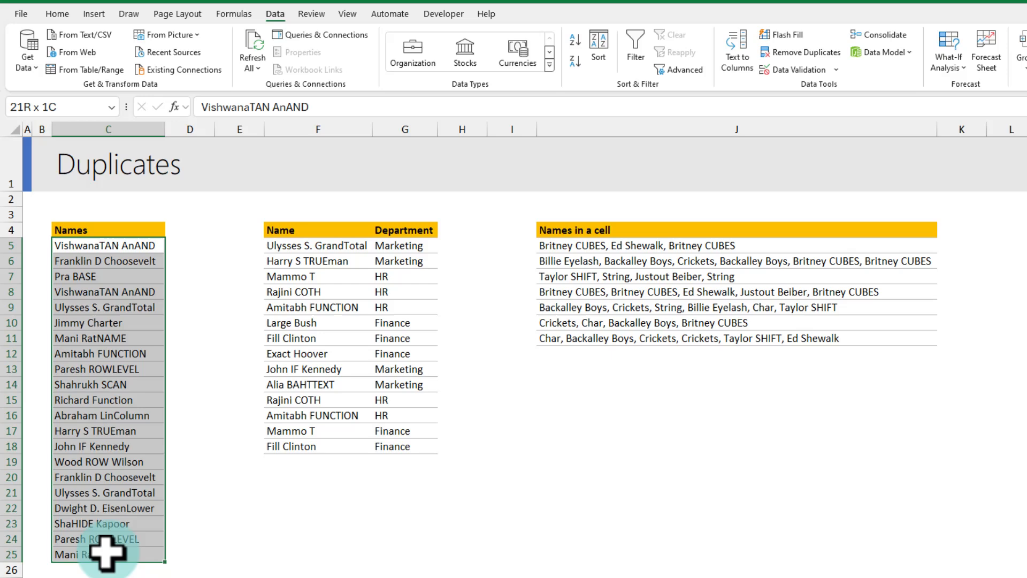
Highlight duplicate names with Light Red Fill and Dark Red Text conditional formatting
click(56, 13)
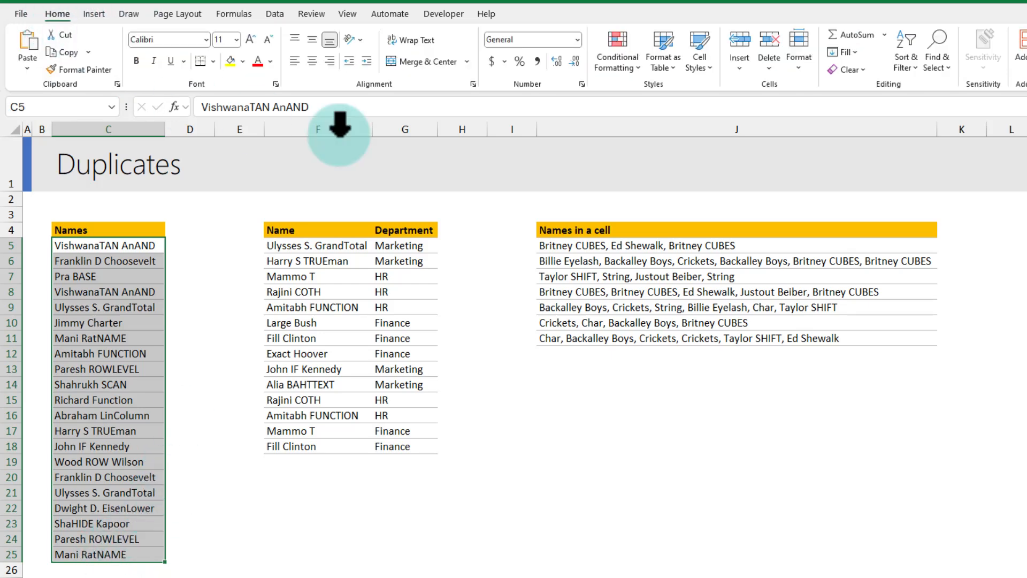
click(615, 50)
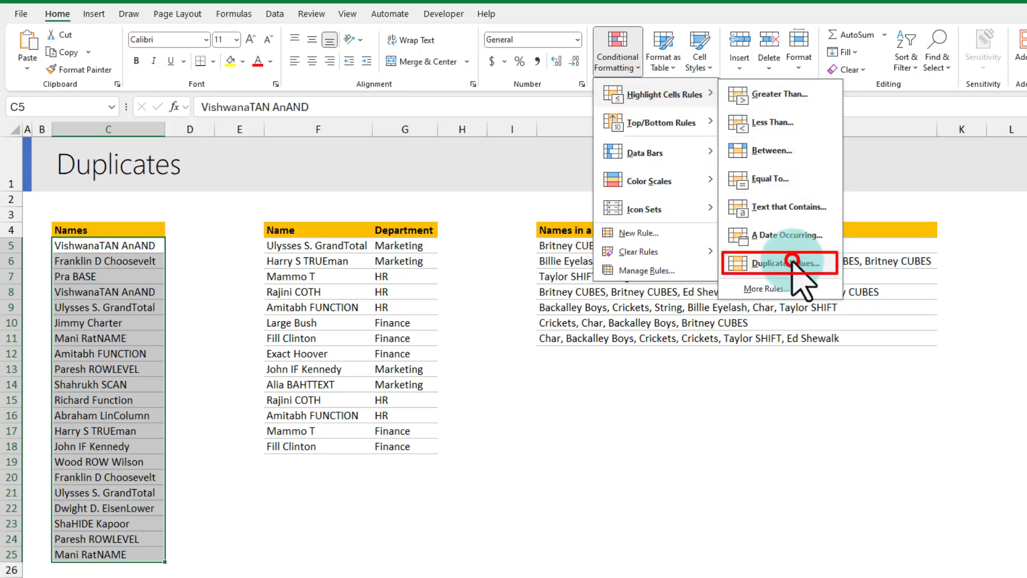
click(778, 263)
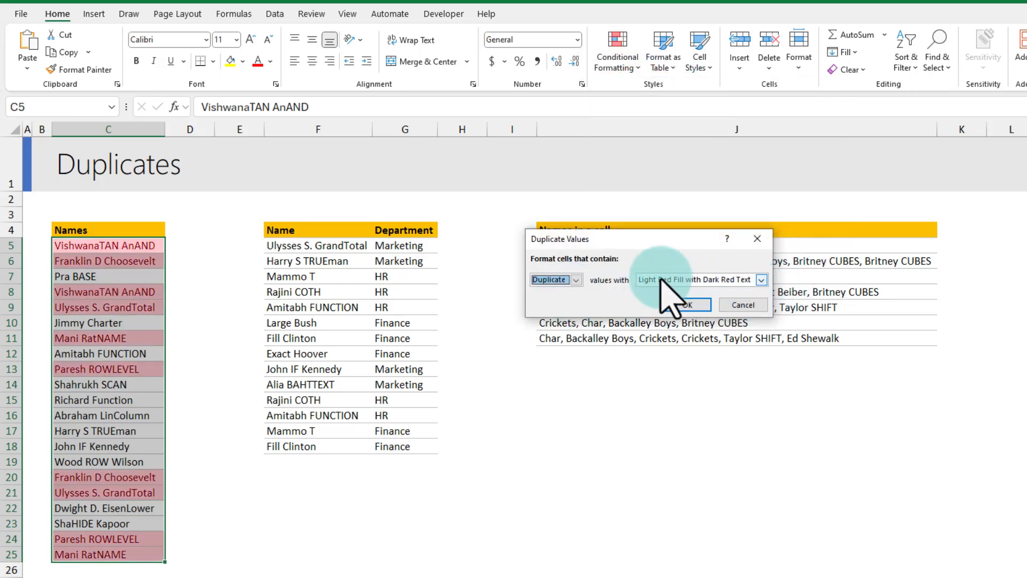
click(760, 279)
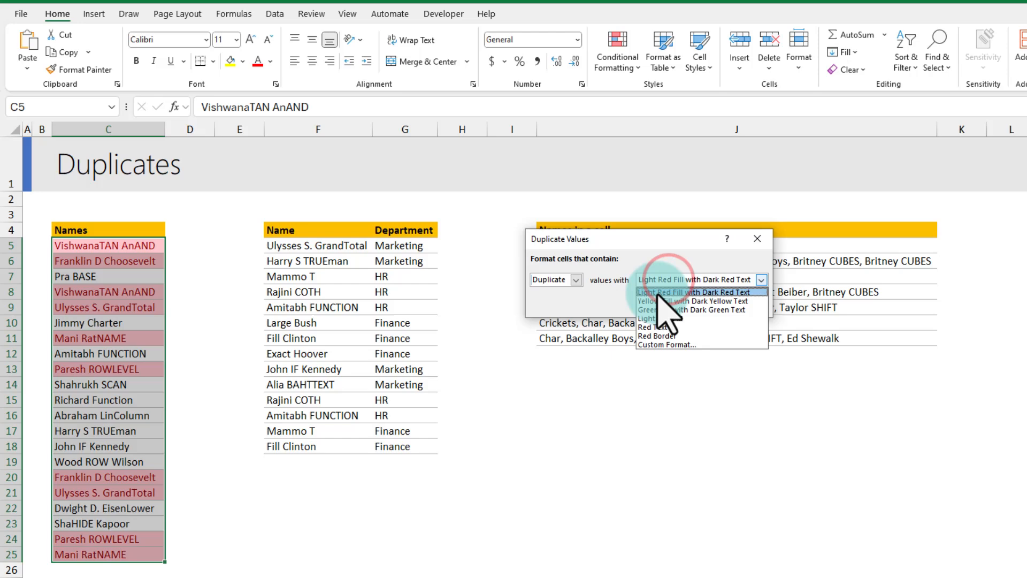
click(692, 291)
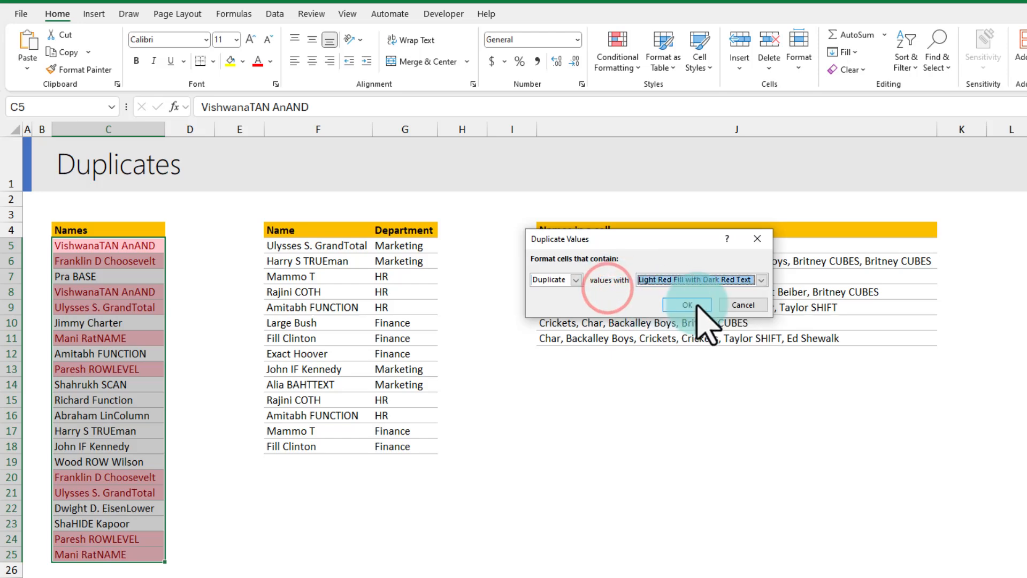
click(686, 304)
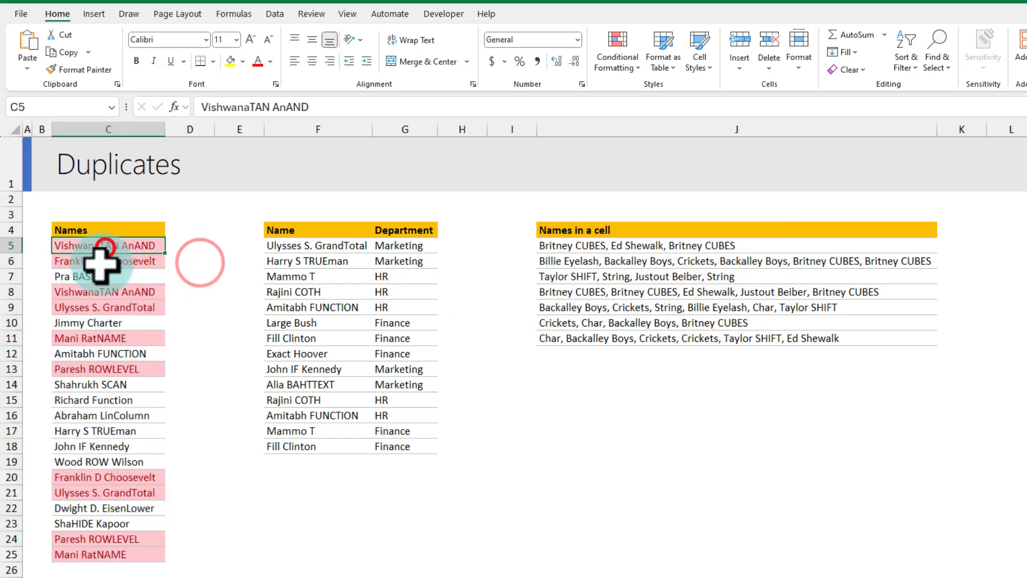
click(108, 338)
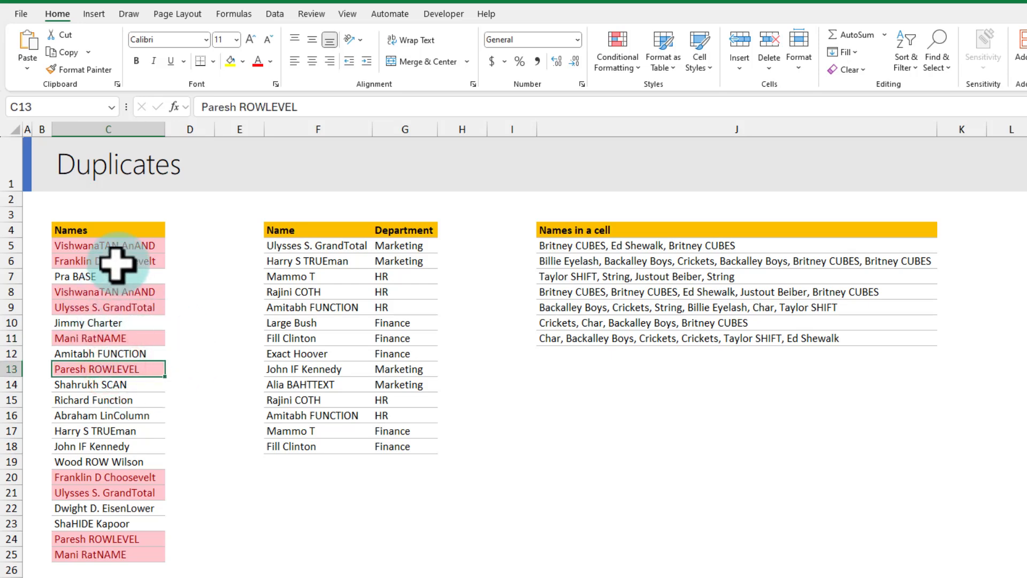
mouse_move(154, 482)
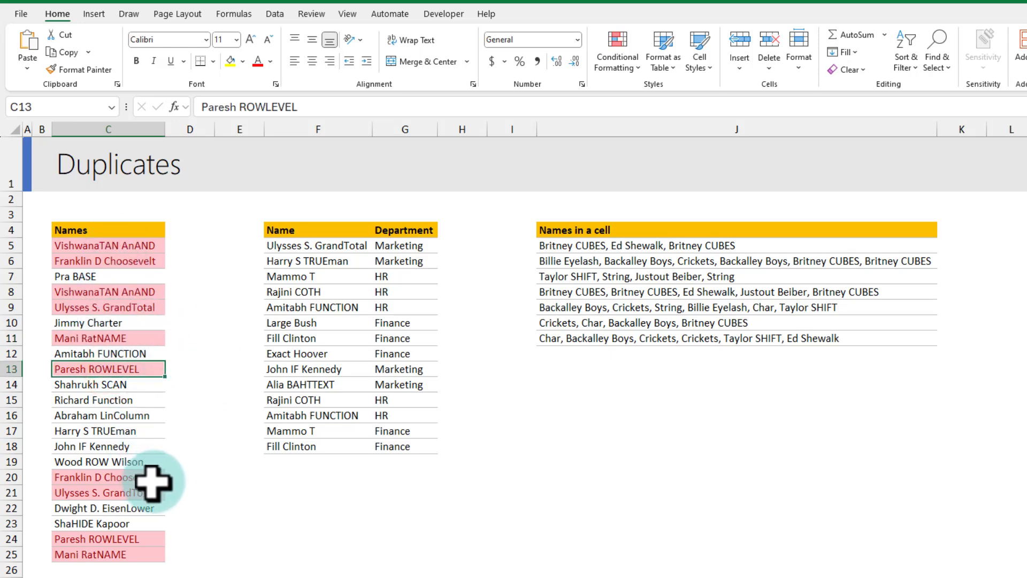
mouse_move(191, 299)
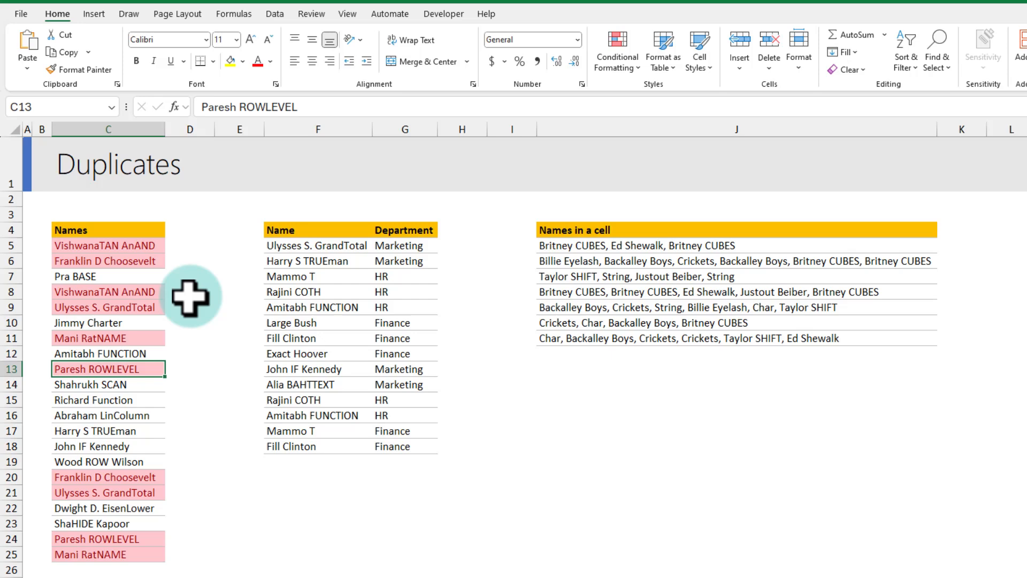
mouse_move(124, 236)
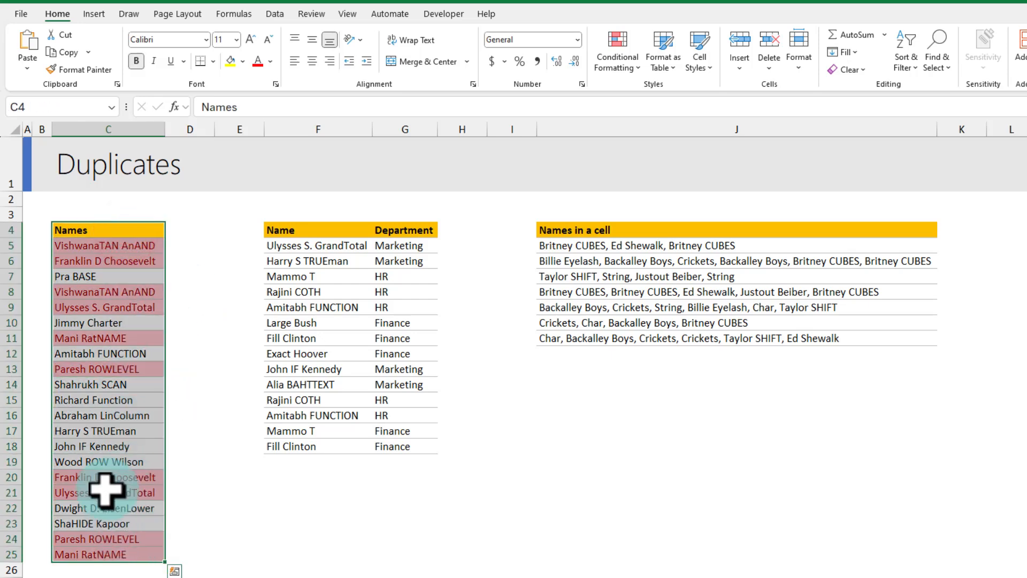
mouse_move(112, 253)
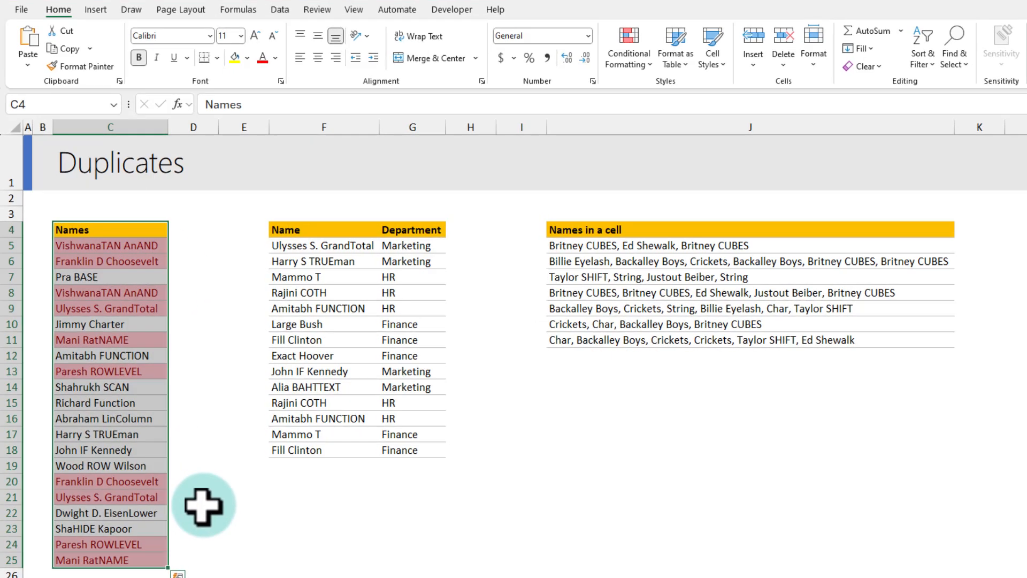
Enter =UNIQUE(C5:C25) in C32 to spill the 16 distinct names
scroll(down, 3)
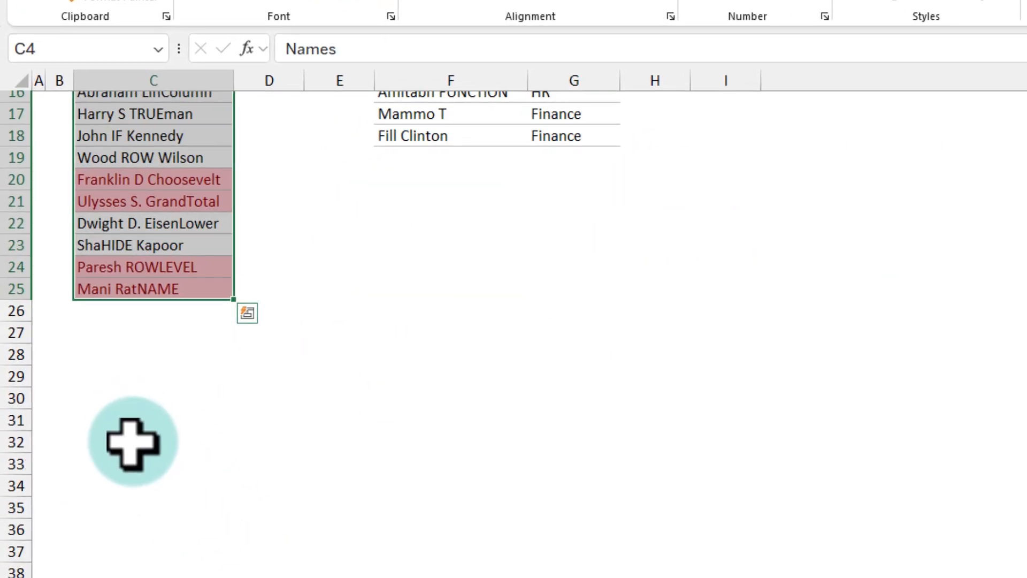
text(=)
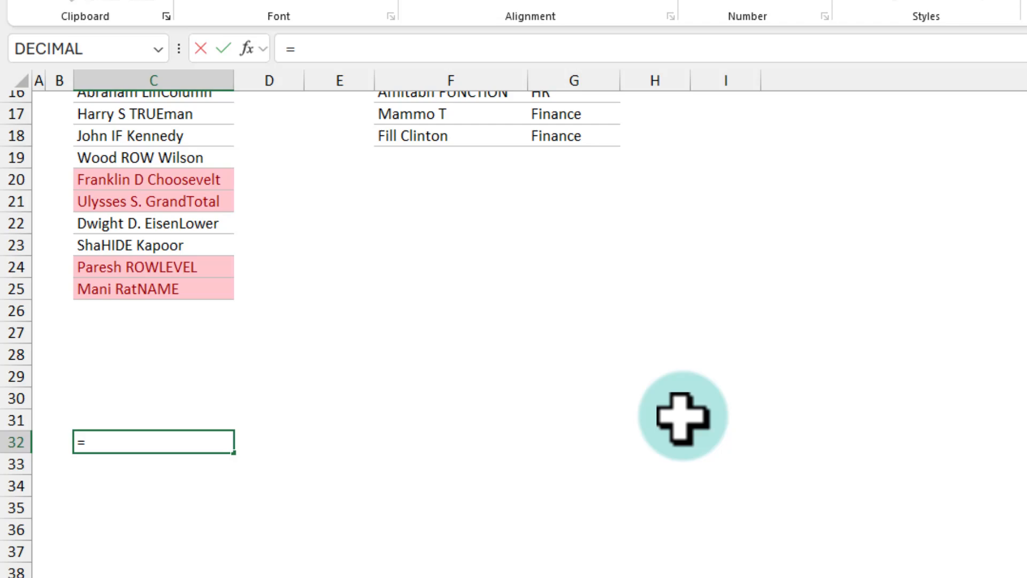
text(uni)
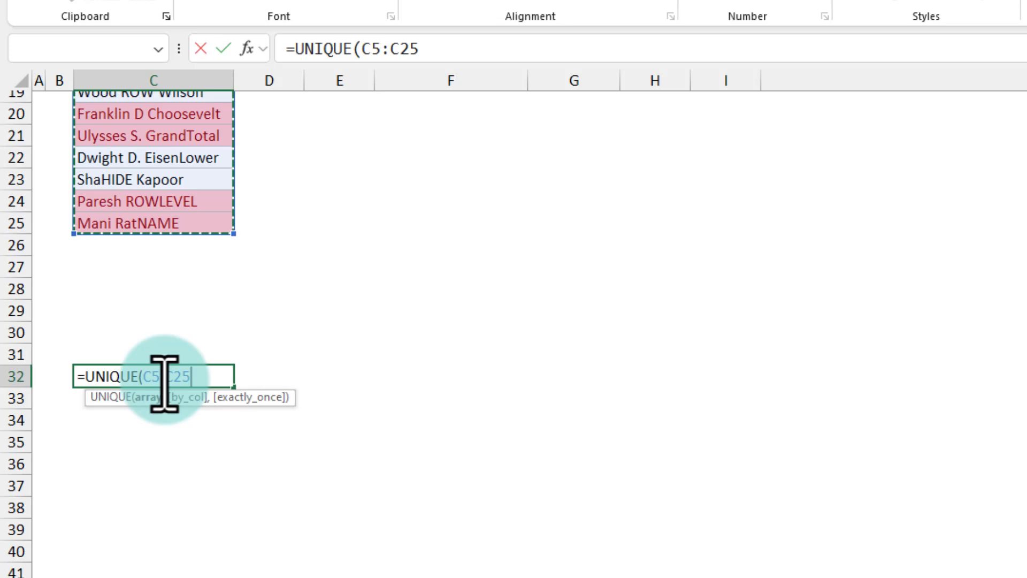
text())
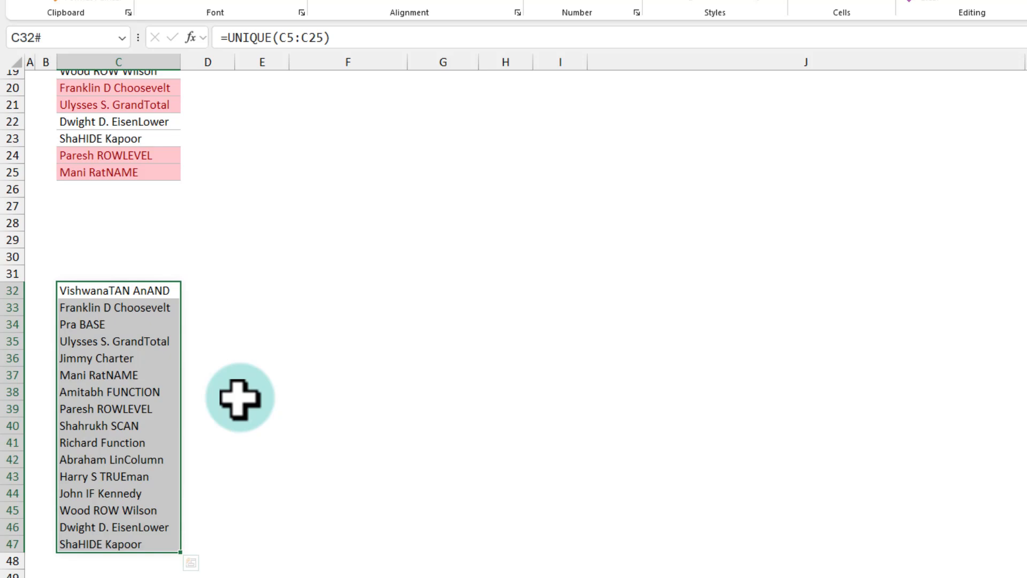
scroll(up, 3)
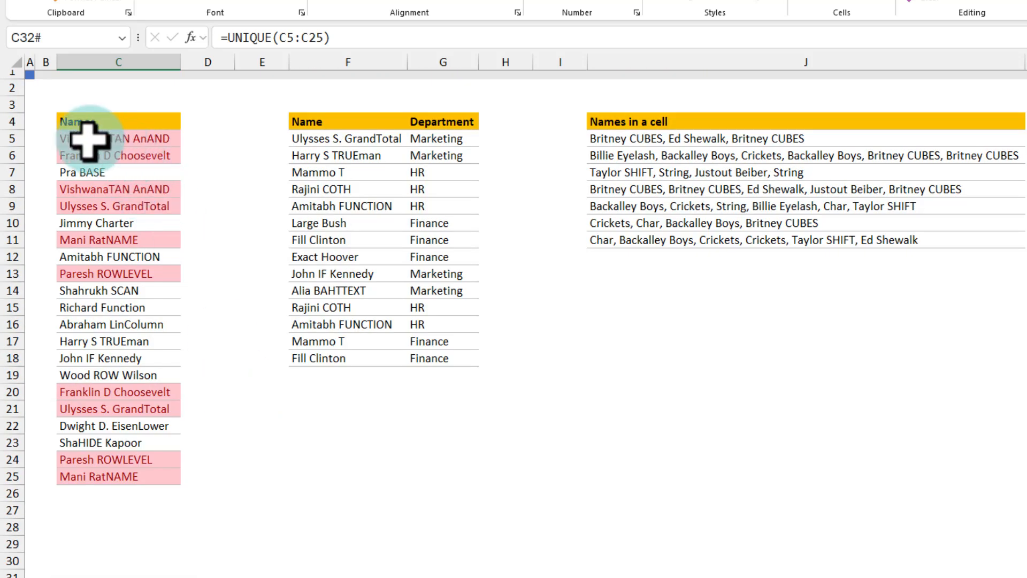
mouse_move(167, 138)
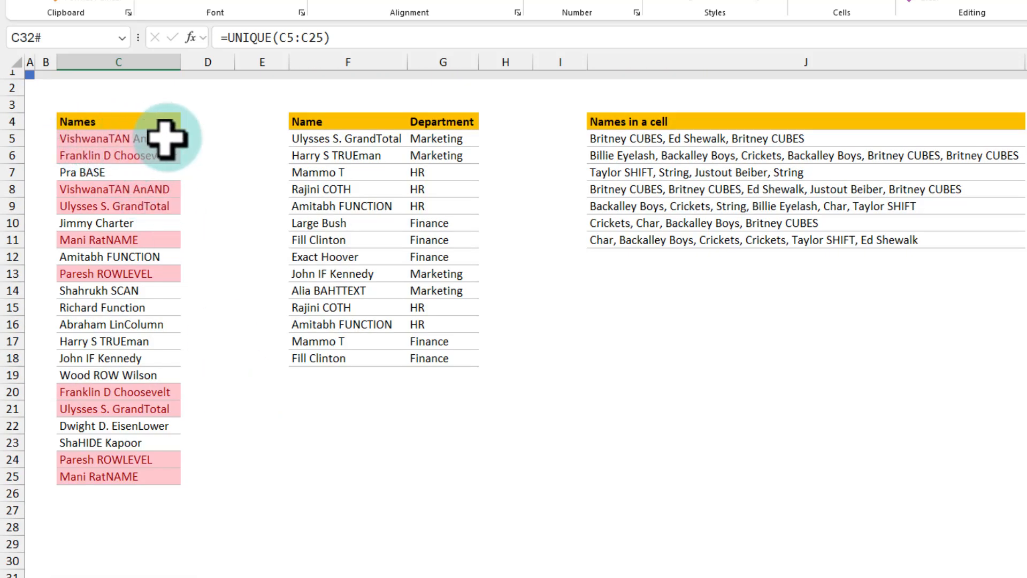
mouse_move(118, 190)
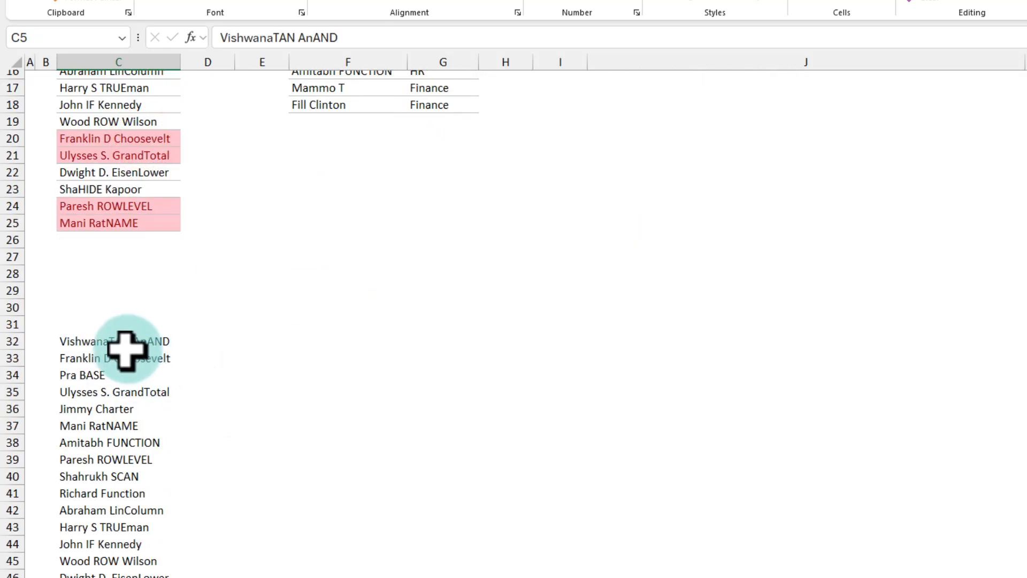
click(118, 341)
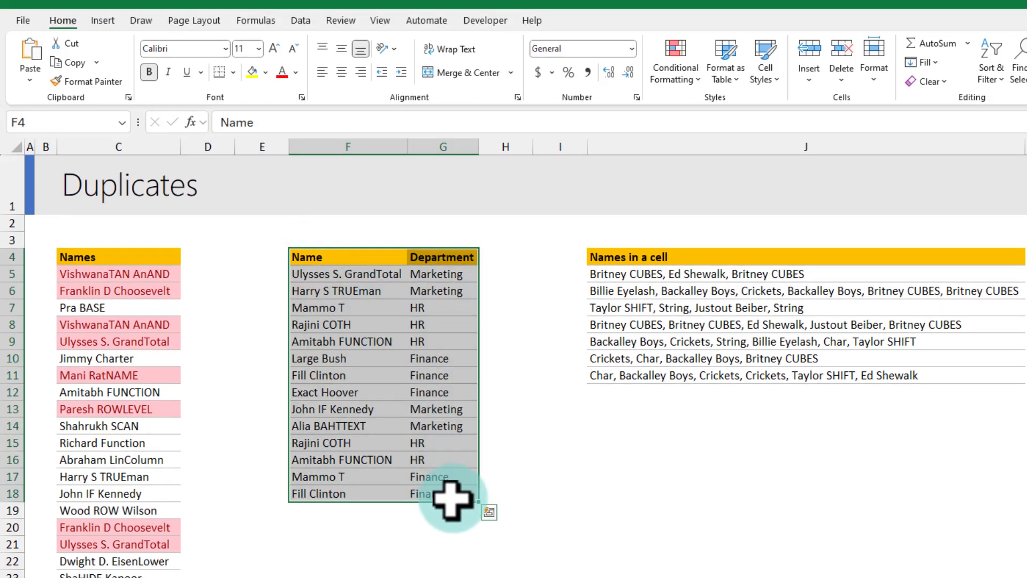
mouse_move(354, 275)
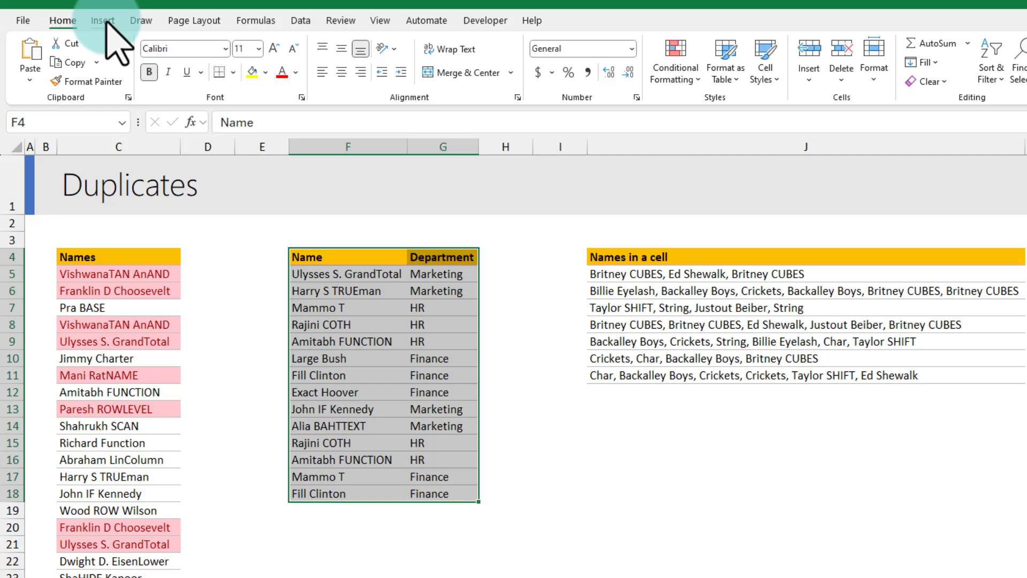
Run Remove Duplicates on the Name and Department table, then dismiss the summary
click(301, 20)
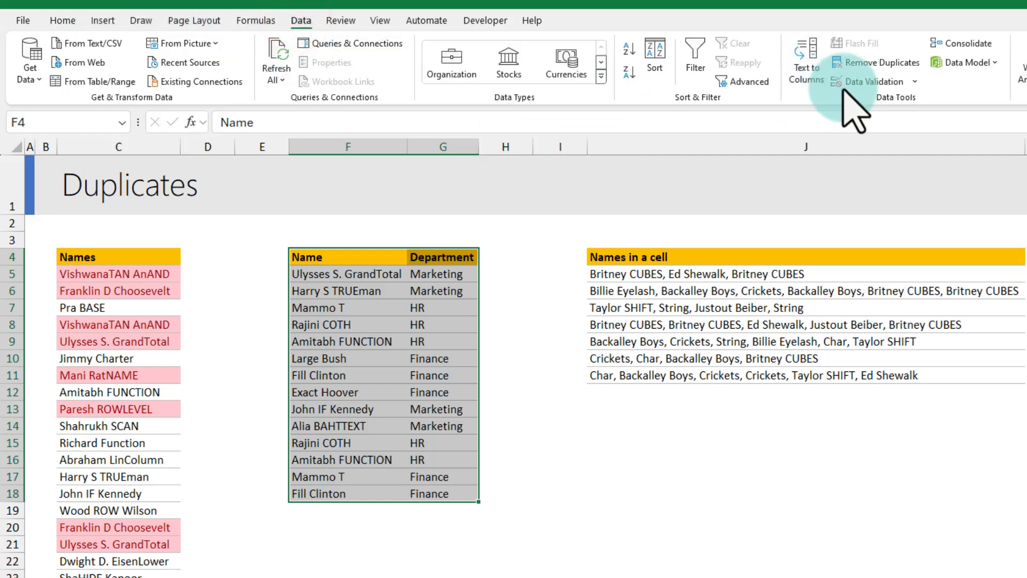
click(877, 62)
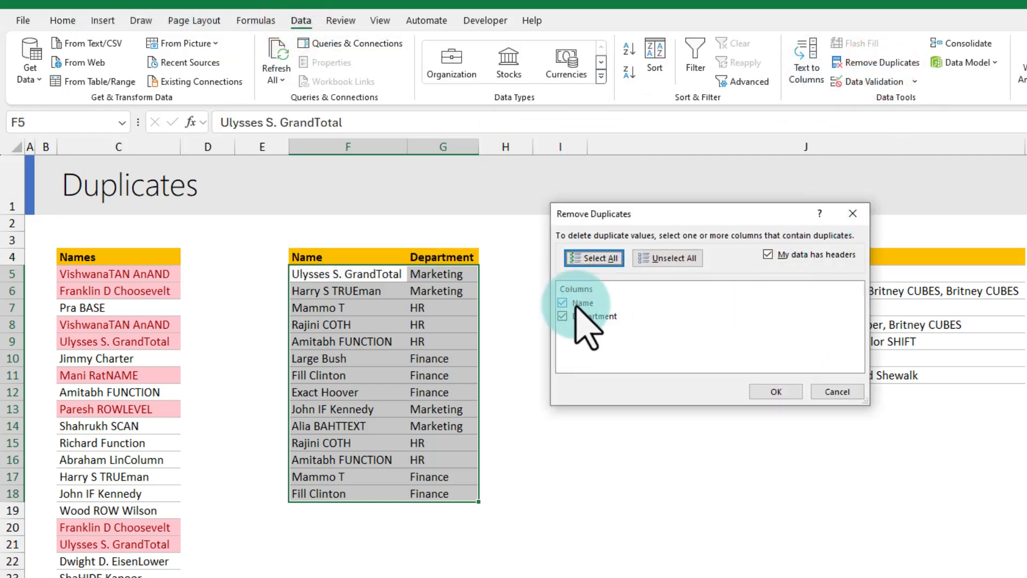
mouse_move(389, 298)
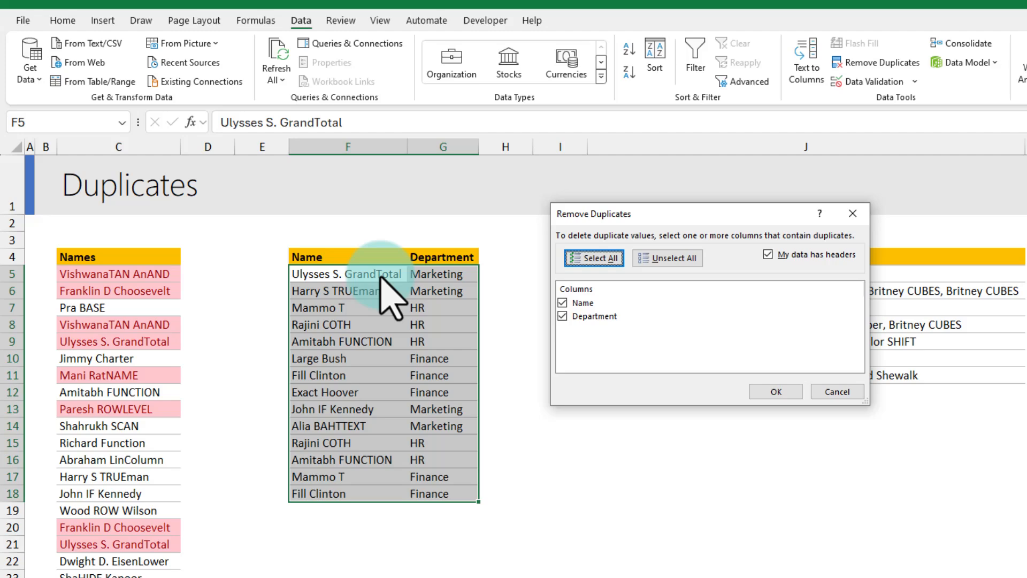
mouse_move(553, 287)
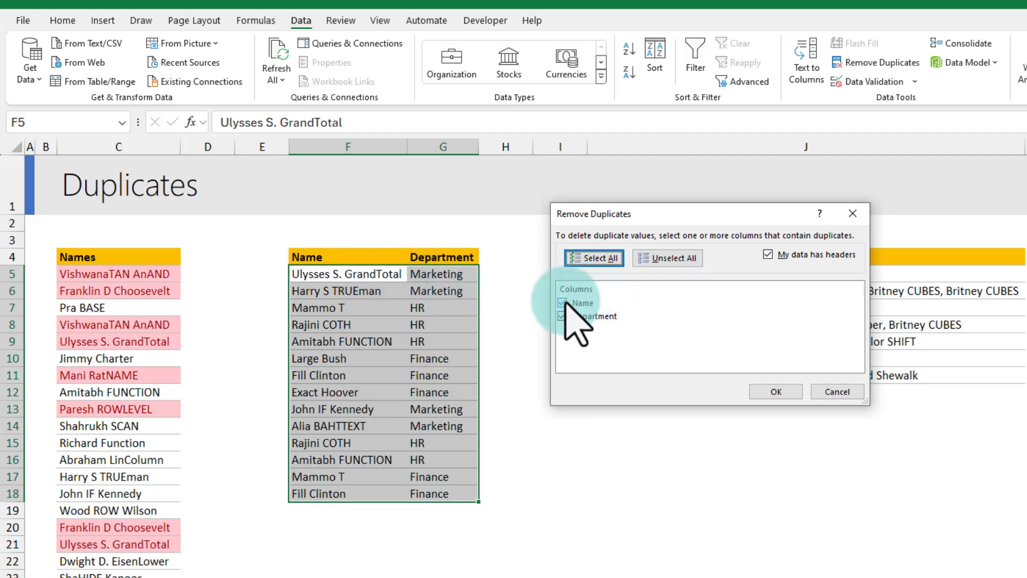
mouse_move(753, 393)
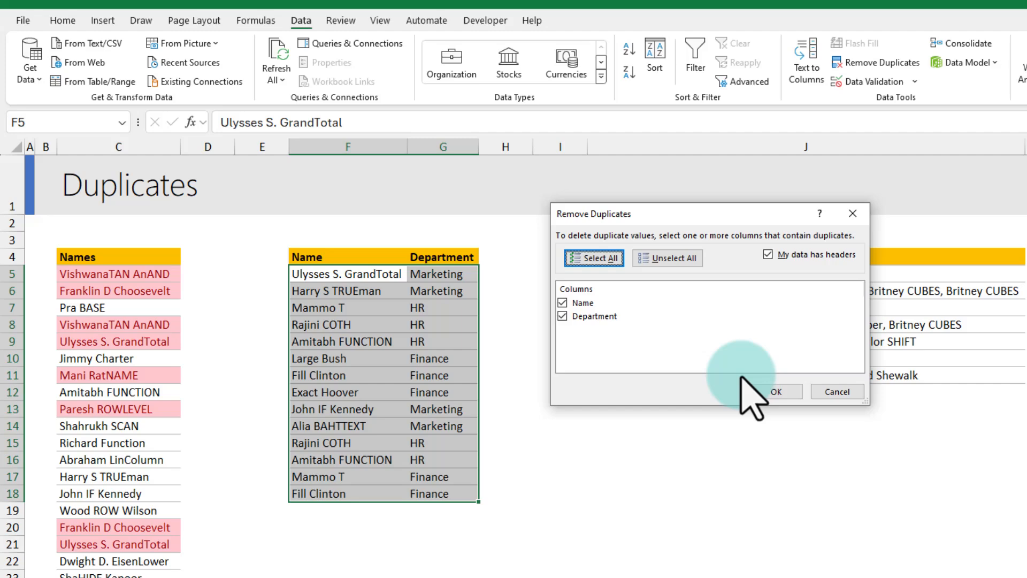
click(775, 392)
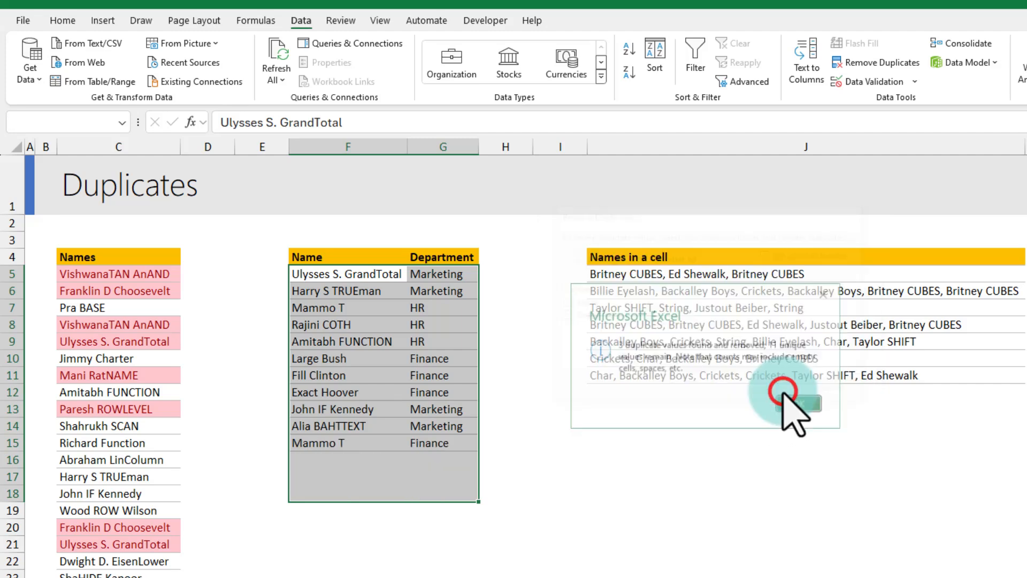
click(801, 401)
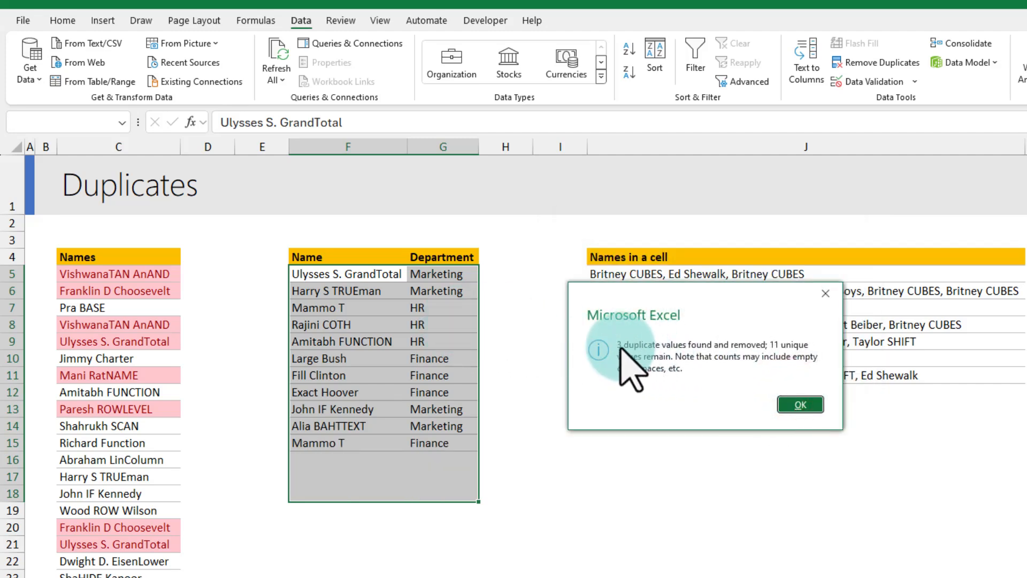
mouse_move(707, 374)
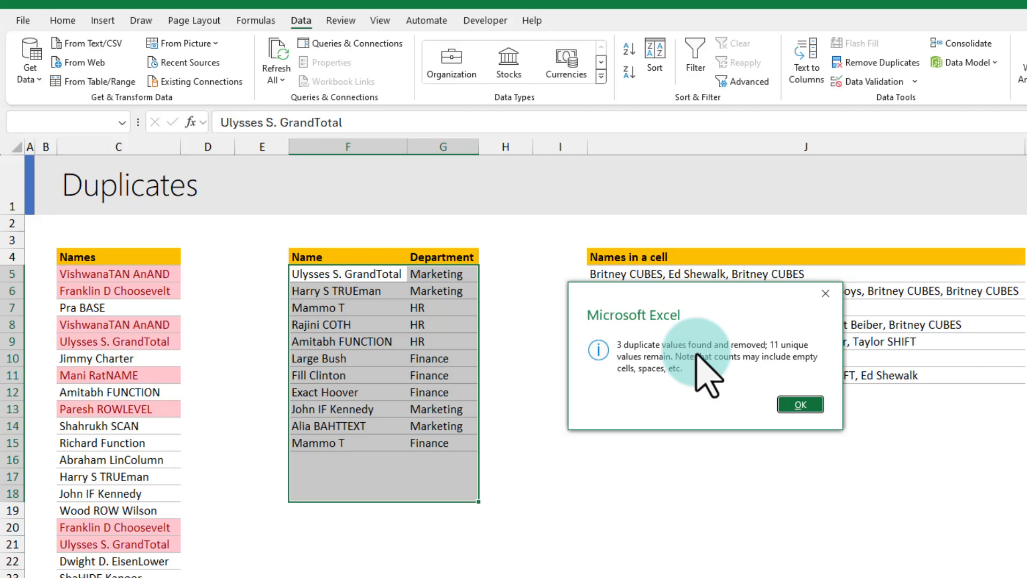
click(799, 404)
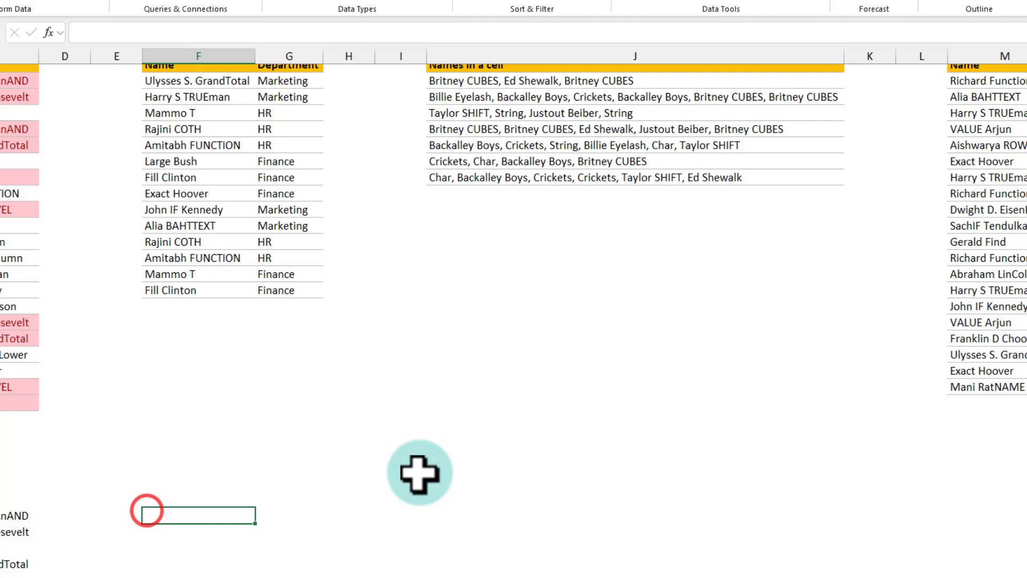
Enter =UNIQUE(F5:G18) below the table to spill its distinct Name–Department rows
text(=uni)
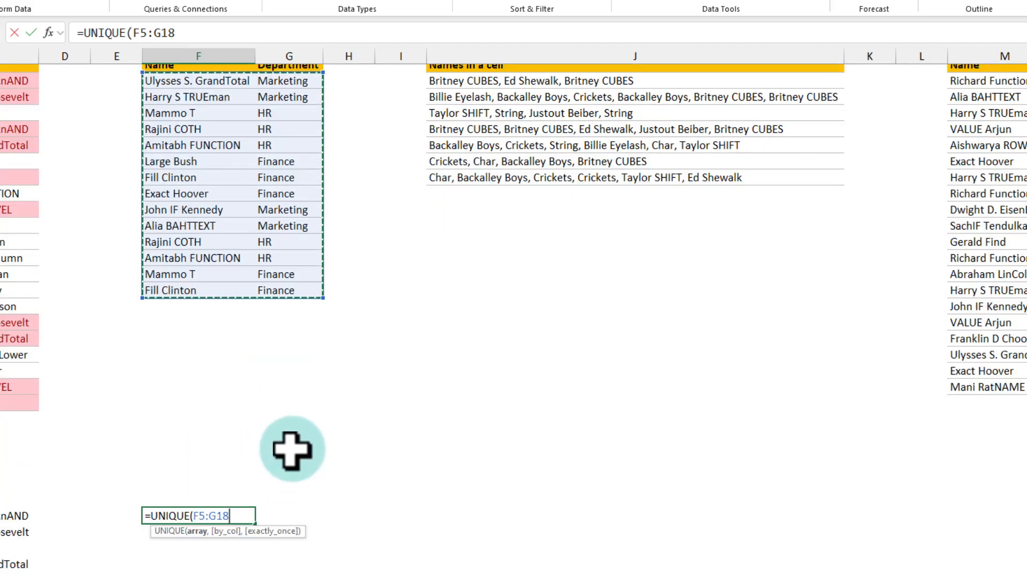
key(Return)
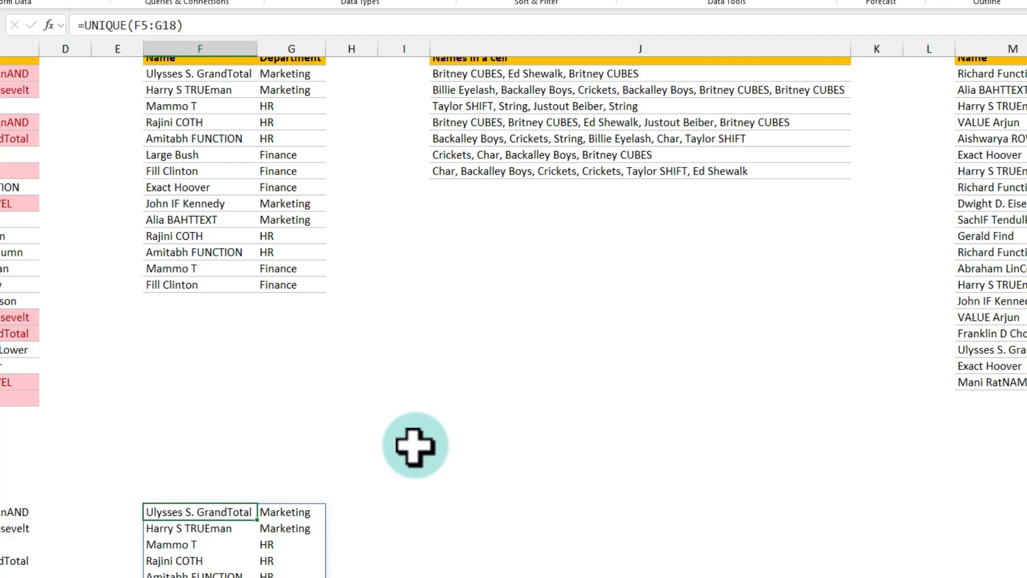
scroll(down, 3)
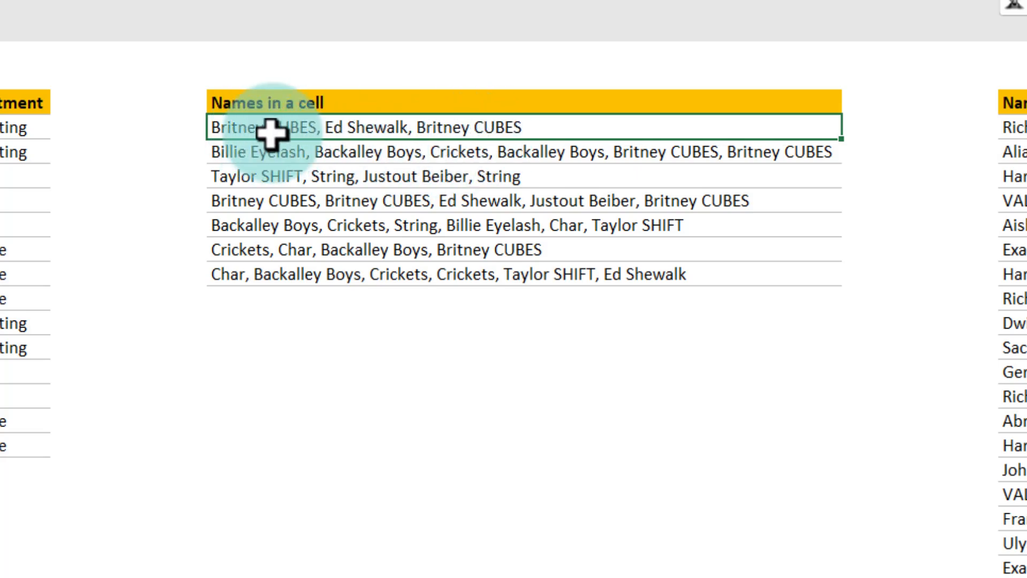
mouse_move(514, 138)
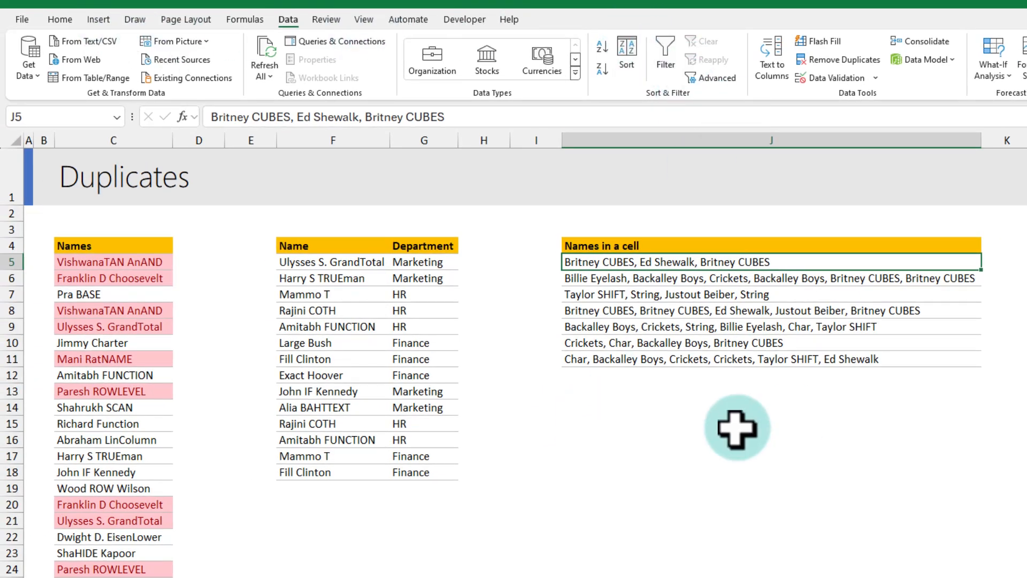
mouse_move(570, 413)
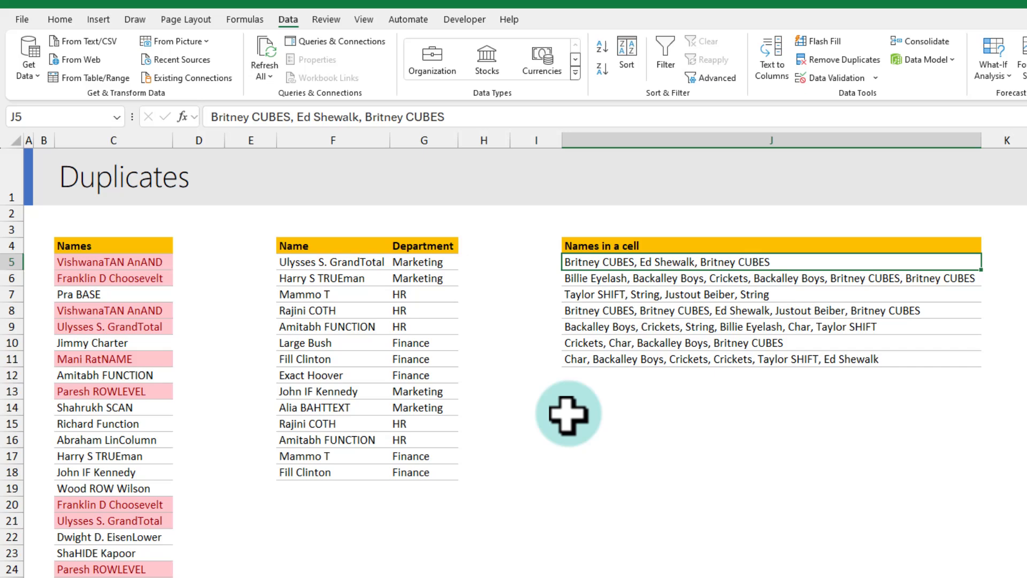
mouse_move(583, 278)
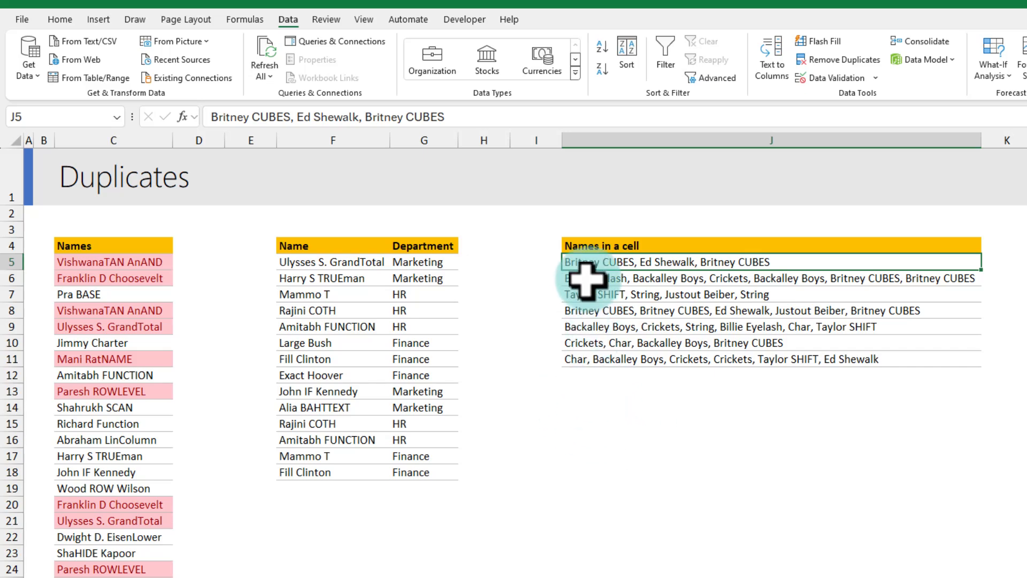
mouse_move(600, 442)
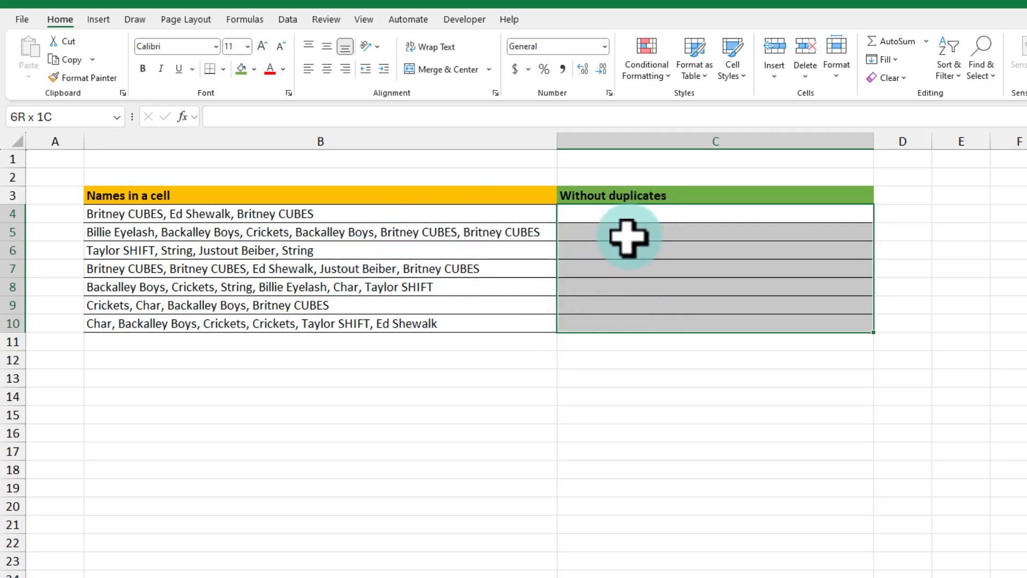
mouse_move(639, 217)
text(=)
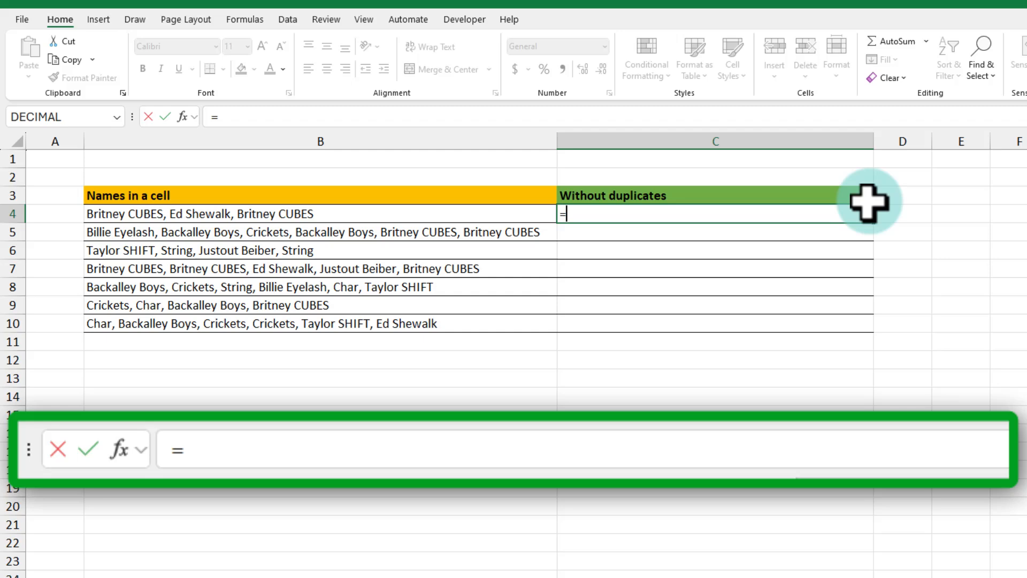
Enter =TEXTSPLIT(B4,", ") in C4 to spill the names across row 4
text(text)
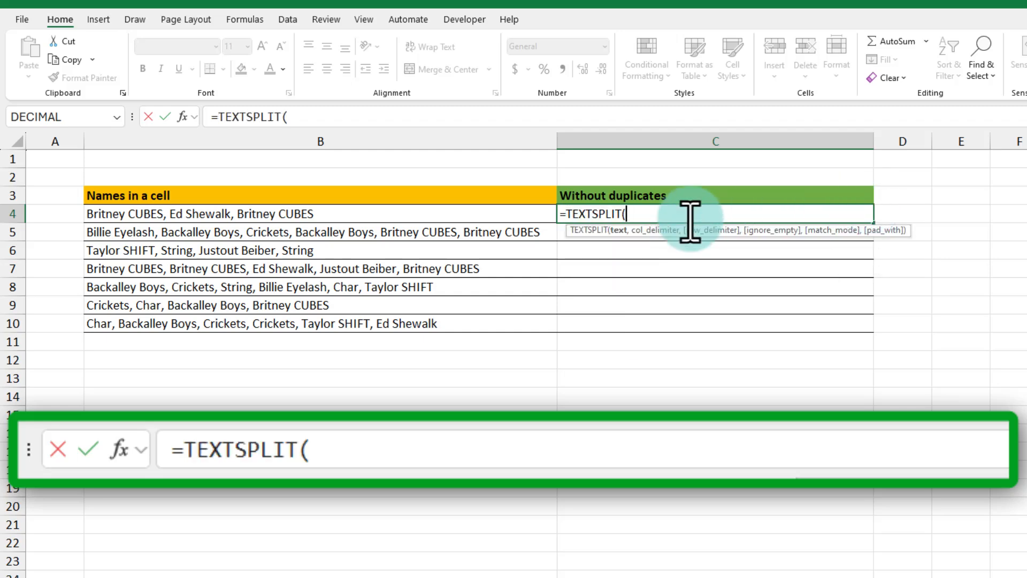
mouse_move(484, 238)
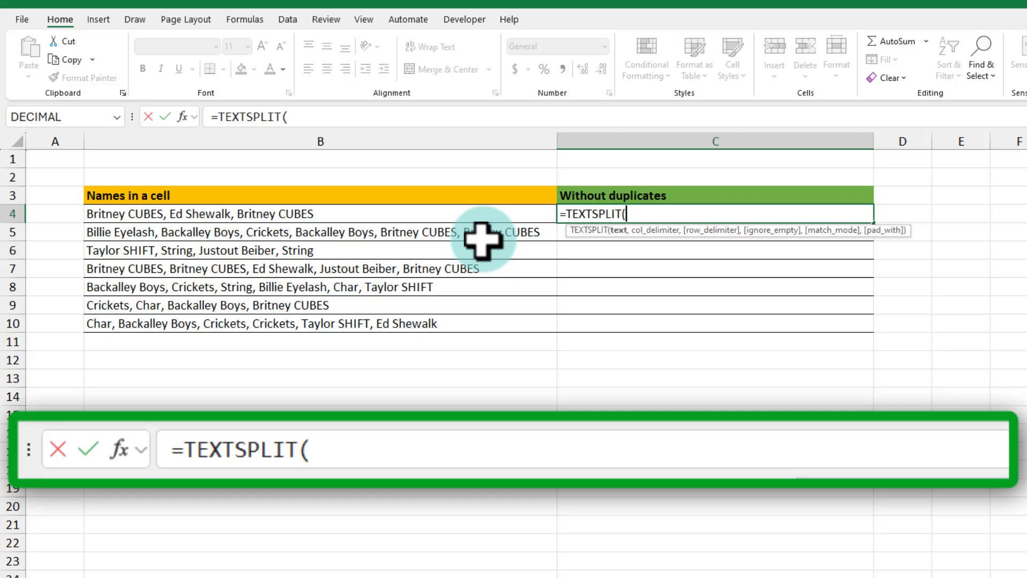
click(197, 214)
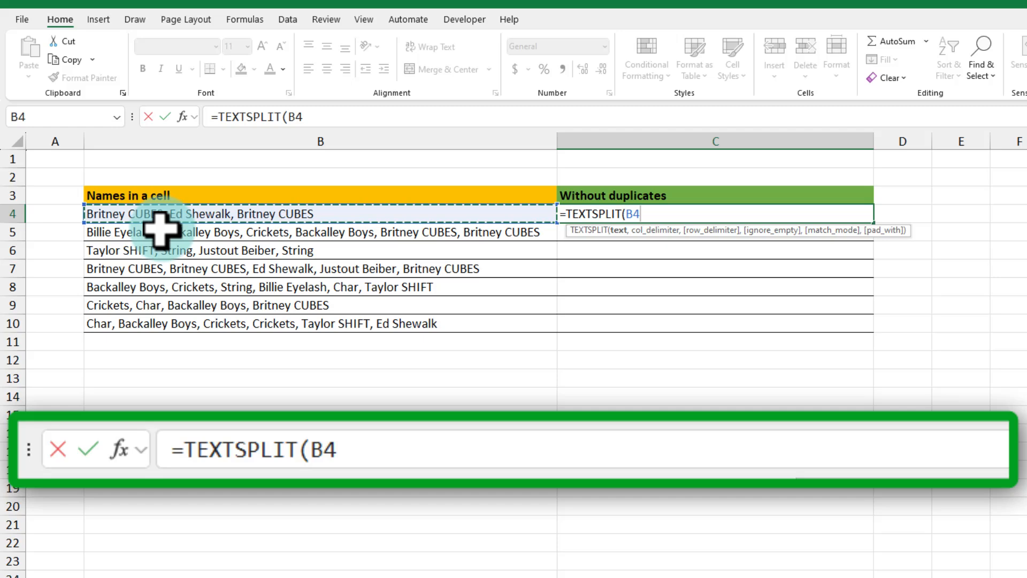
mouse_move(829, 270)
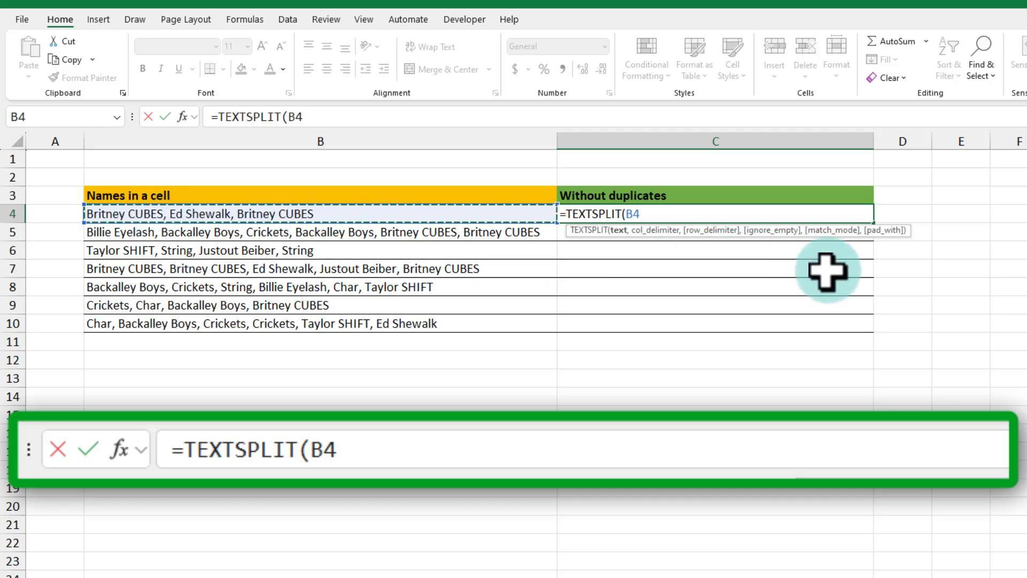
text(", "))
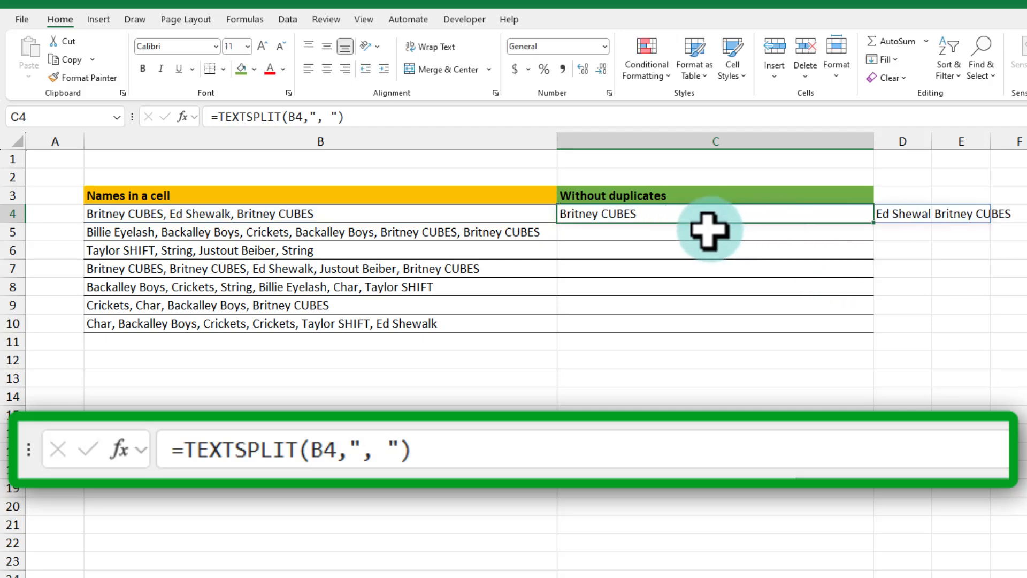
Inspect the spilled split names, then reopen the C4 formula for editing
click(961, 214)
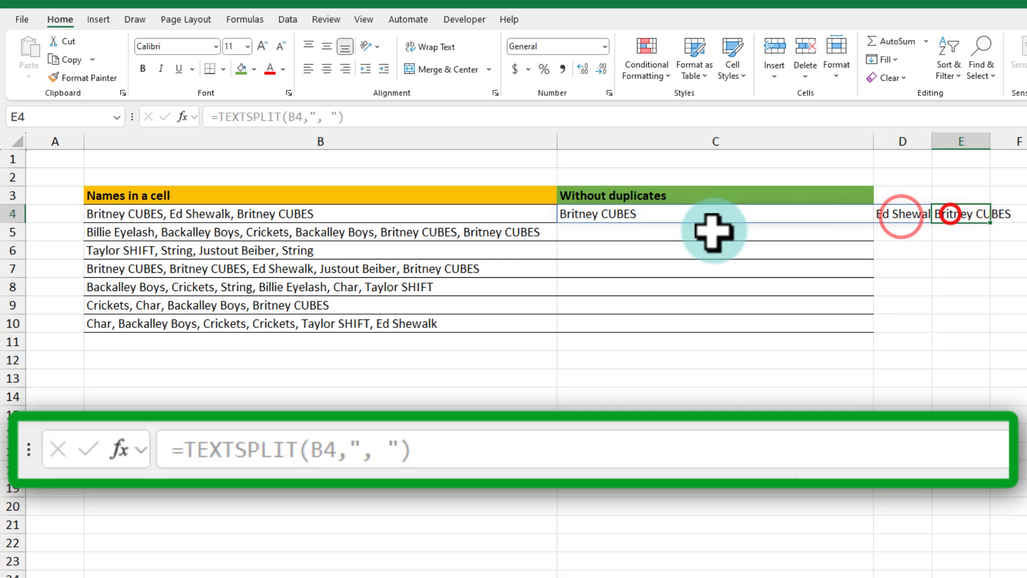
click(603, 213)
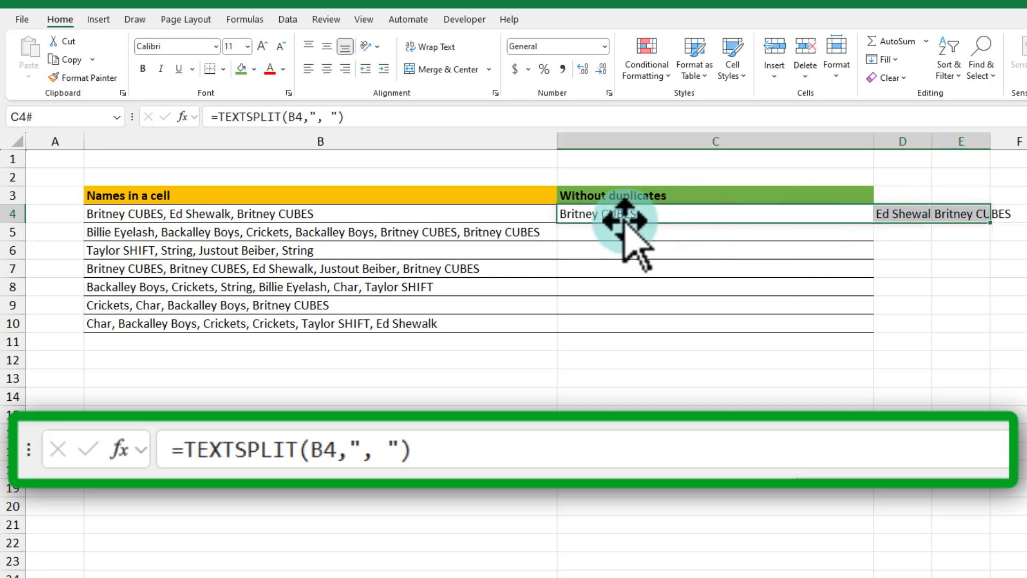
click(903, 213)
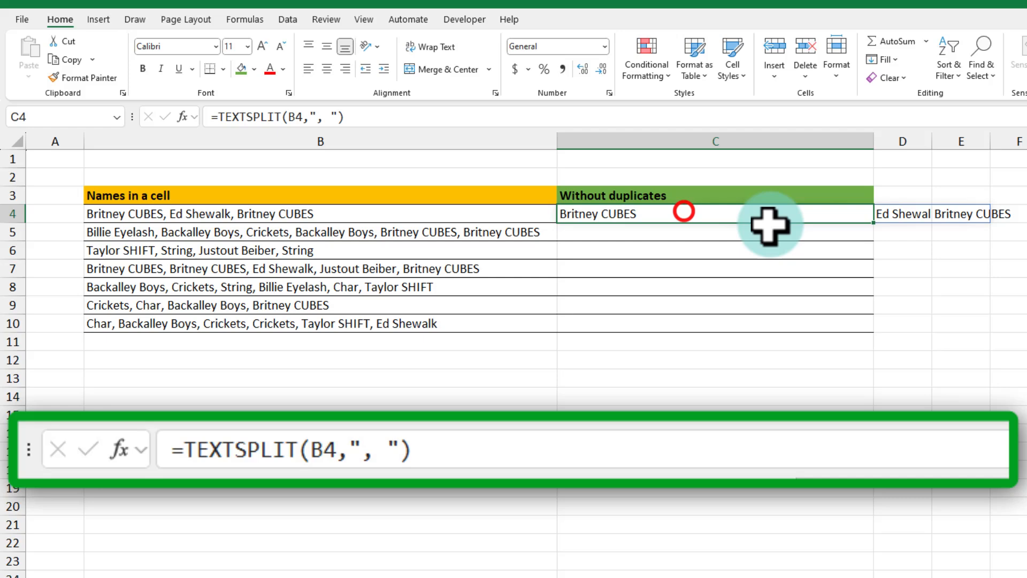
double_click(596, 214)
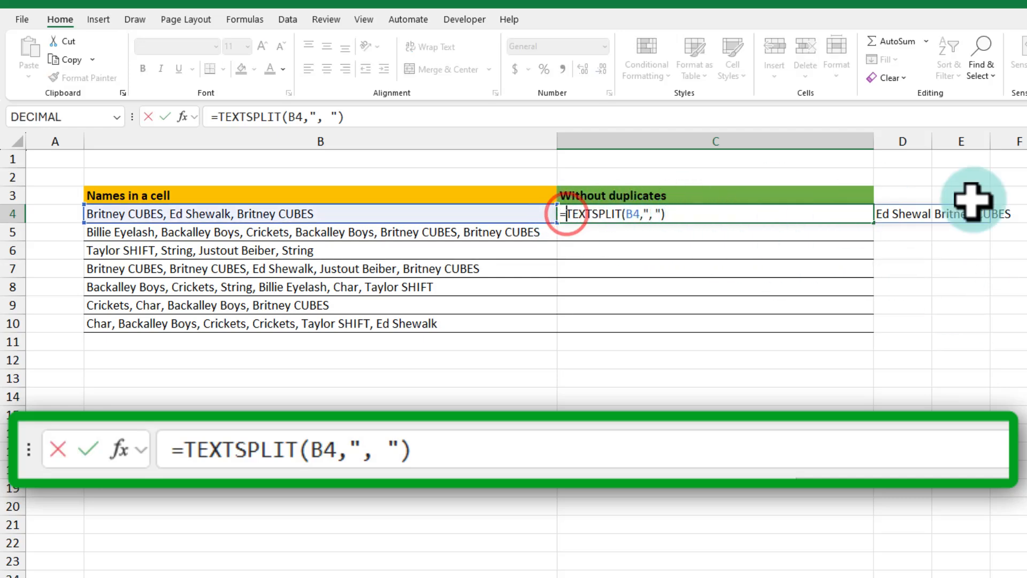
Wrap the split as =UNIQUE(TEXTSPLIT(B4,", "),TRUE) so each name appears once
text(uni)
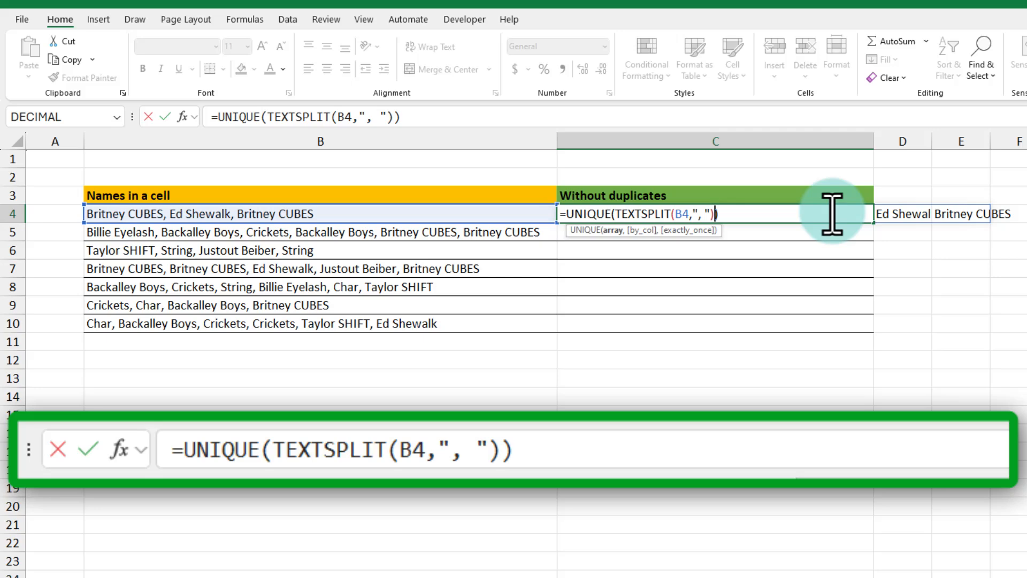
mouse_move(642, 234)
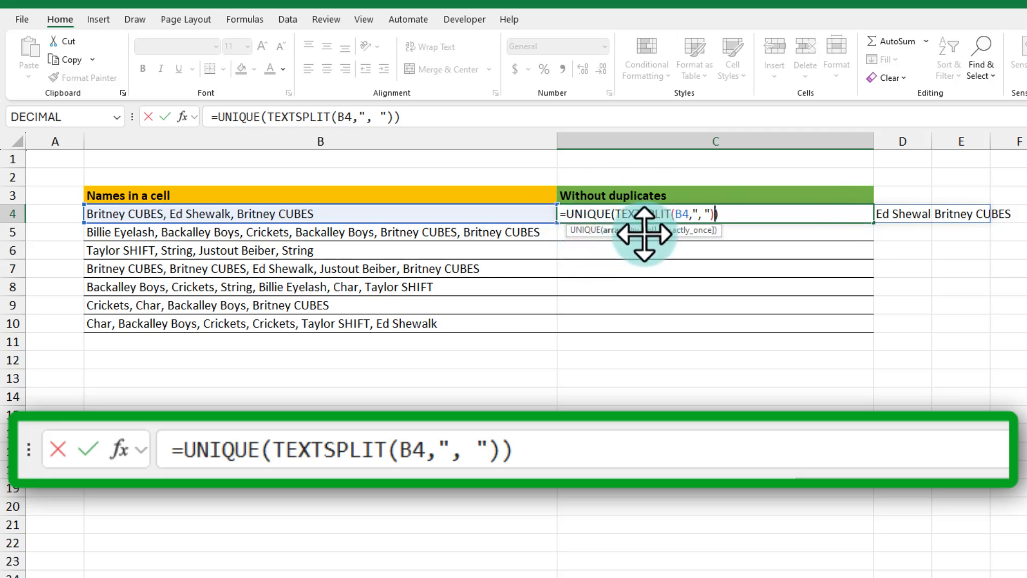
text(,TRUE)
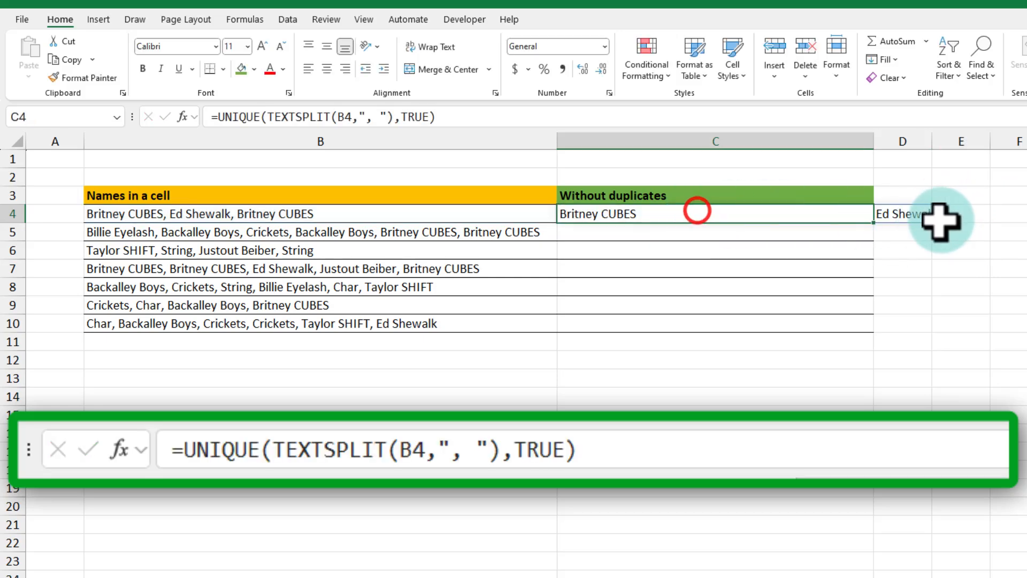
mouse_move(904, 213)
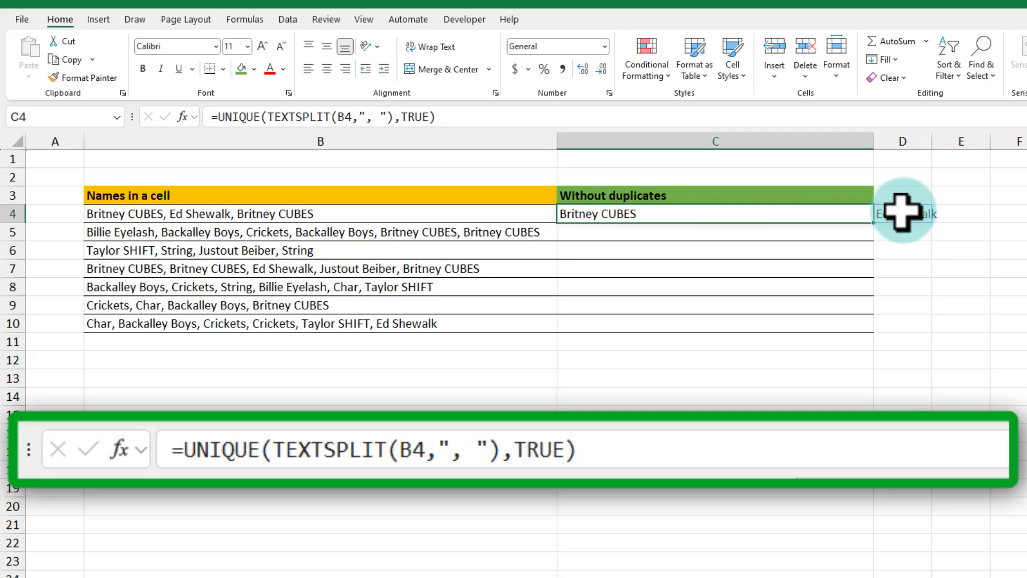
mouse_move(105, 213)
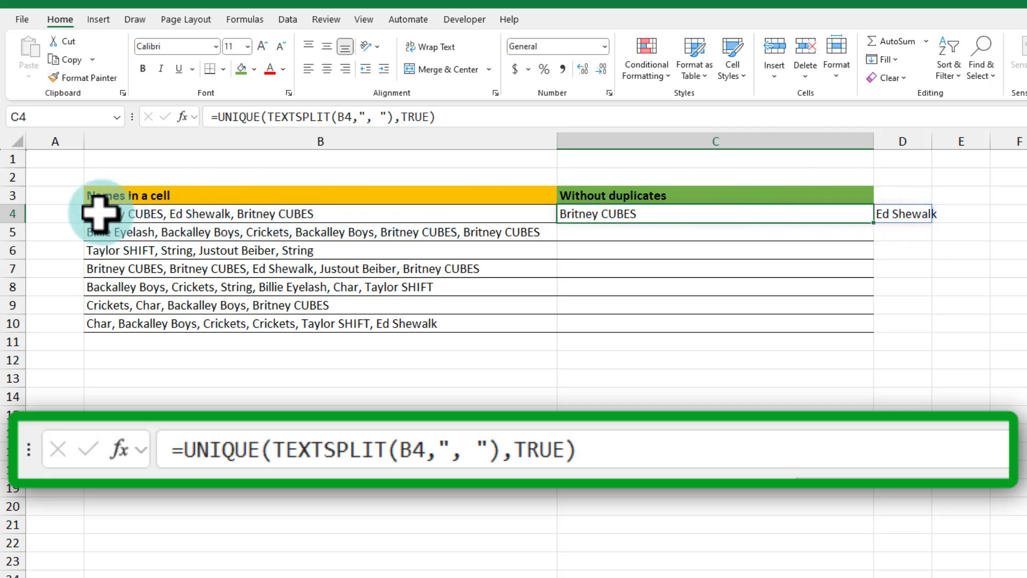
mouse_move(705, 221)
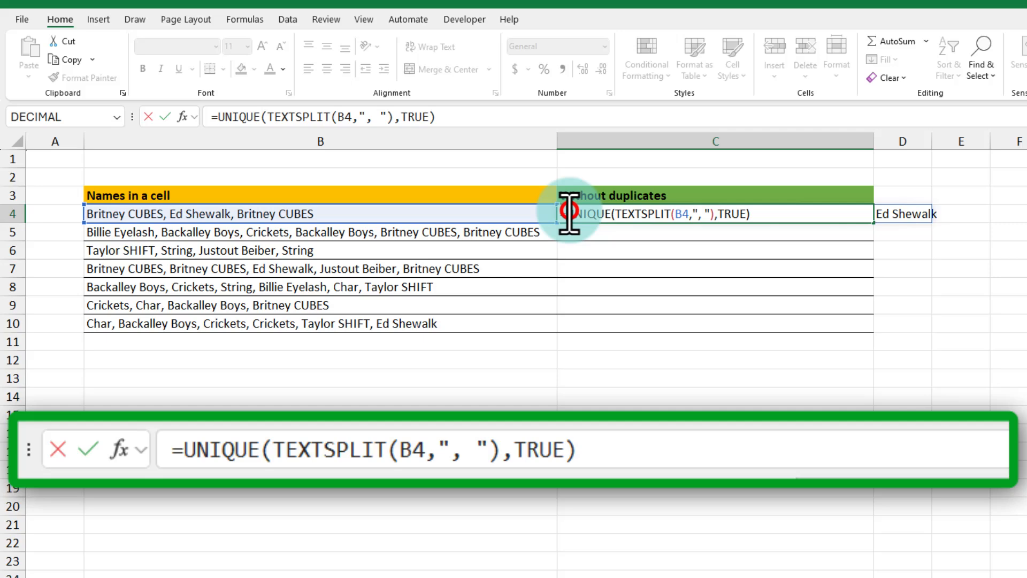
Wrap in TEXTJOIN(", ",,…) to rejoin each row's distinct names, and fill down to C10
text(text)
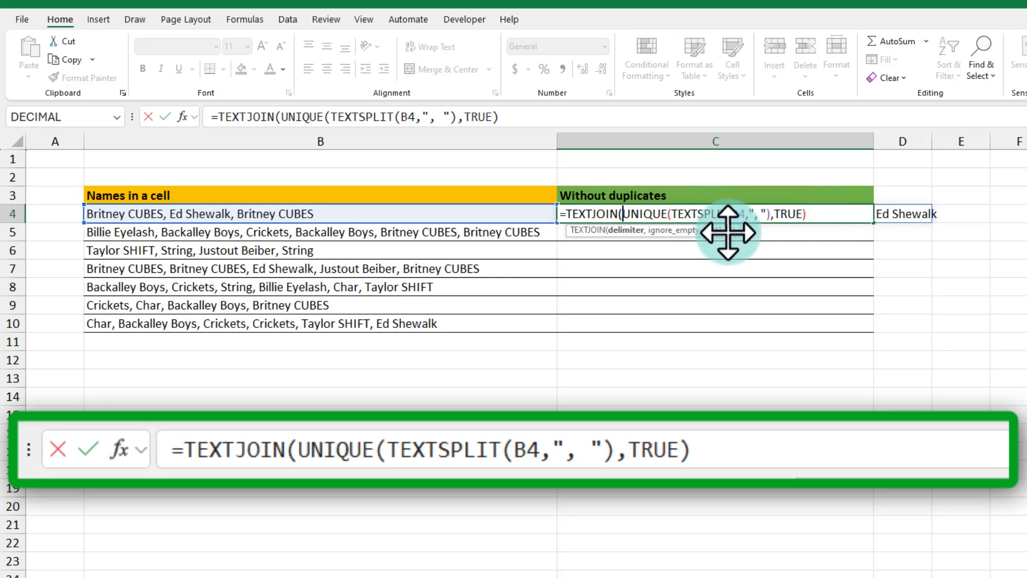
text(")
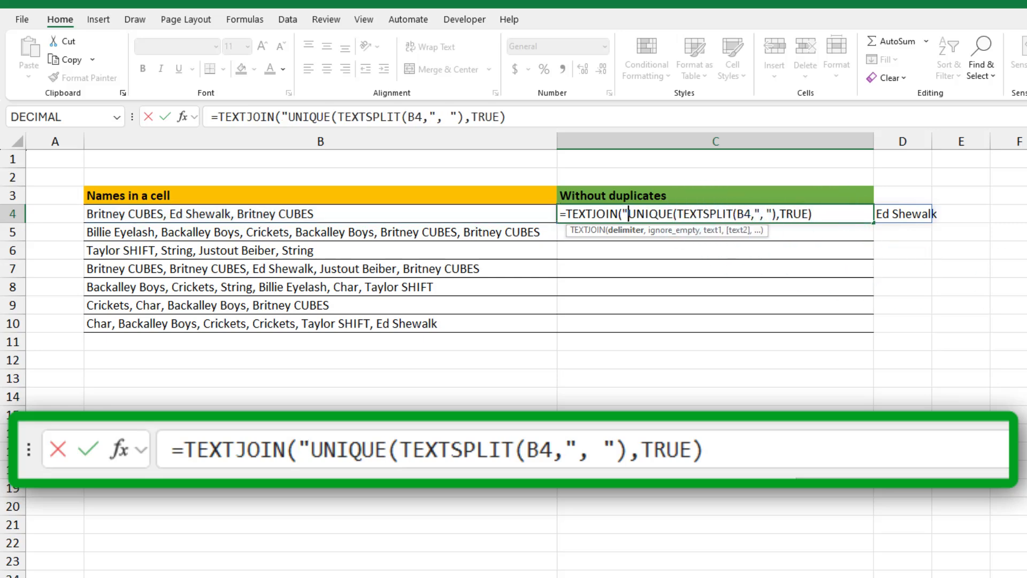
text(,)
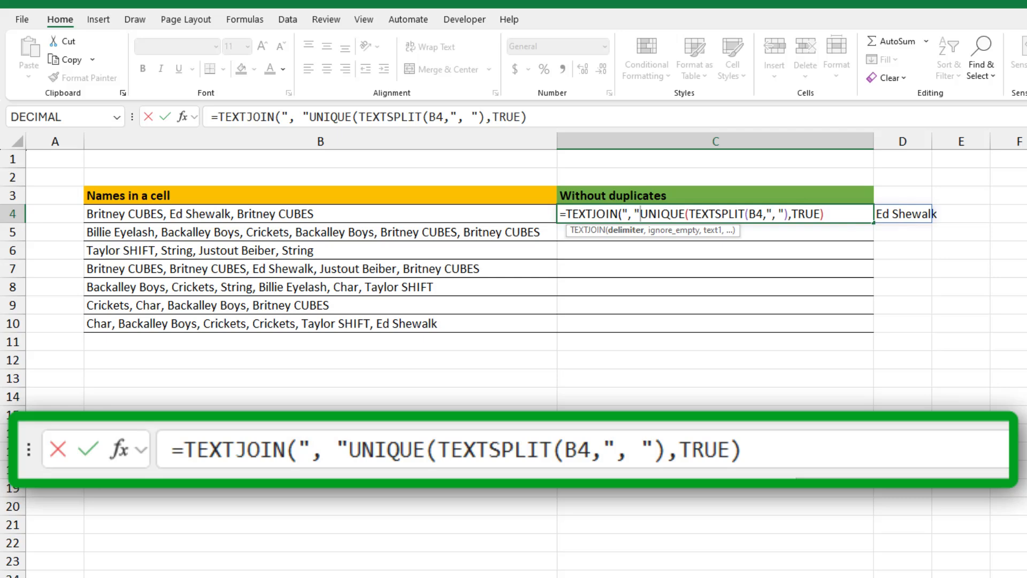
text(,,)
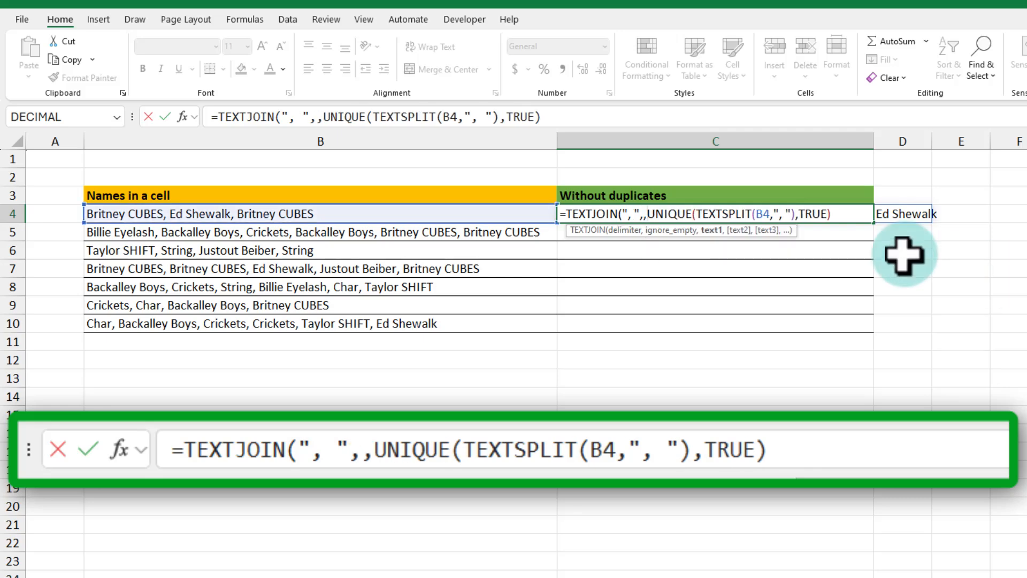
text())
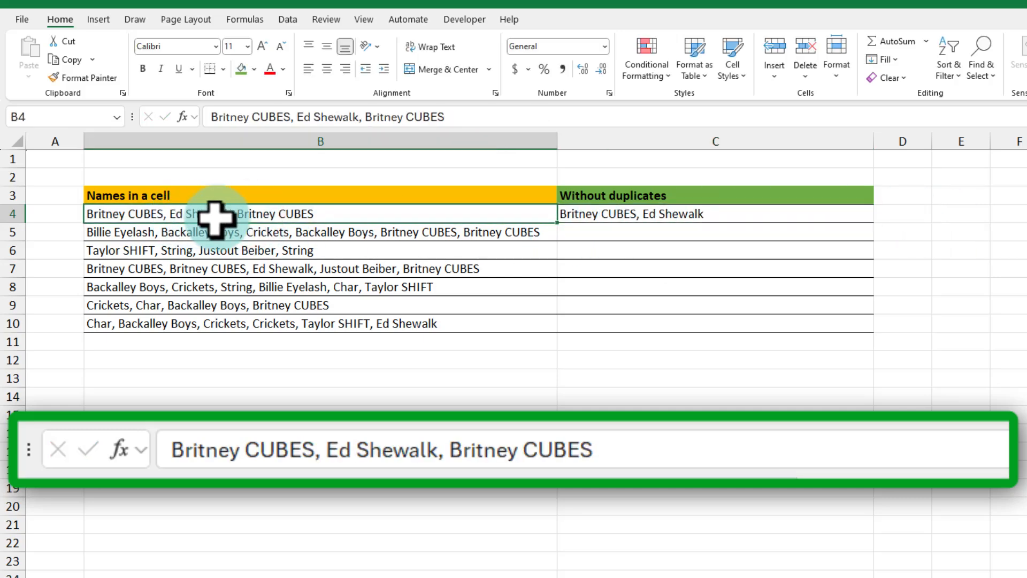
click(716, 214)
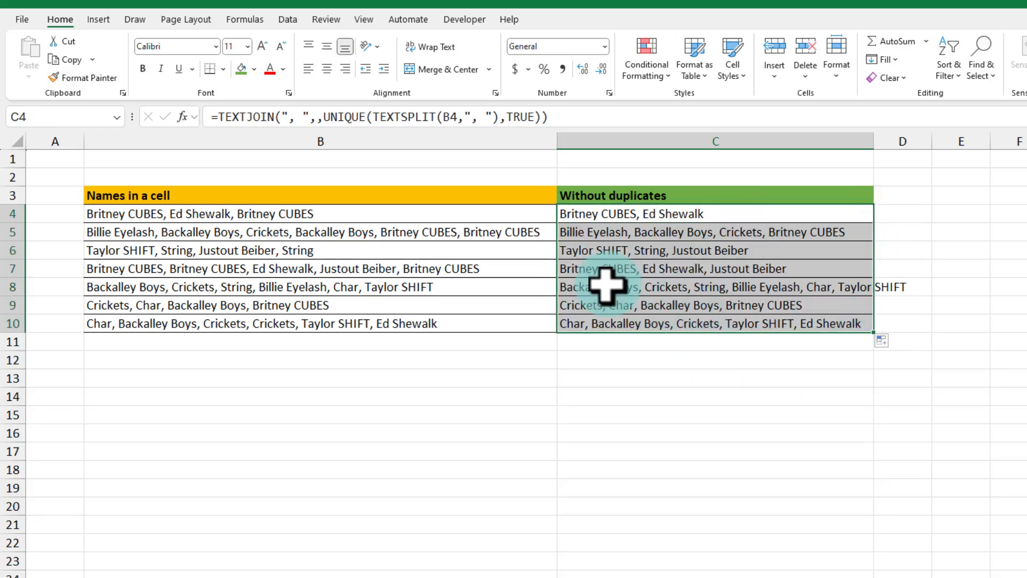
Check the deduplicated results for rows 8 and 10 where Crickets repeated
click(685, 287)
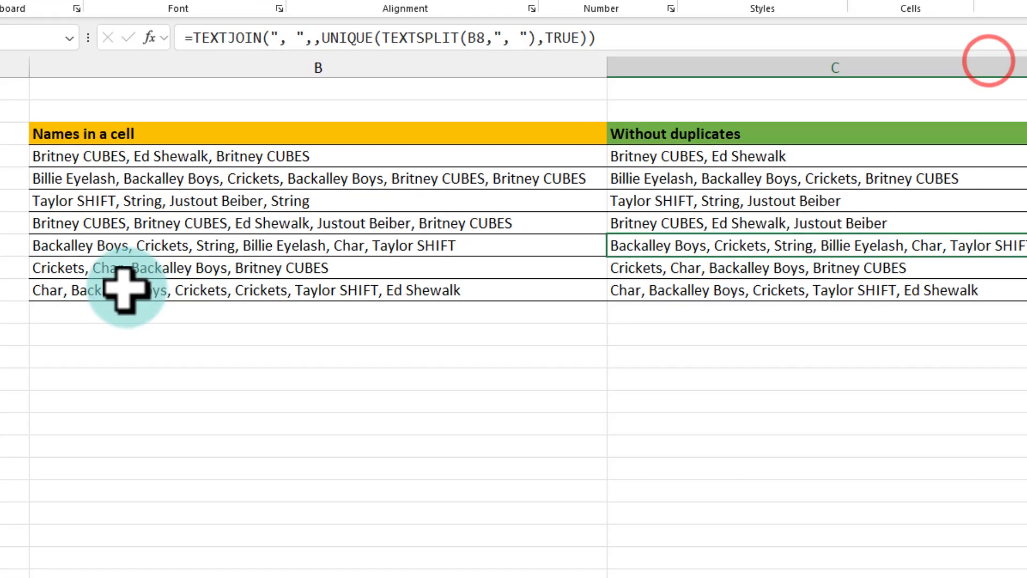
click(246, 290)
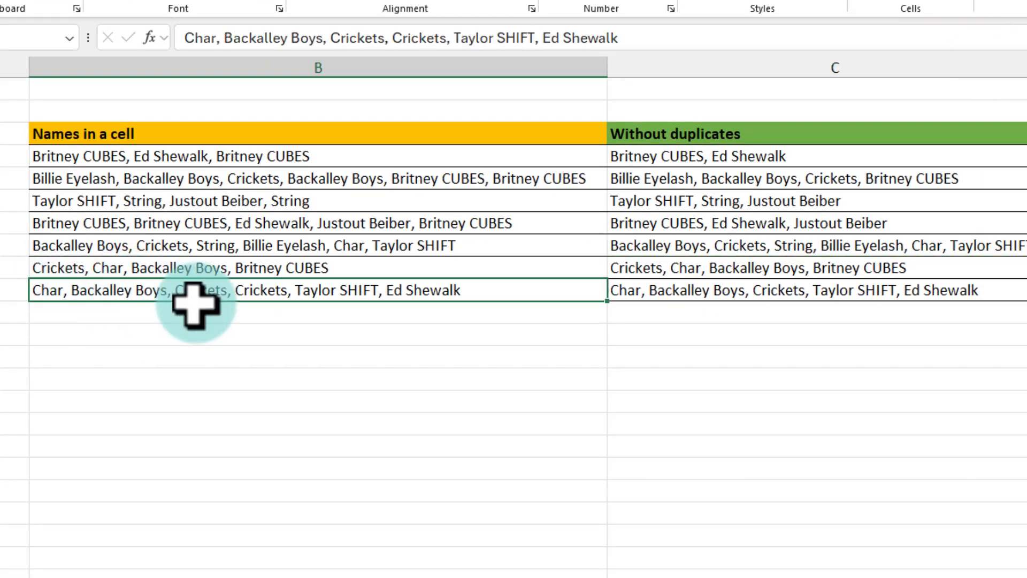
mouse_move(206, 308)
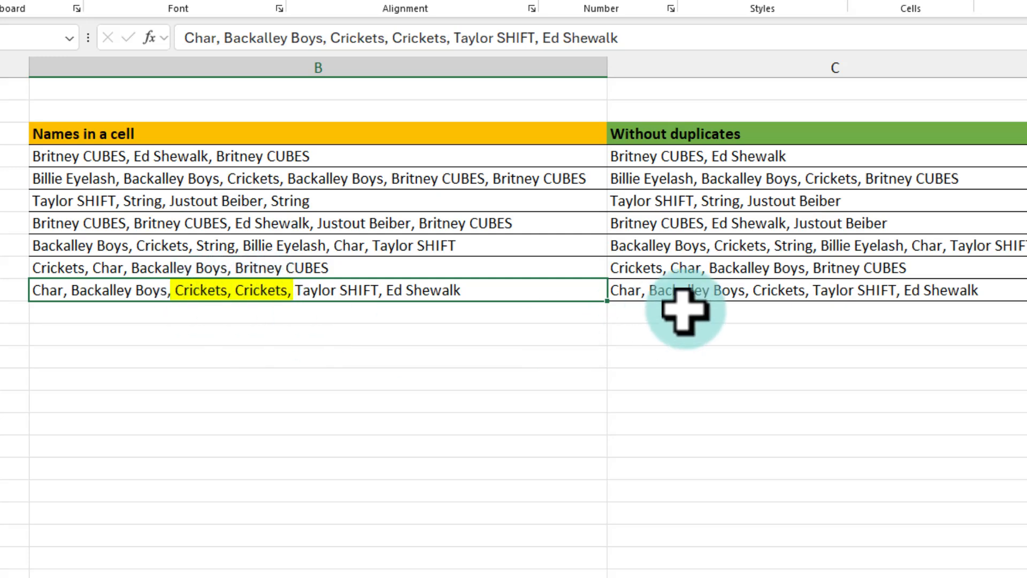
click(773, 291)
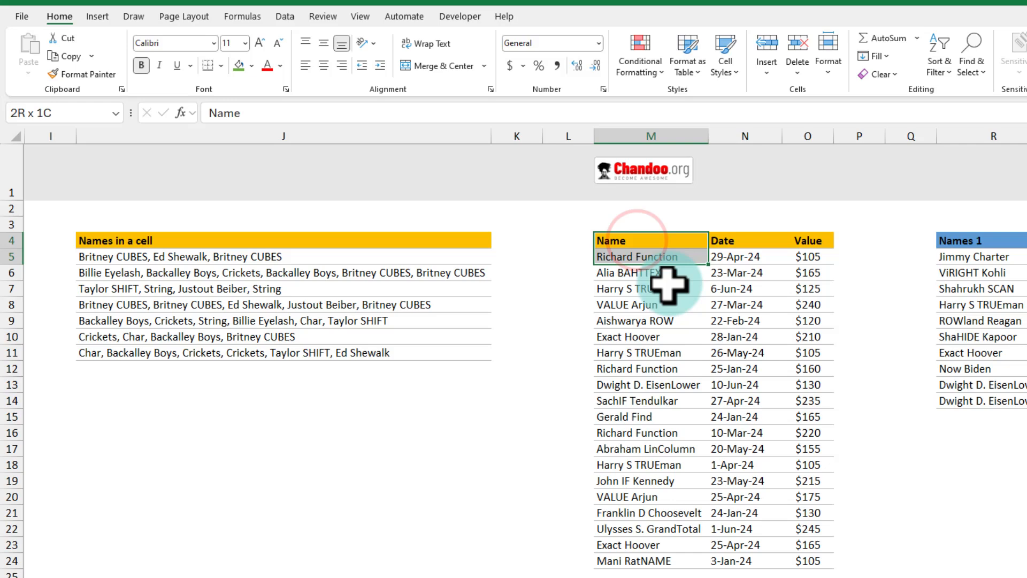
Custom-sort the Name, Date, Value table by Date, Newest to Oldest
click(649, 255)
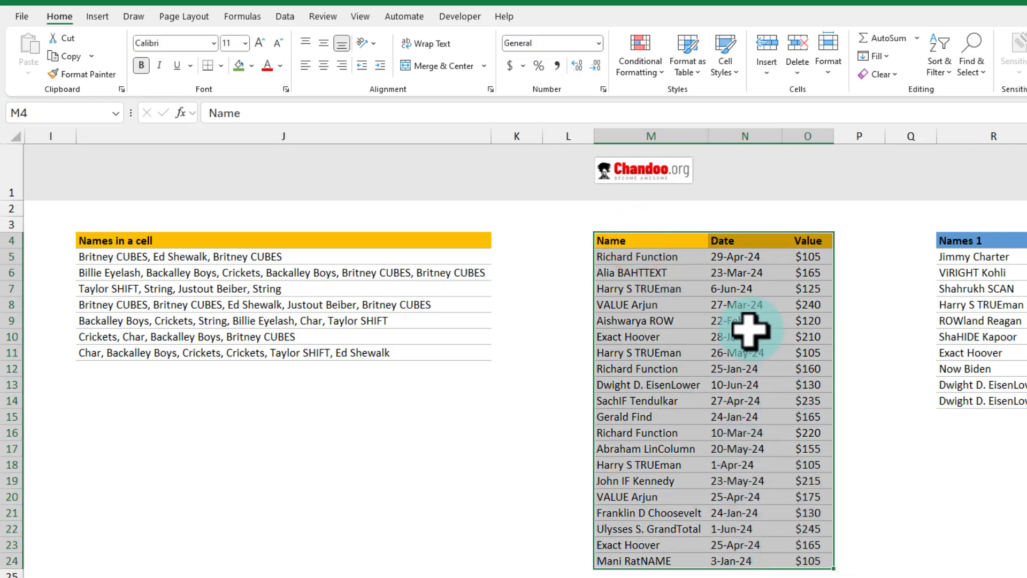
mouse_move(780, 398)
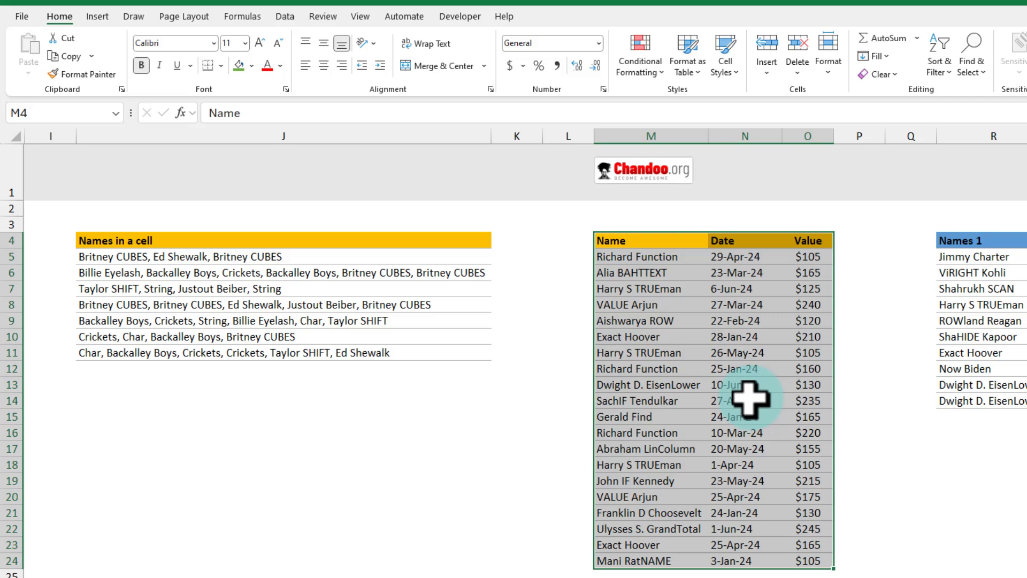
mouse_move(754, 314)
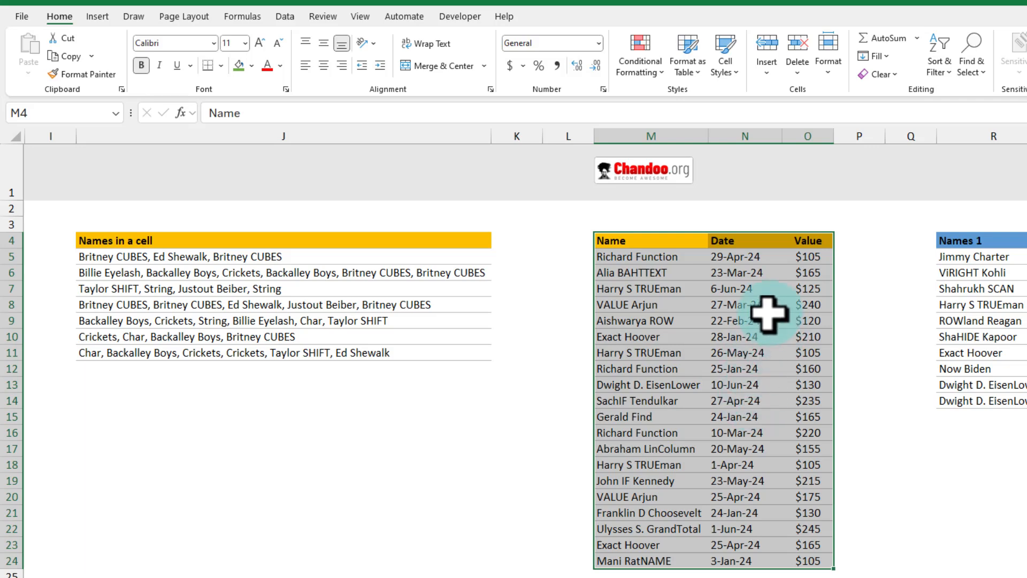
scroll(left, 3)
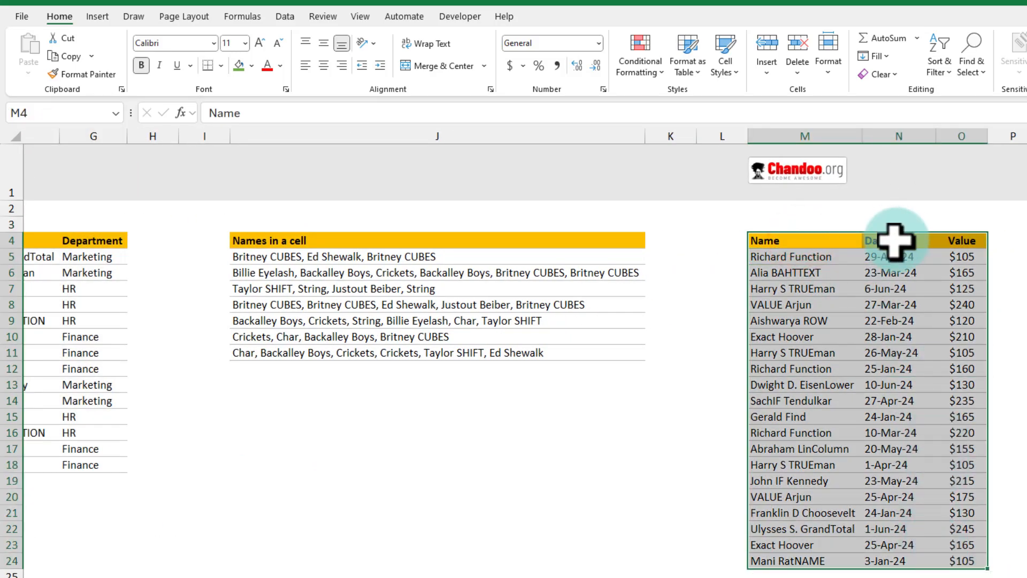
mouse_move(874, 253)
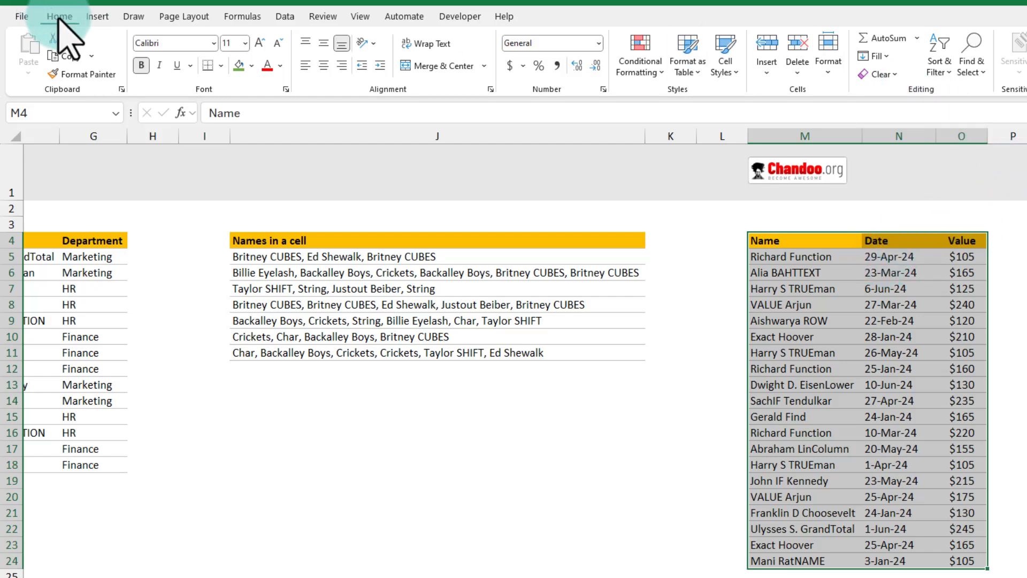
click(938, 53)
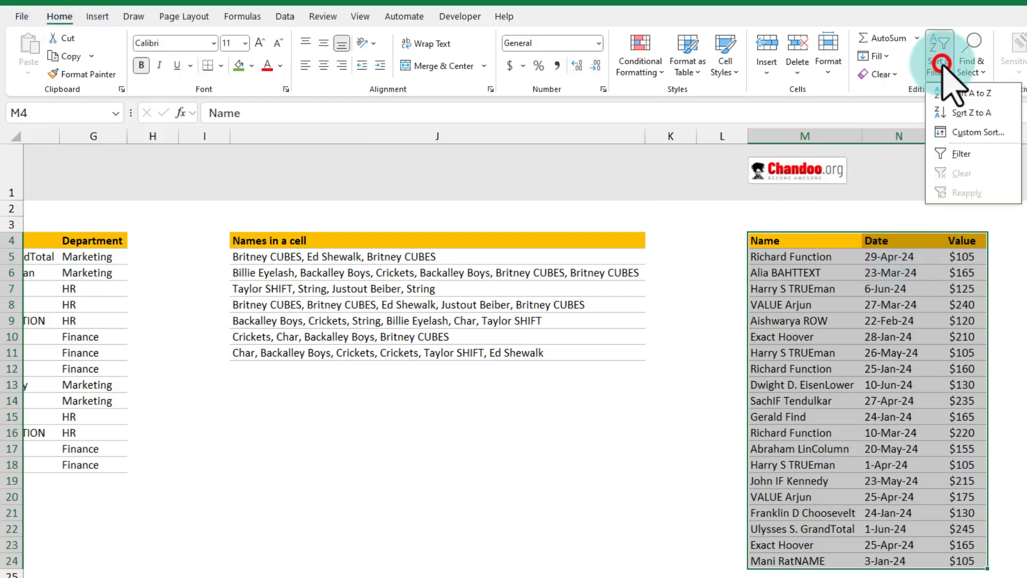
mouse_move(963, 105)
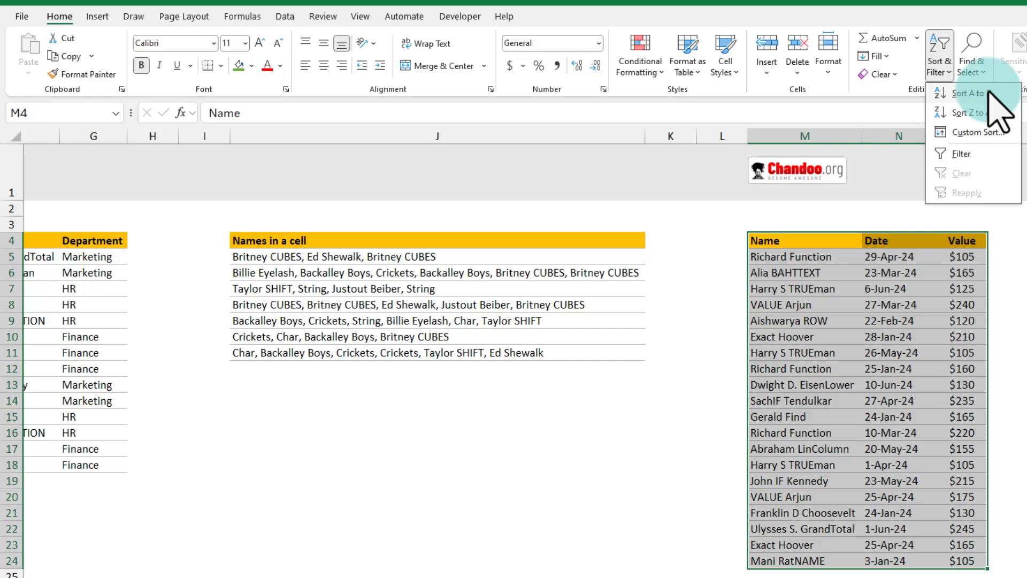
click(976, 132)
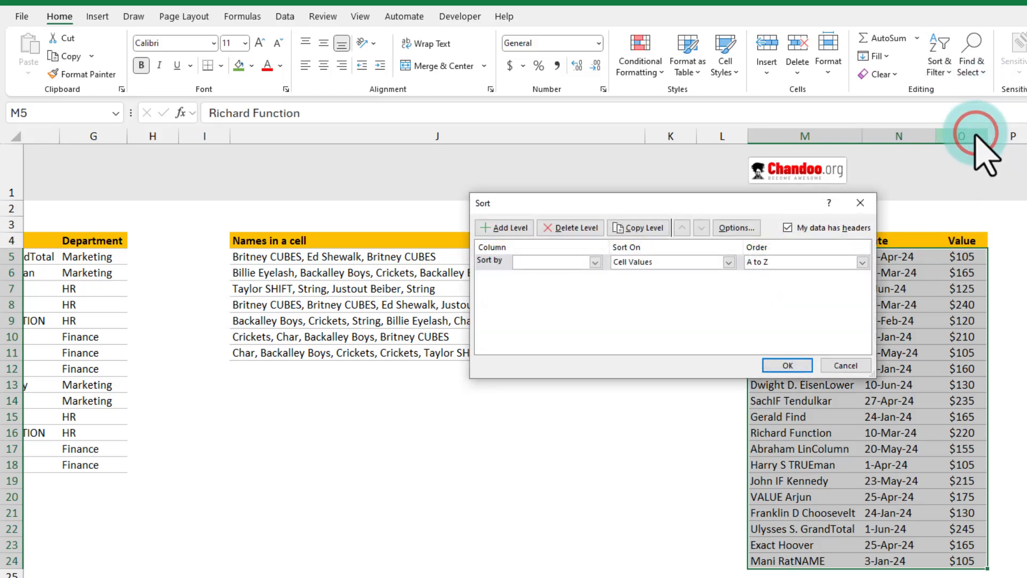
click(556, 262)
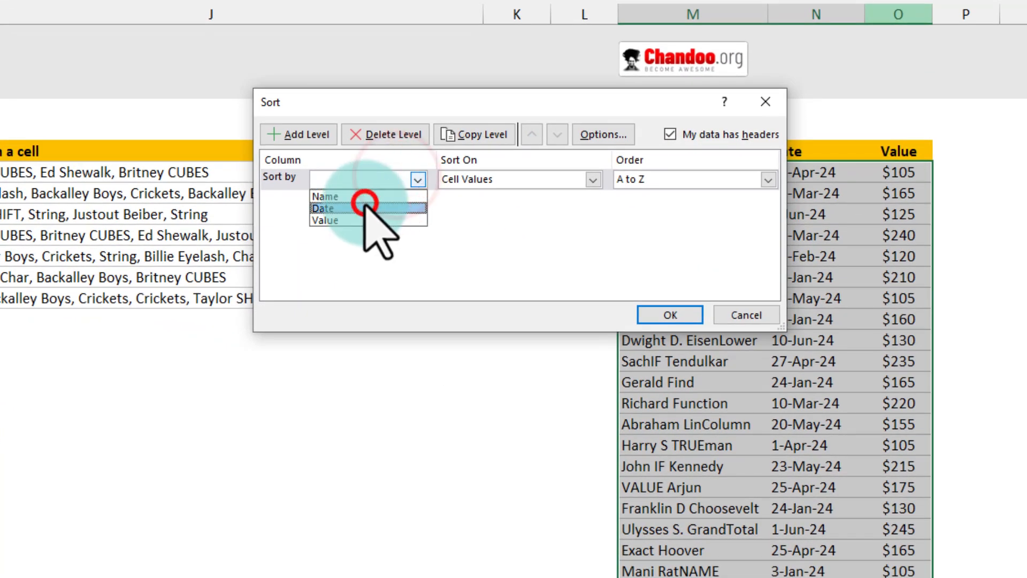
click(323, 208)
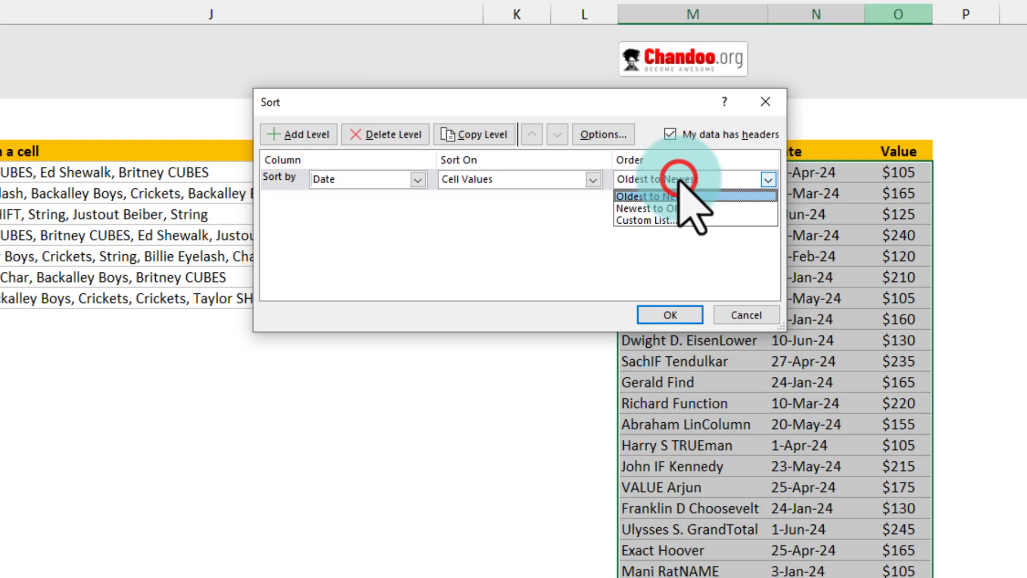
click(661, 197)
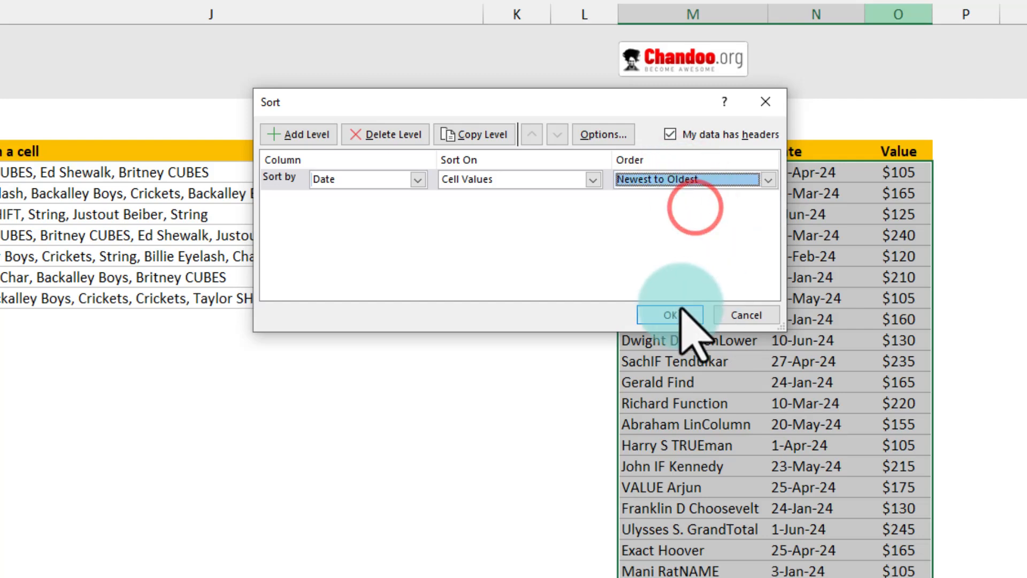
click(668, 315)
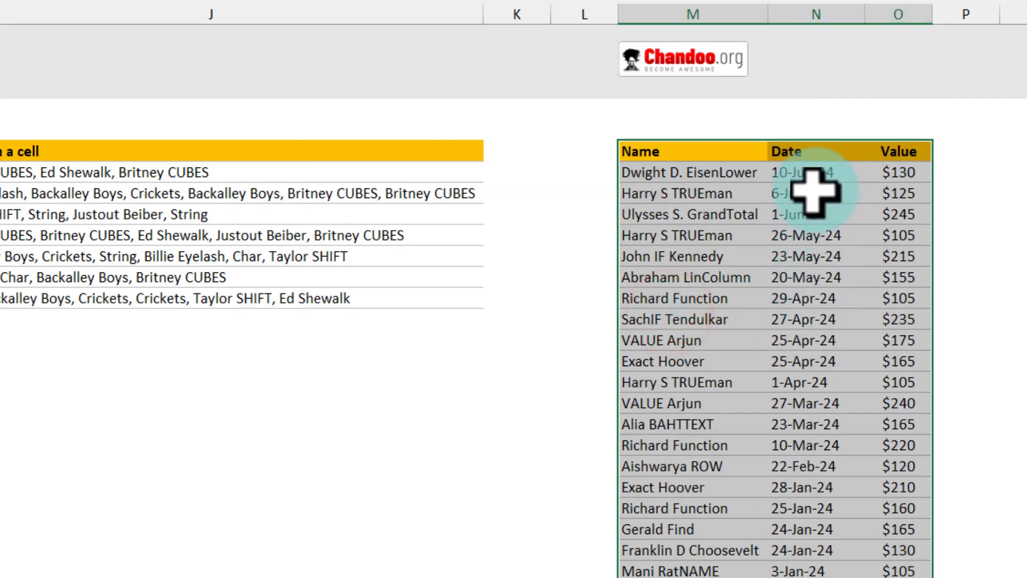
mouse_move(845, 386)
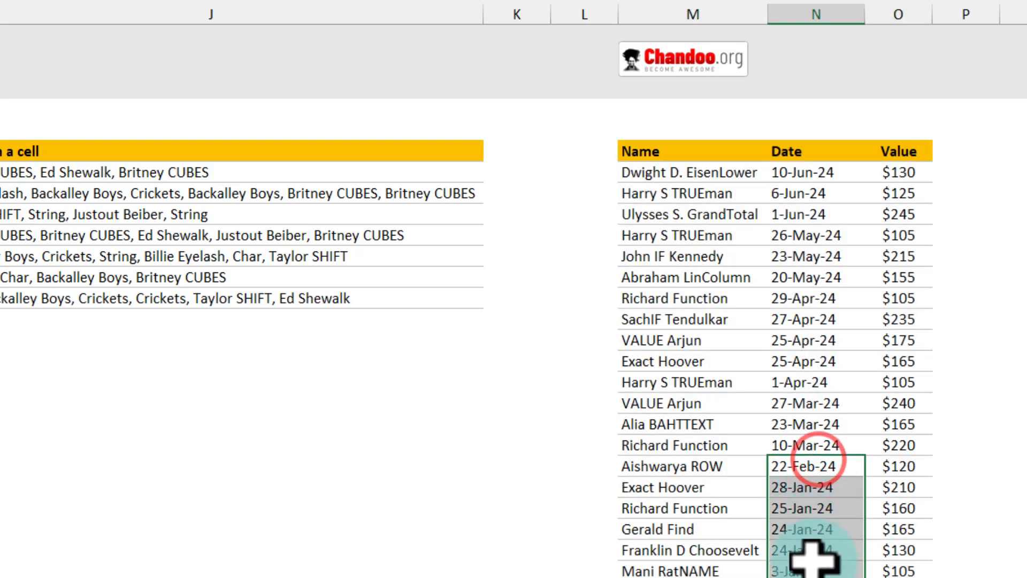
Reselect the sorted records table showing Harry S TRUEman's three entries
click(668, 319)
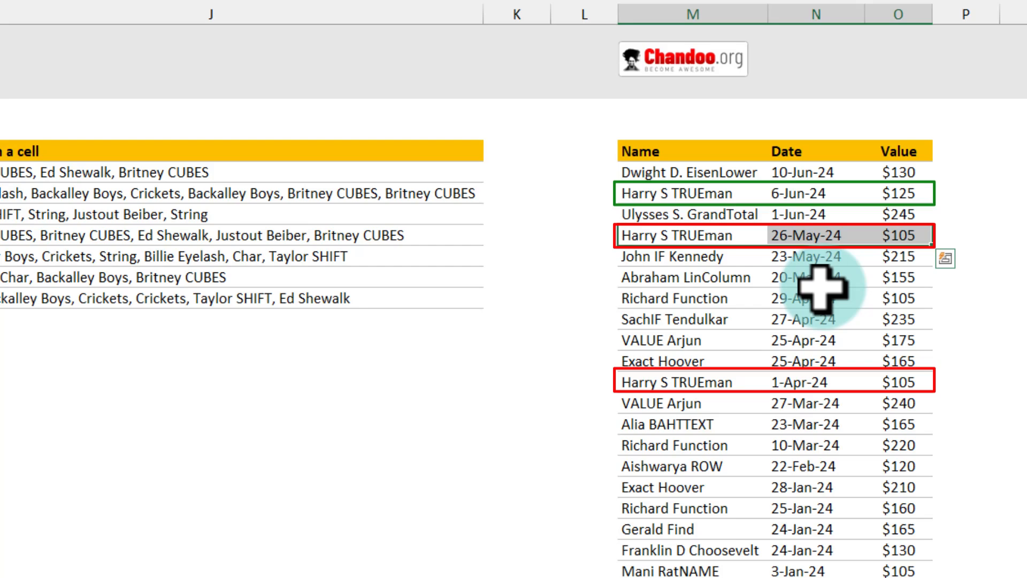
mouse_move(773, 550)
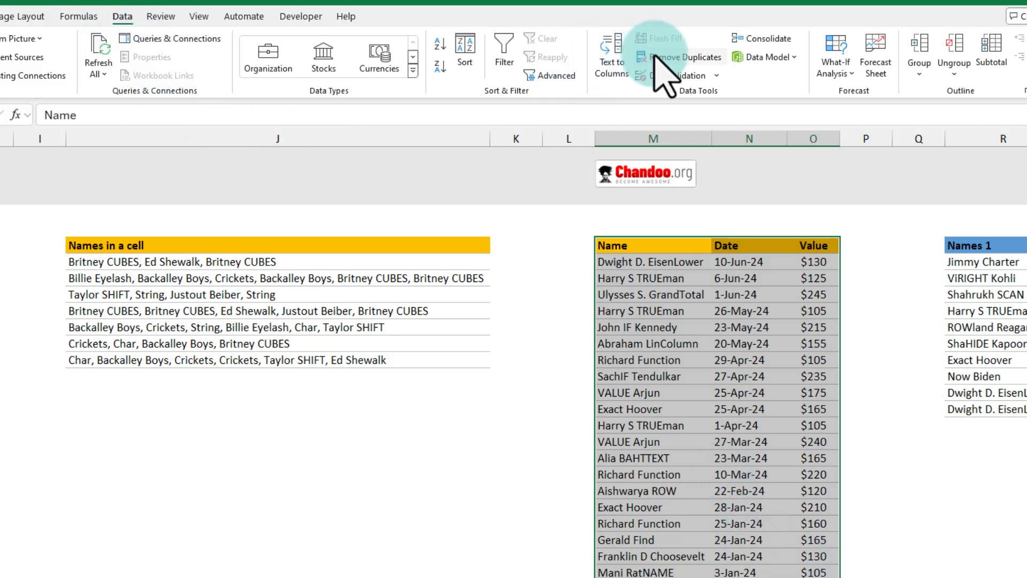
Remove duplicates by the Name column only, leaving 14 latest-record rows
click(681, 57)
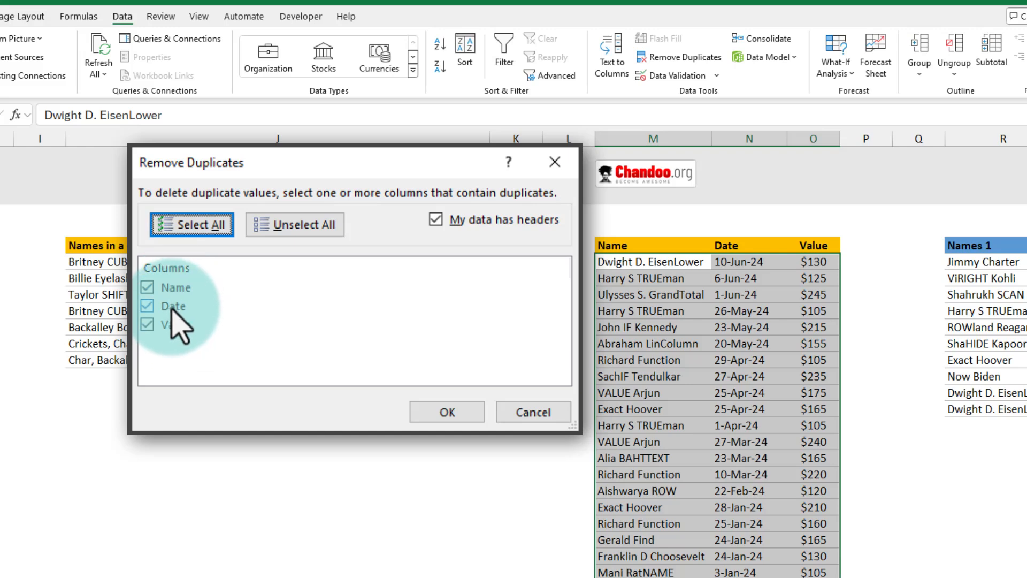
click(174, 306)
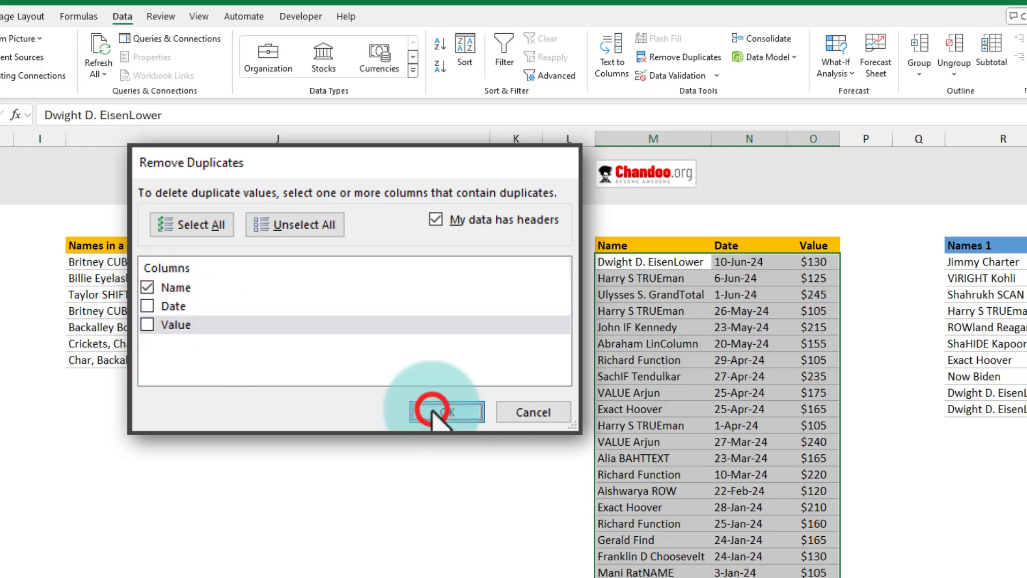
click(447, 411)
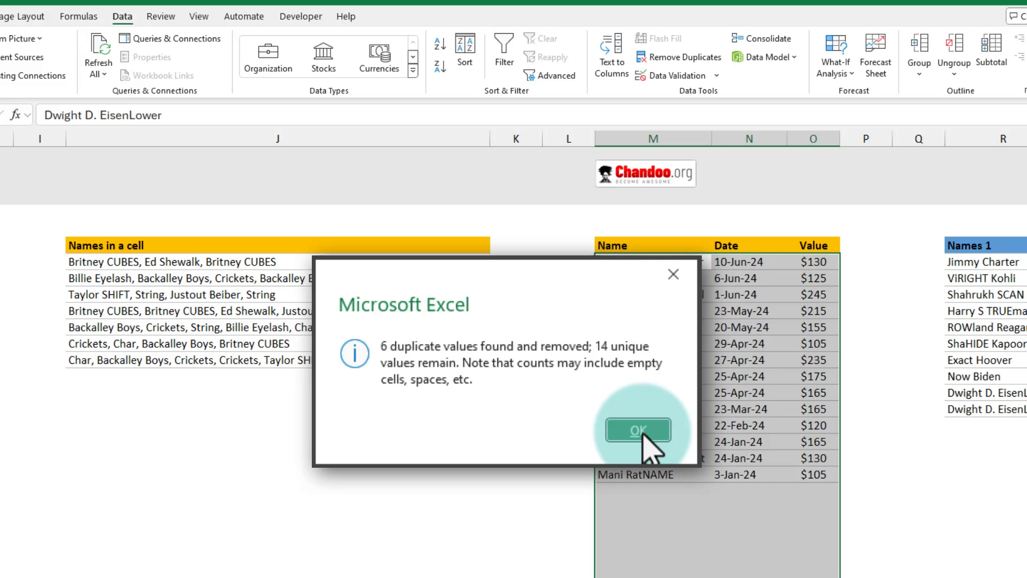
mouse_move(612, 370)
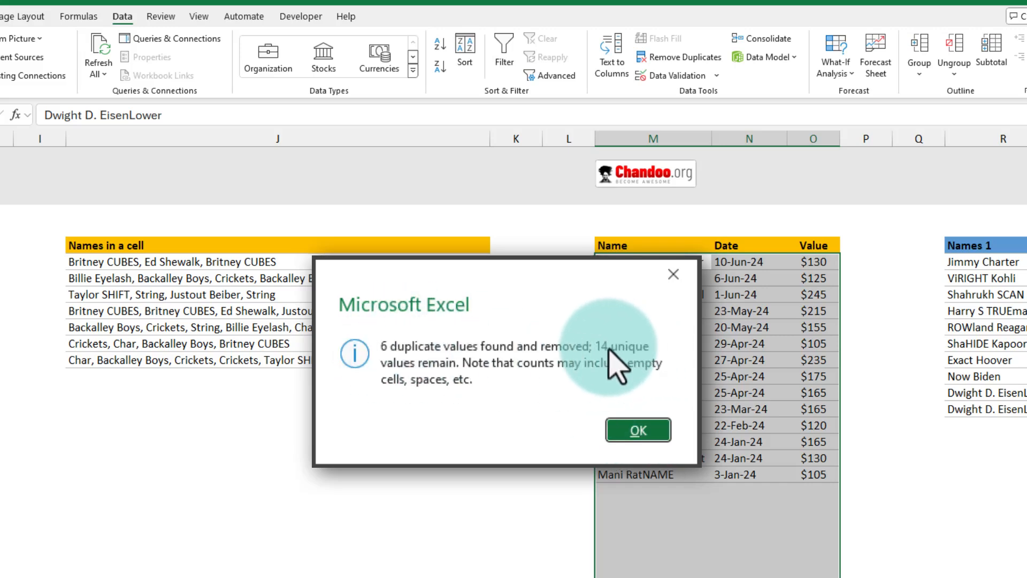
click(636, 430)
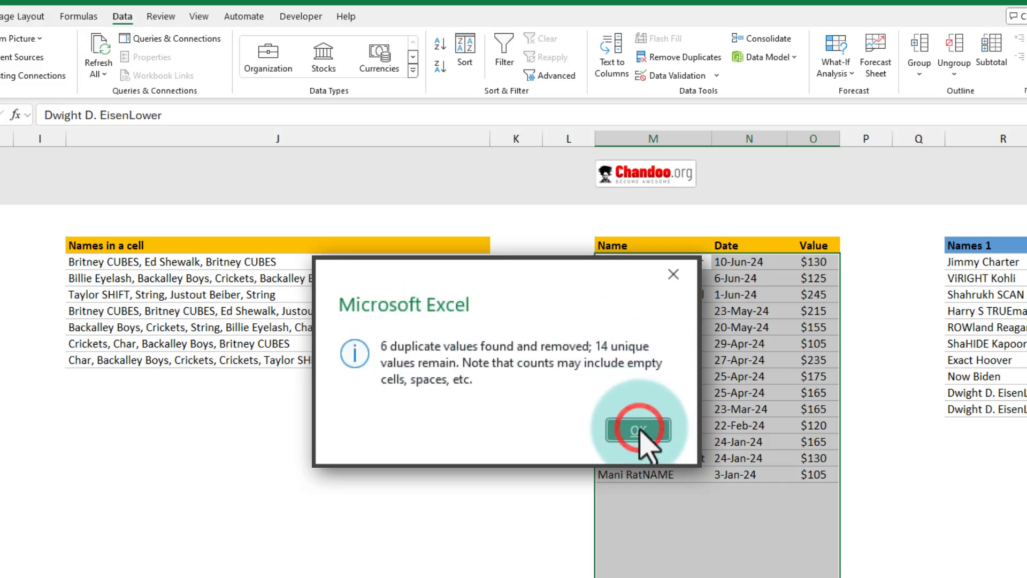
click(635, 428)
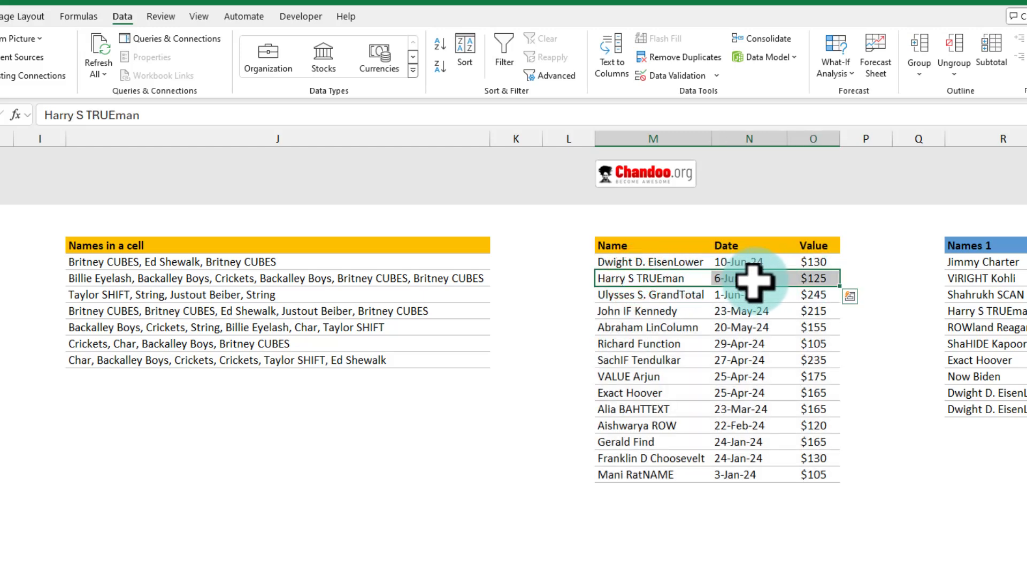
mouse_move(704, 460)
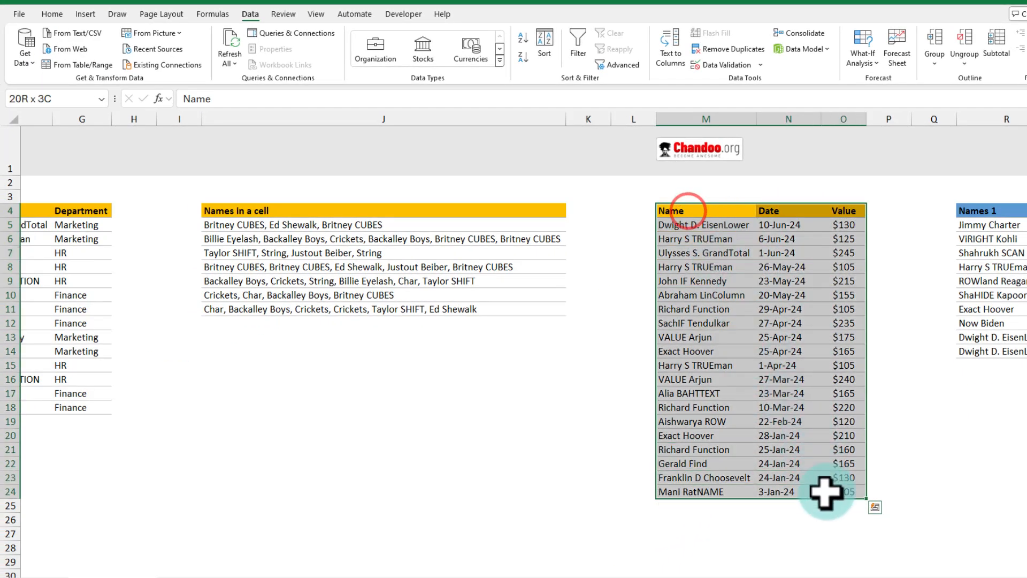
Switch to the sheet holding the source data and the empty green results table
click(670, 211)
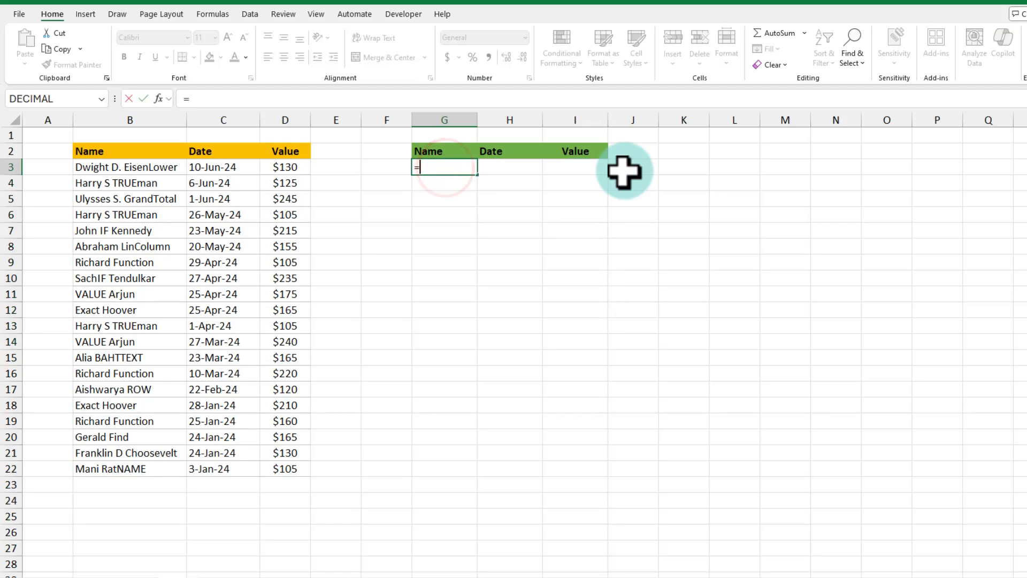
Enter =UNIQUE(B3:B22) in G3 so 14 distinct names spill under Name
text(uni)
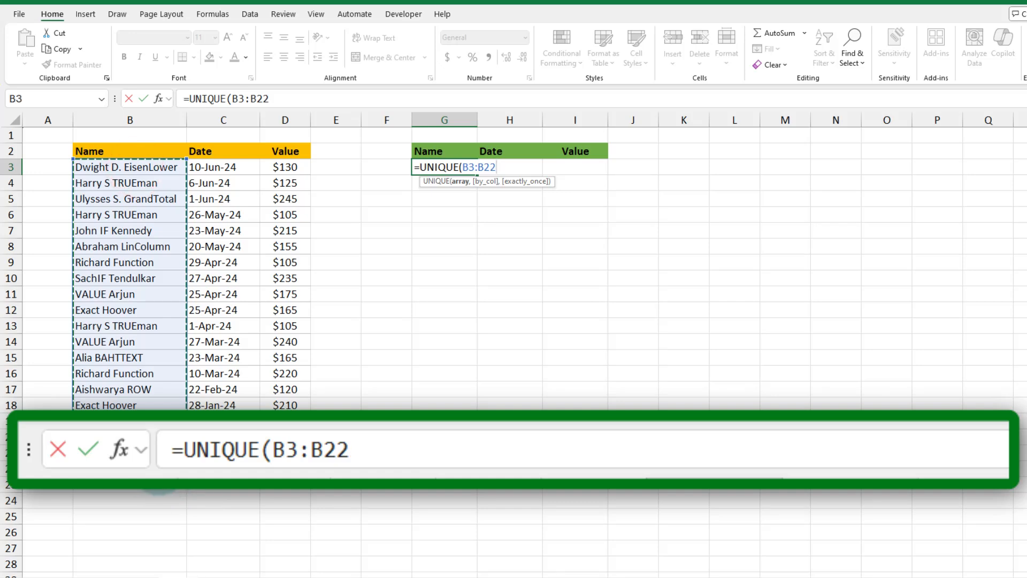
key(Return)
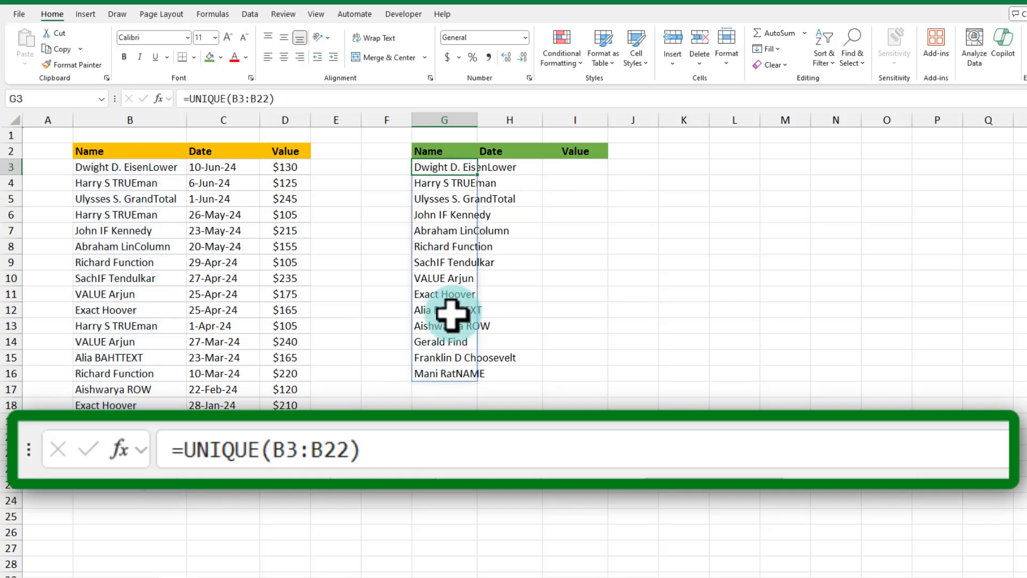
mouse_move(451, 373)
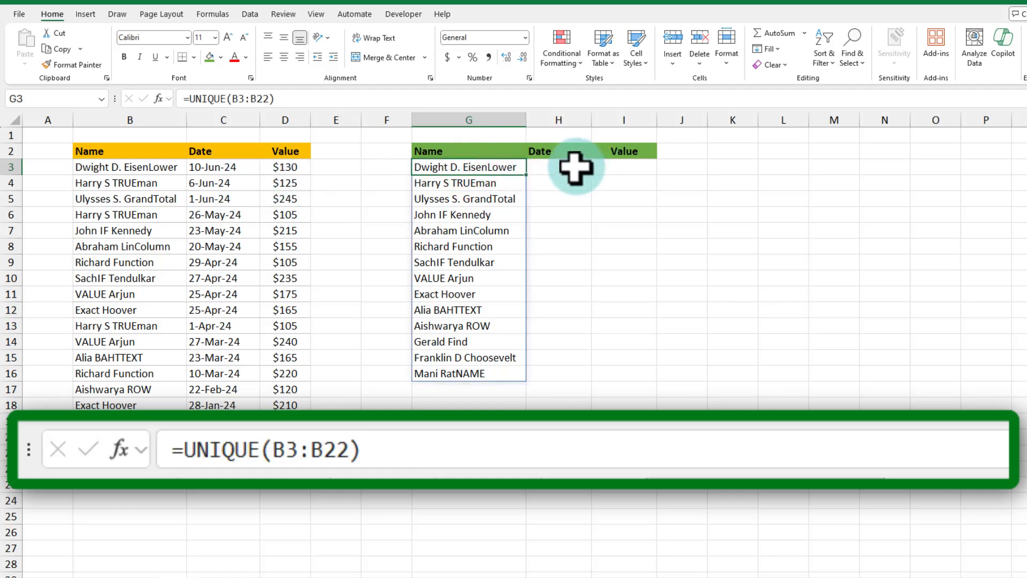
Enter =MAXIFS($C$3:$C$22,$B$3:$B$22,G3) in H3 to get the first name's latest date
click(623, 167)
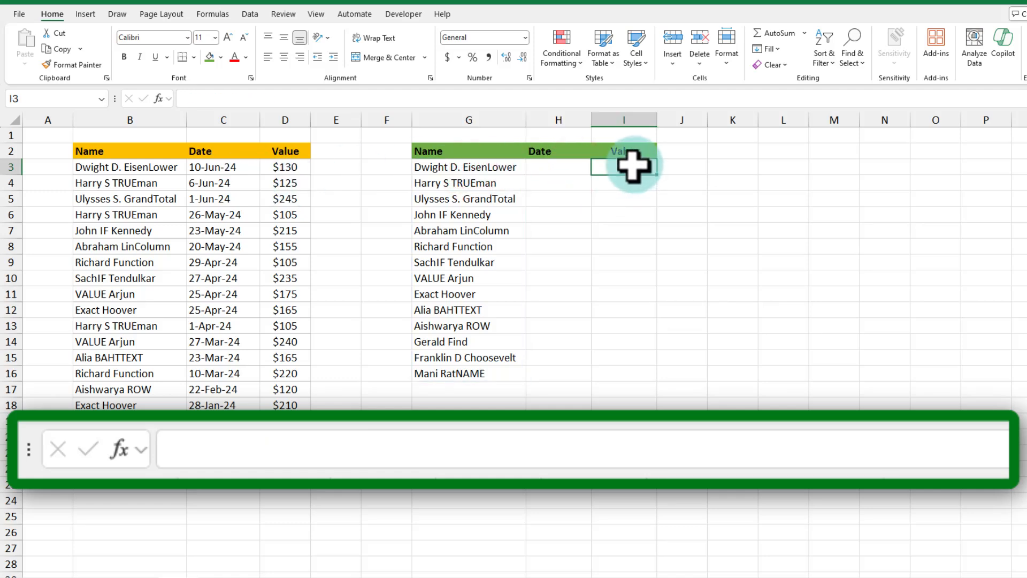
click(559, 167)
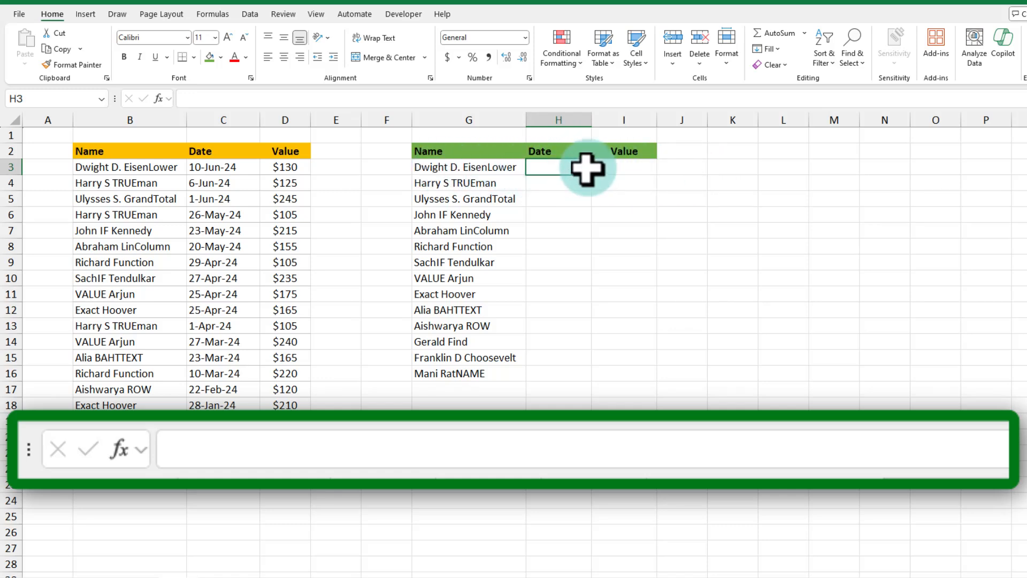
text(=m)
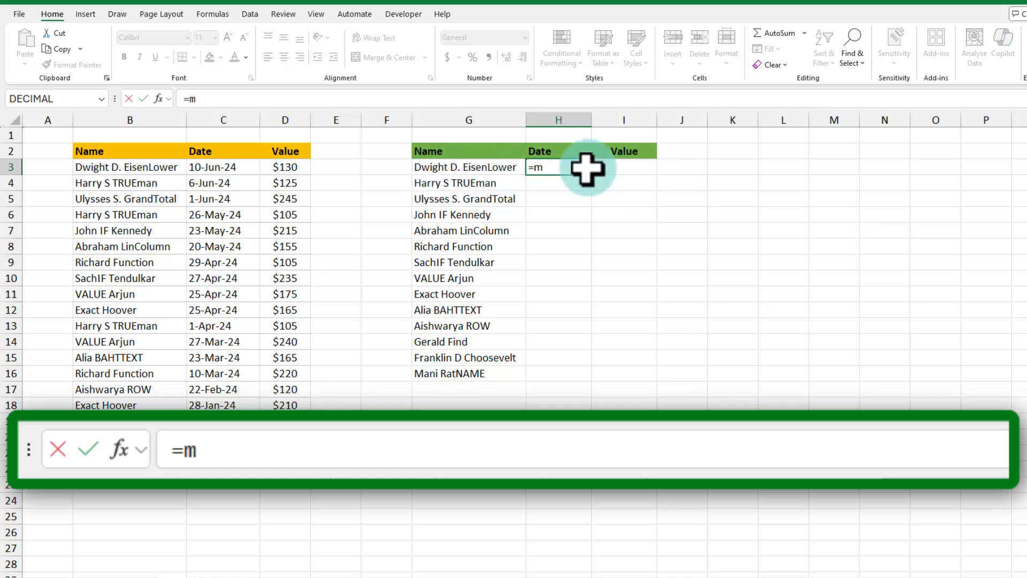
text(AXIFS()
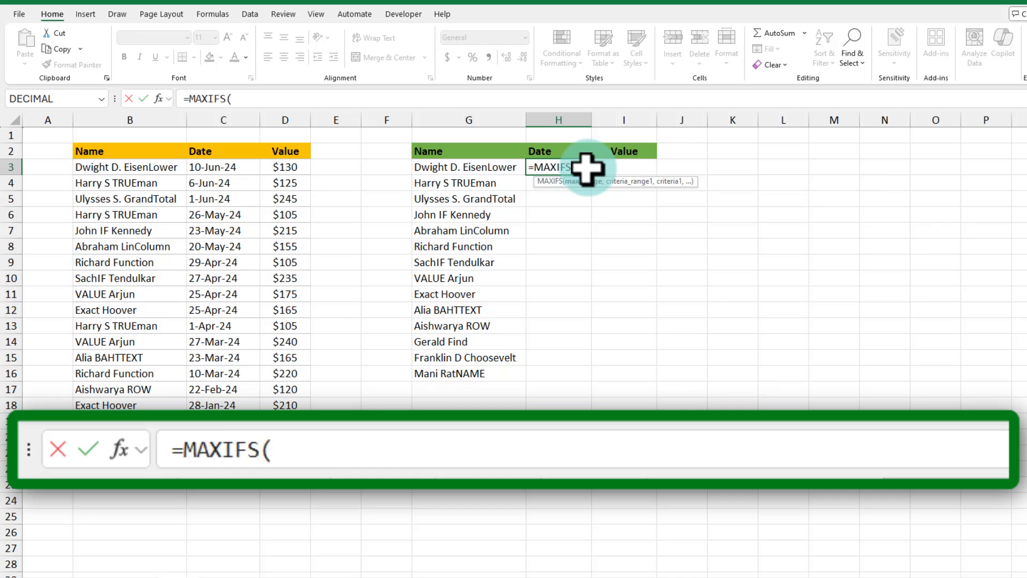
mouse_move(216, 206)
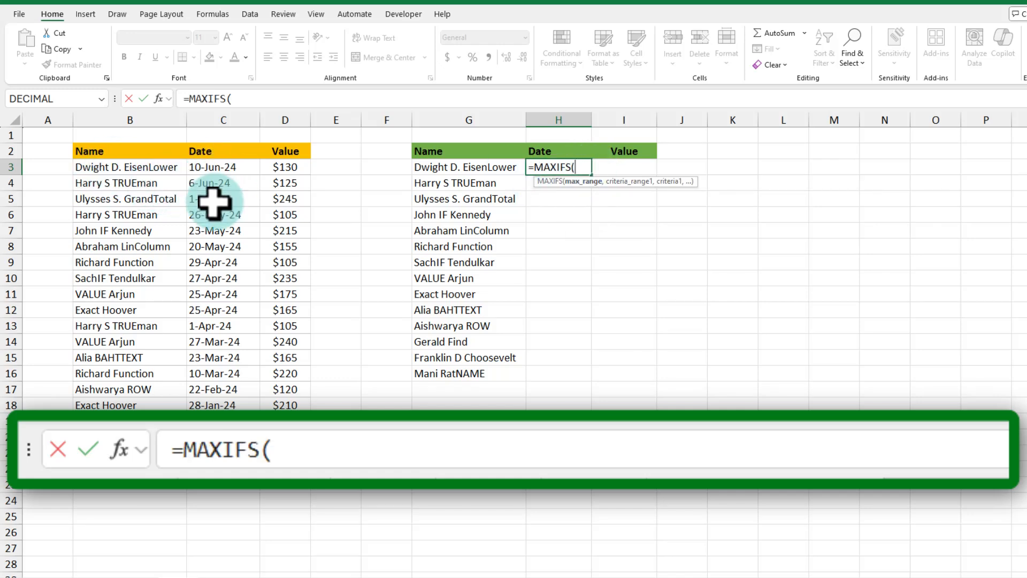
mouse_move(265, 209)
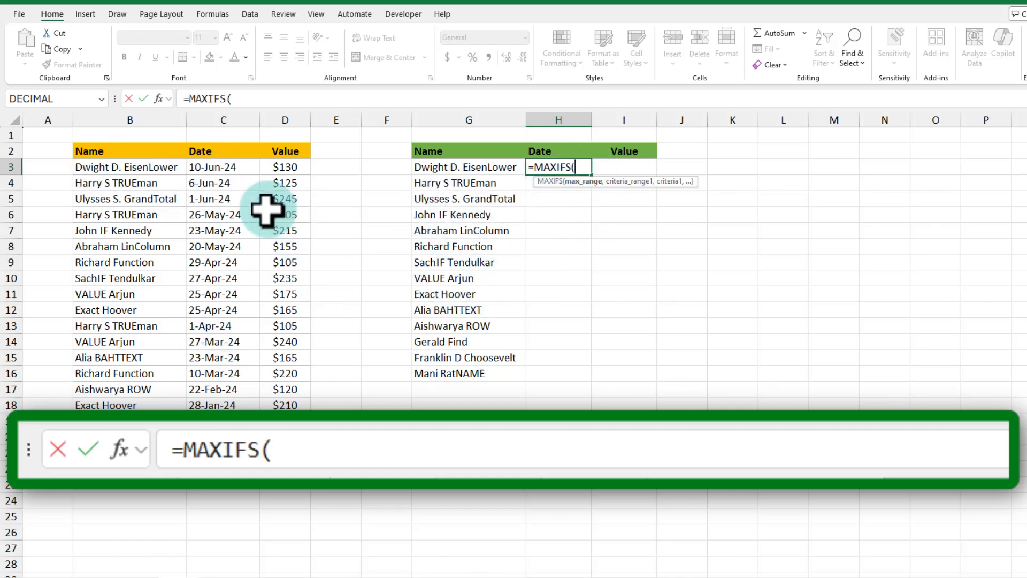
mouse_move(224, 231)
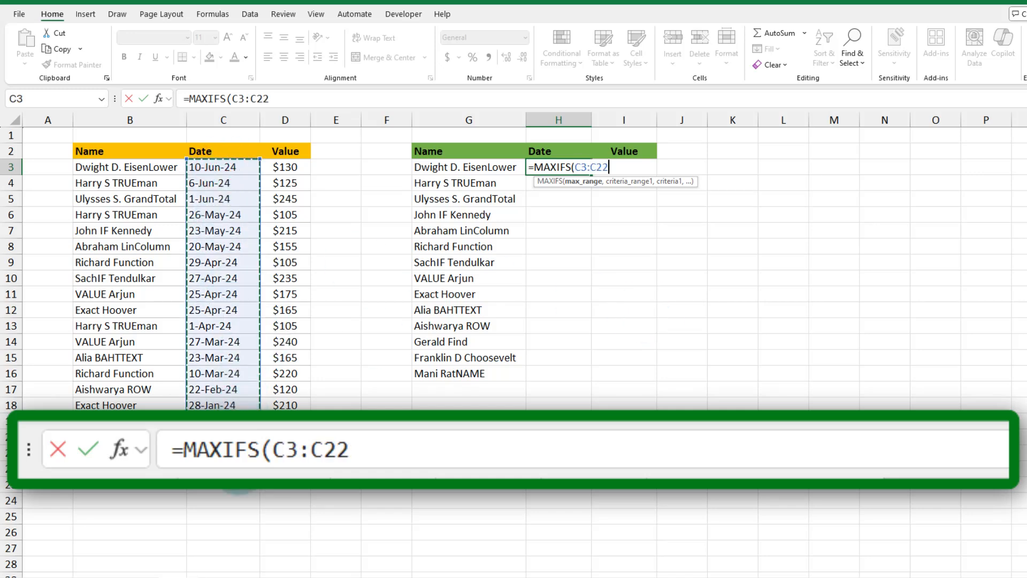
key(f4)
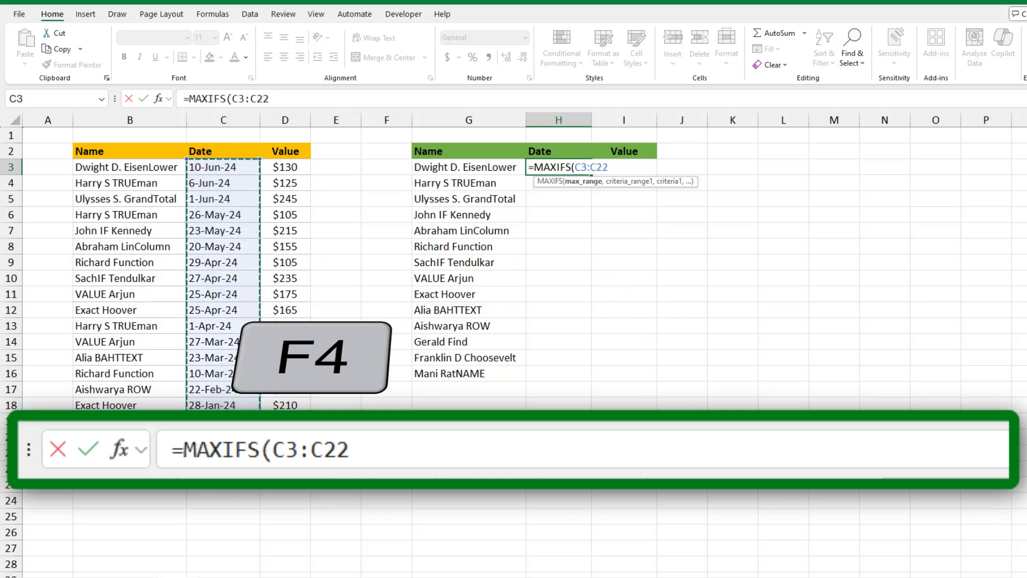
key(f4)
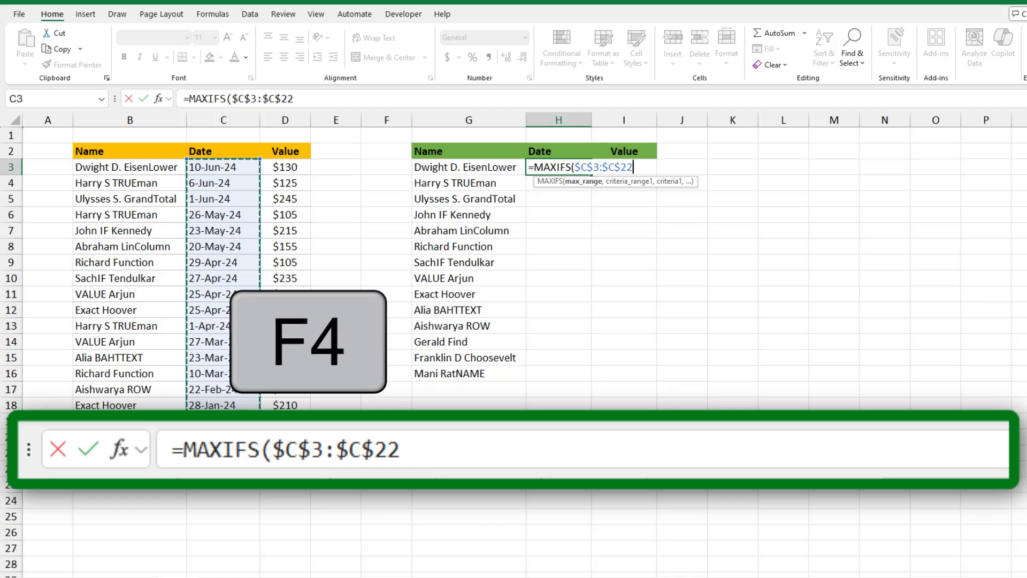
text(,B3:B22)
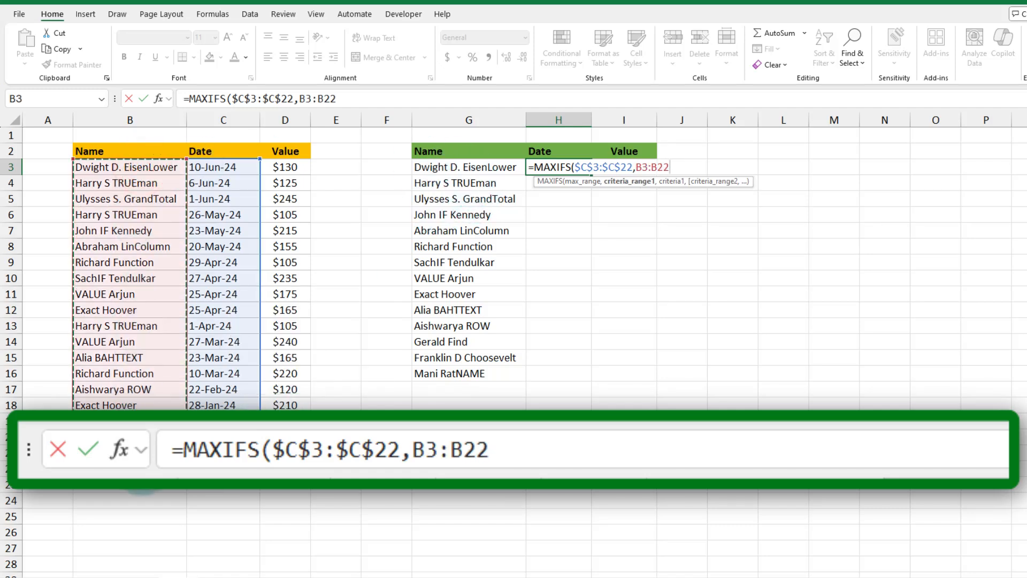
text($B$3:$B$22,)
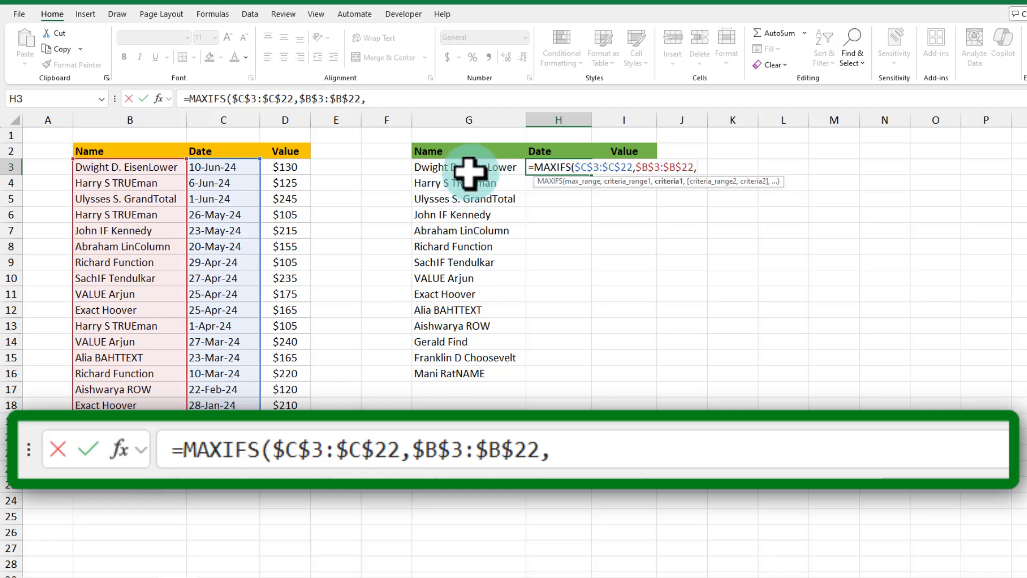
click(468, 167)
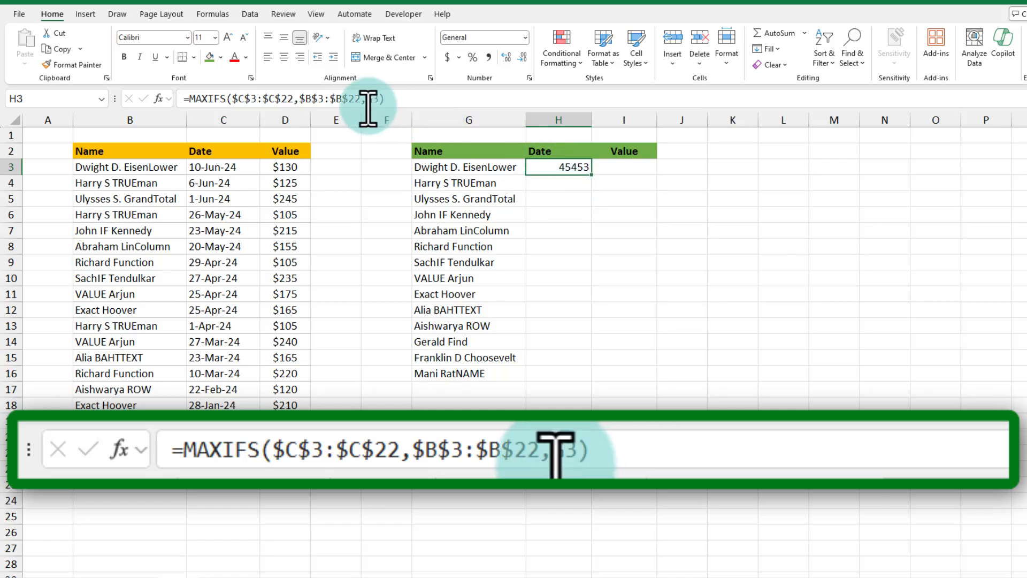
Format the result as a date (10-Jun-24) and reopen the formula for editing
key(ctrl+shift+3)
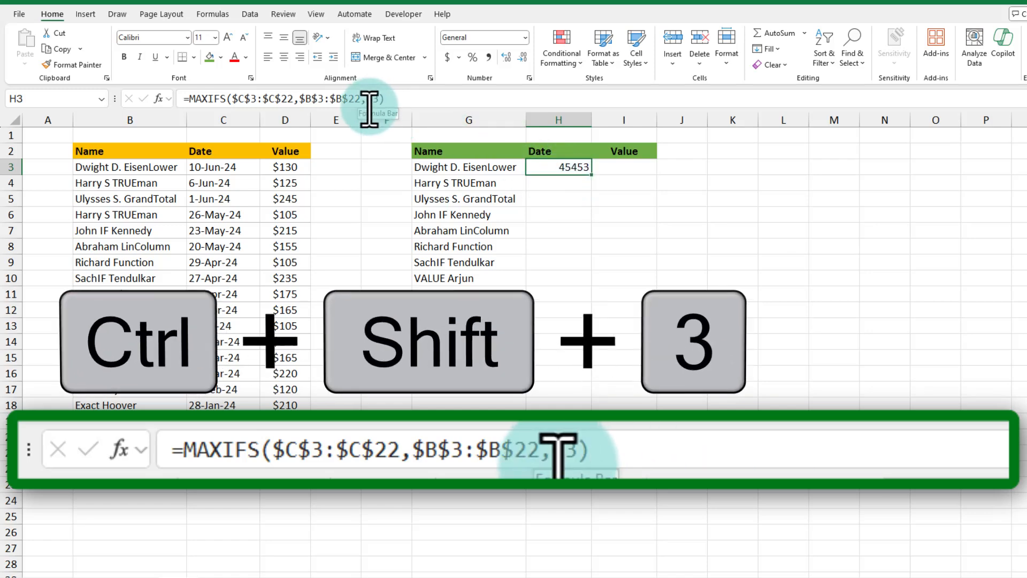
key(ctrl+shift+3)
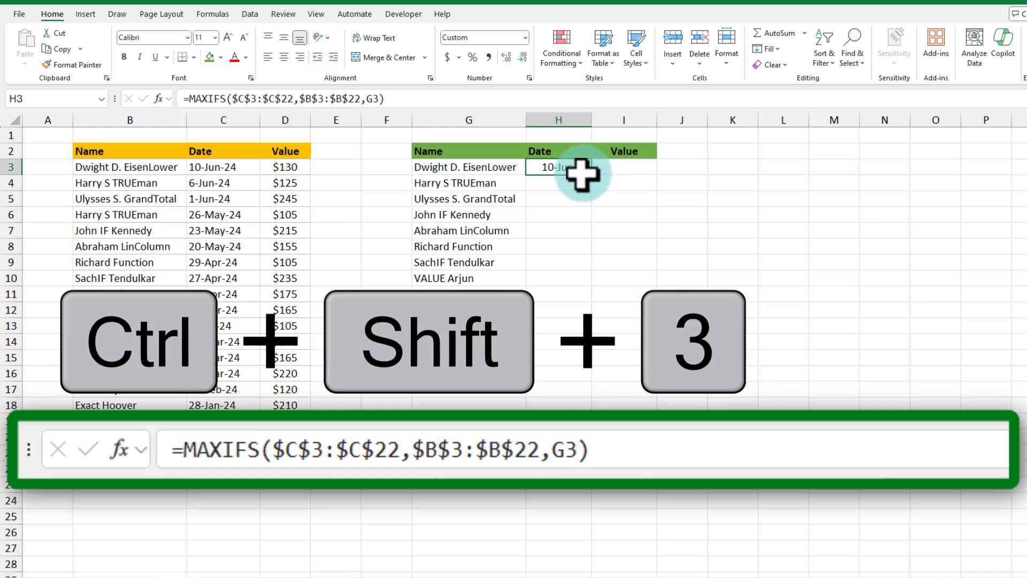
click(223, 167)
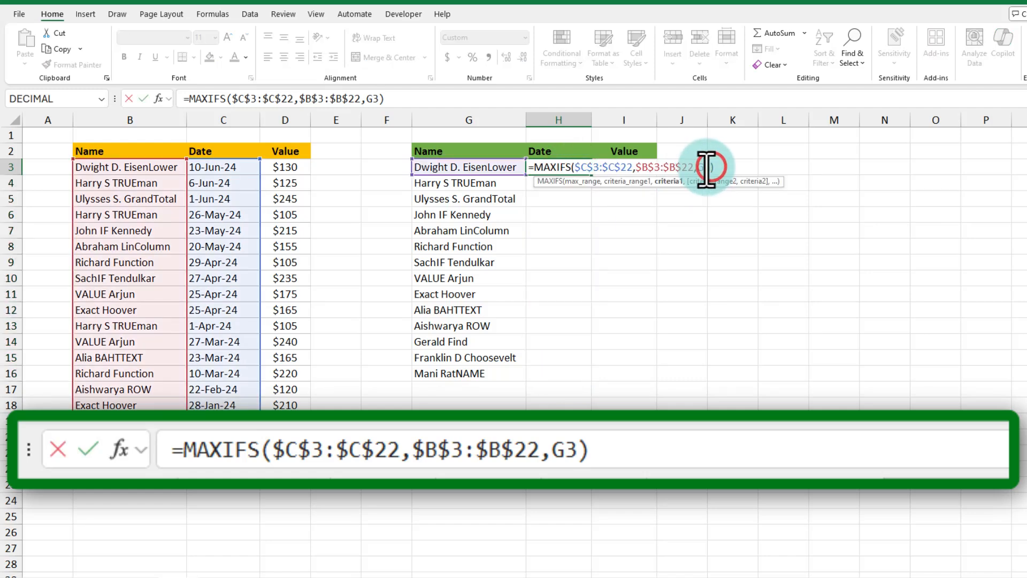
mouse_move(799, 174)
text(#)
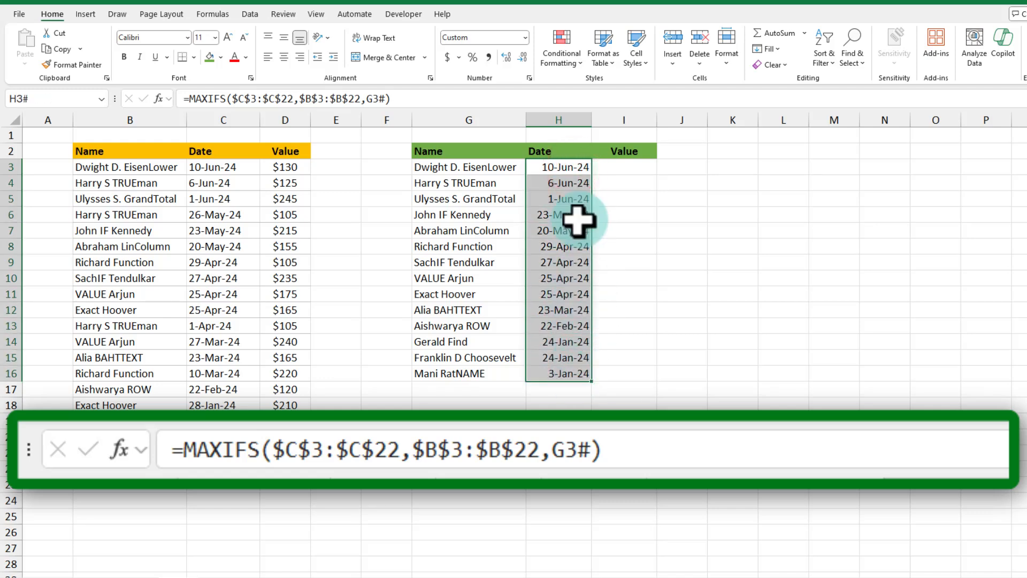
Enter =FILTER($D$3:$D$22,($B$3:$B$22=G3)*($C$3:$C$22=H3)) in I3 for the latest-record value
click(623, 167)
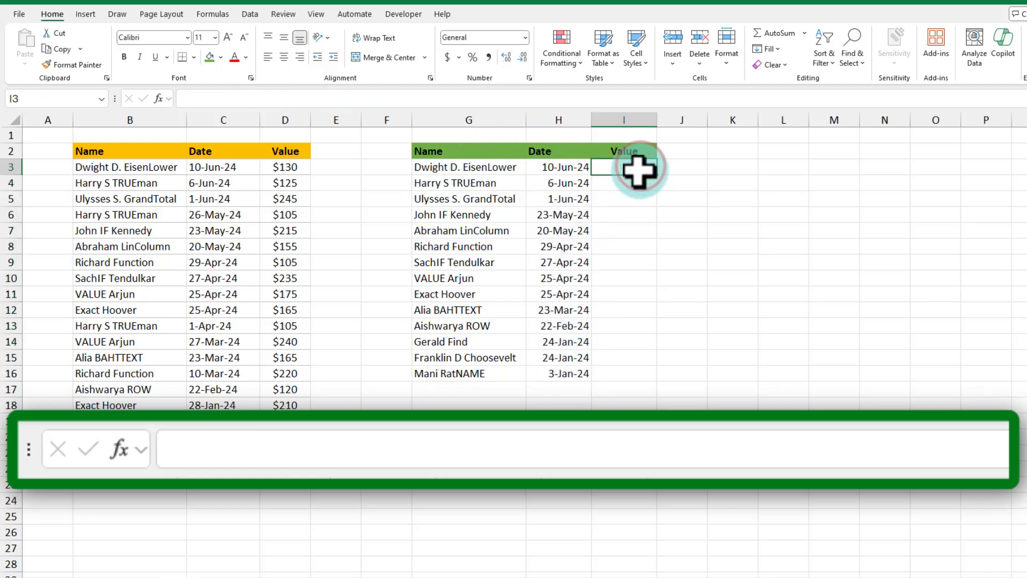
mouse_move(468, 173)
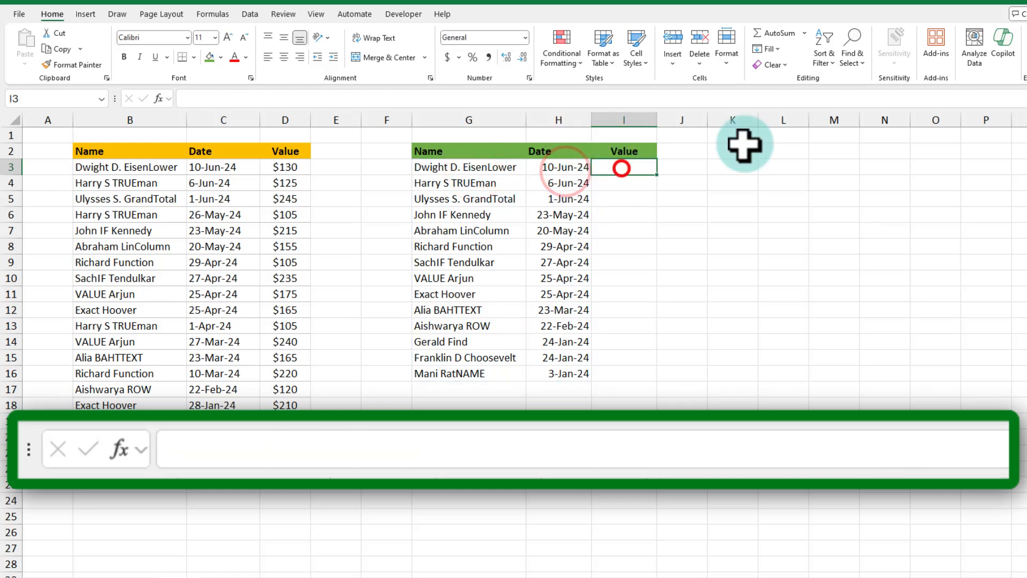
text(=)
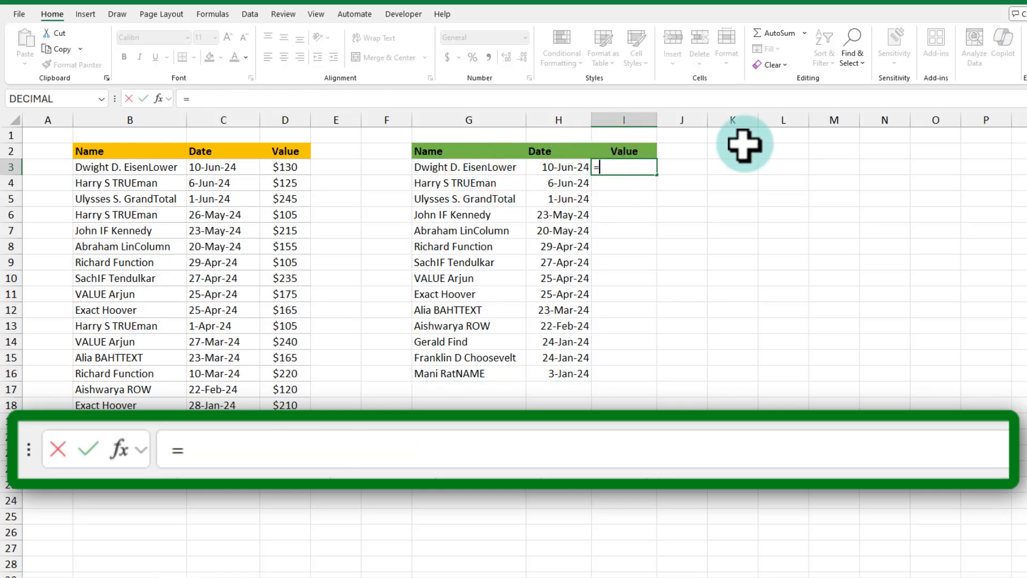
text(filte)
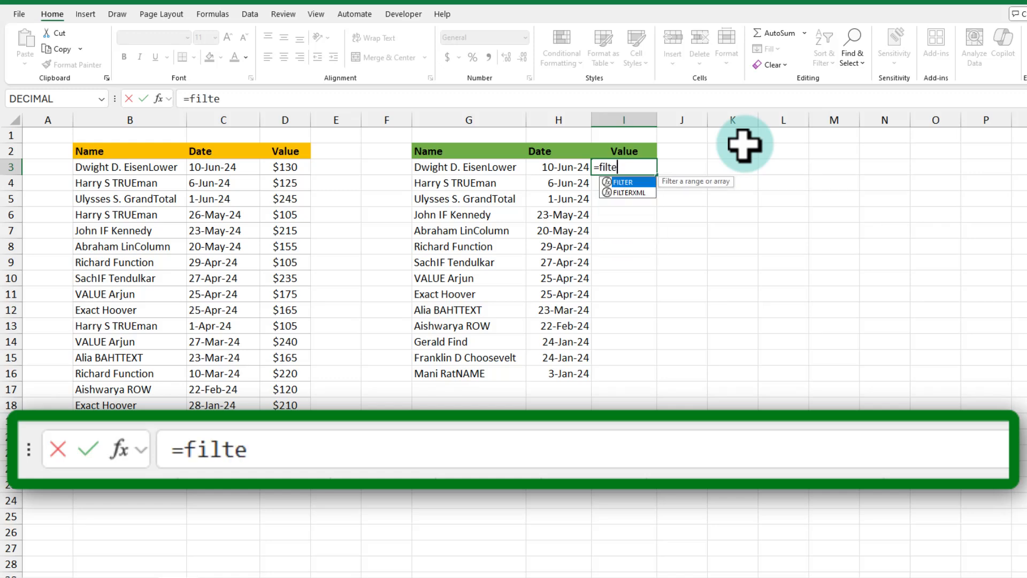
mouse_move(565, 171)
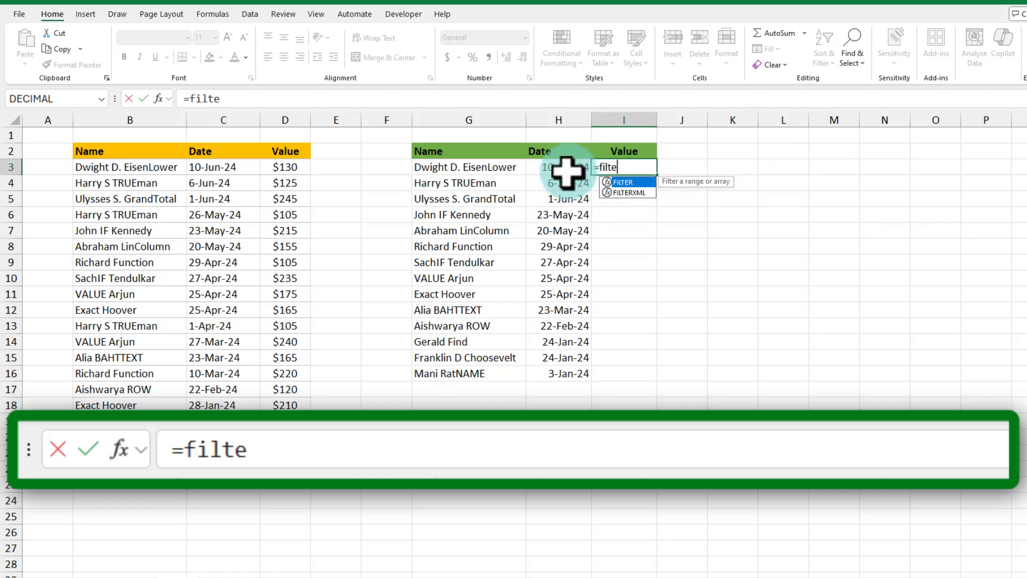
mouse_move(655, 203)
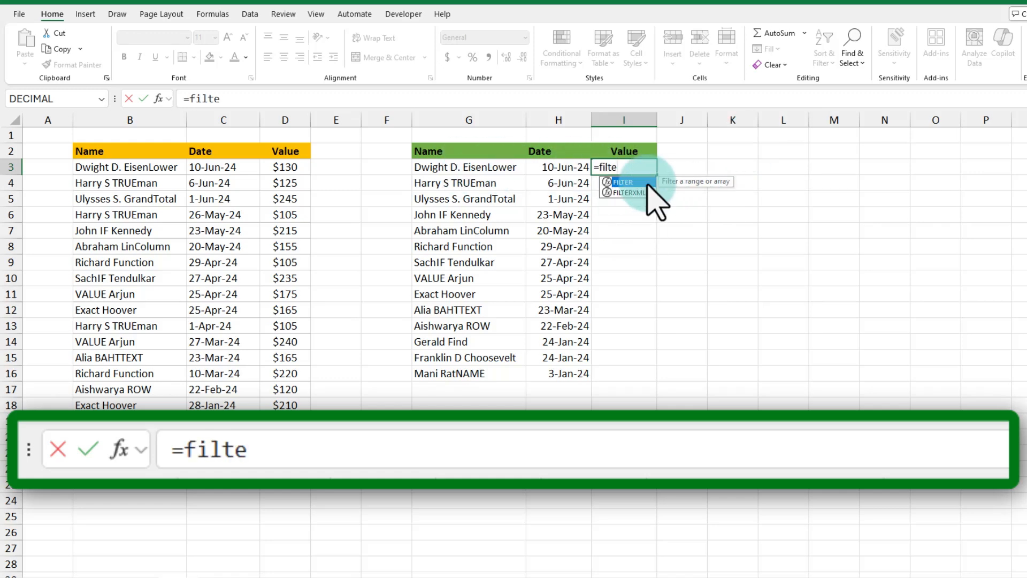
click(621, 182)
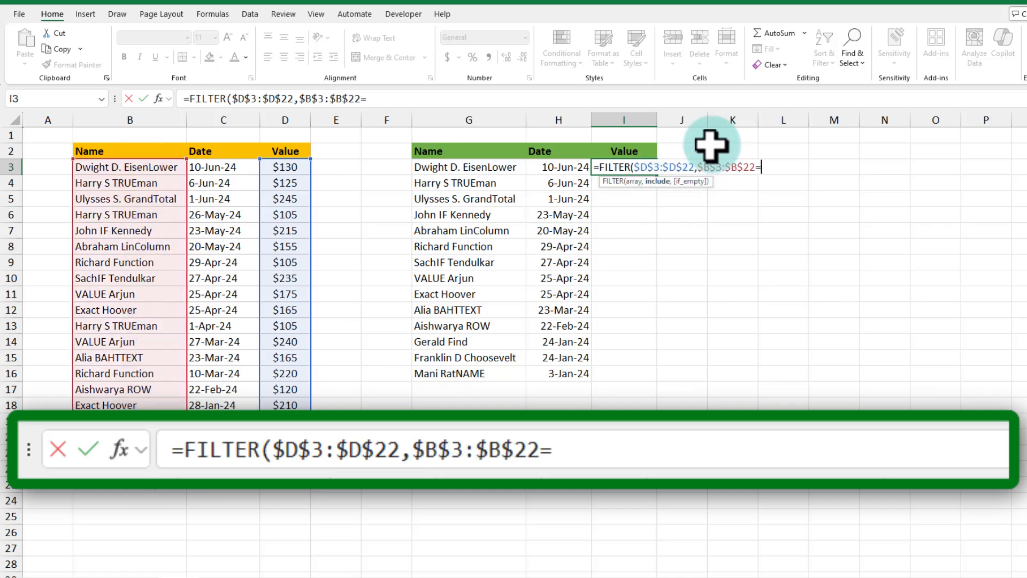
click(469, 167)
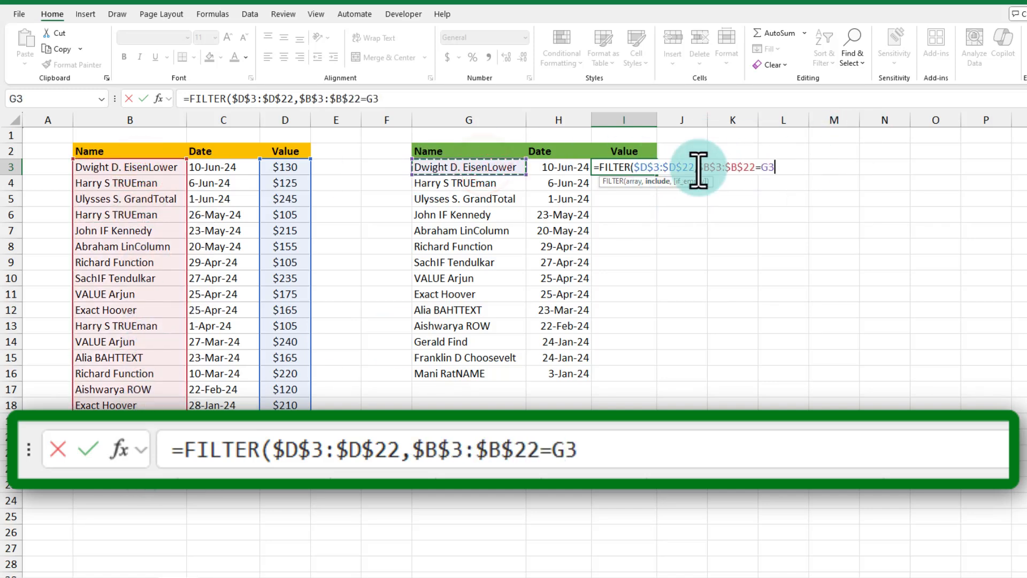
text(()
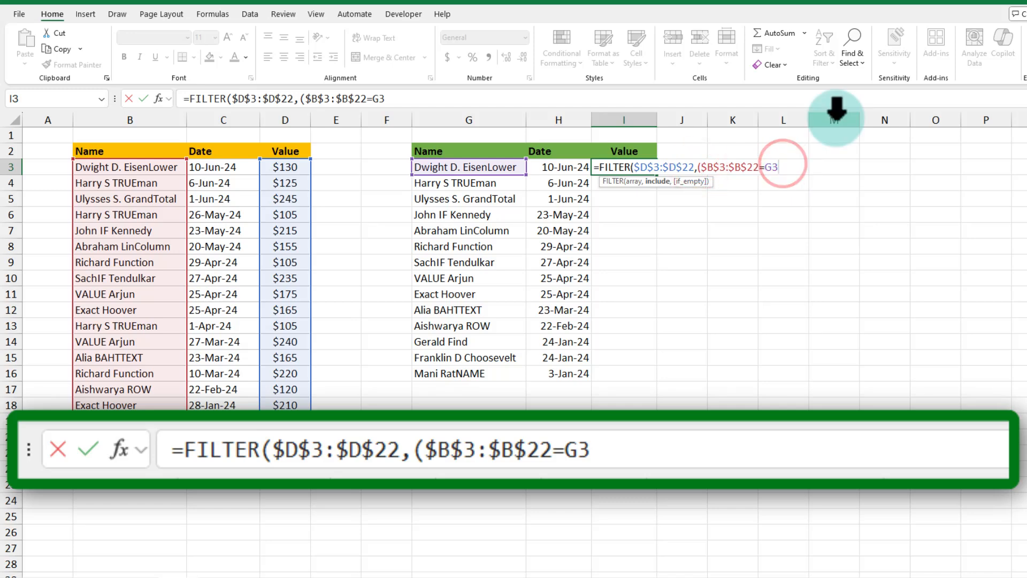
text()*)
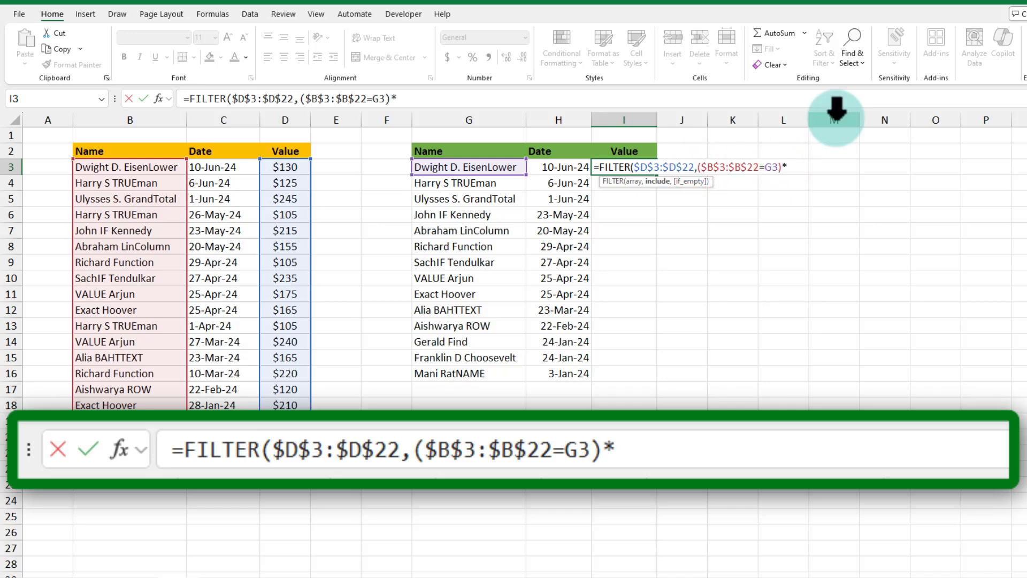
text((C3:C22)
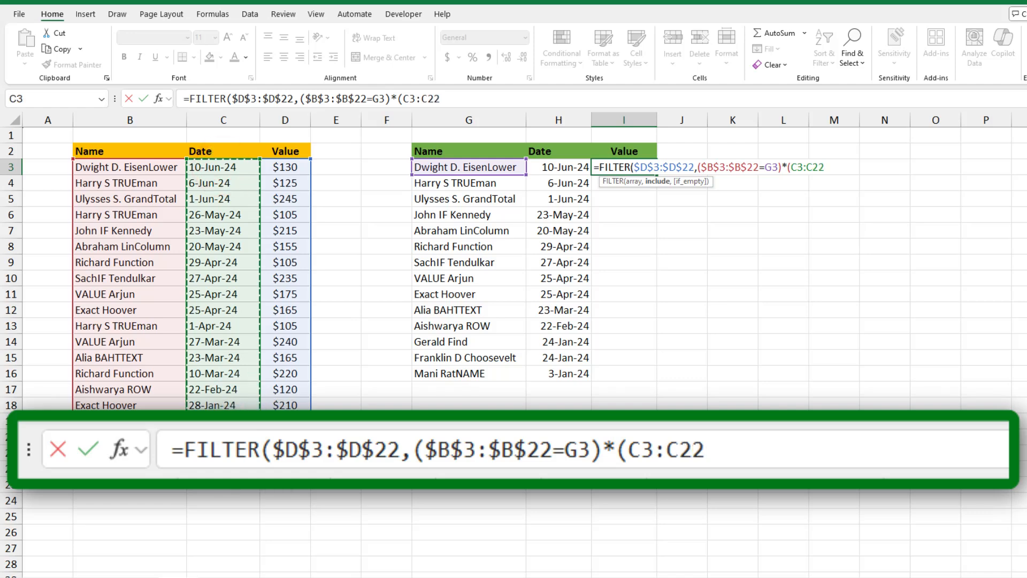
text($C$3:$C$22=)
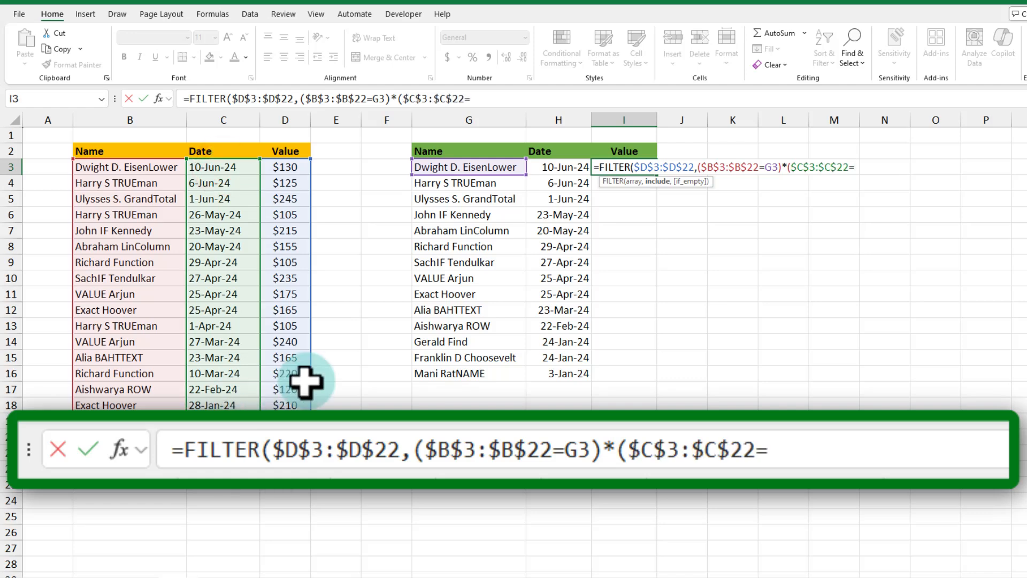
click(559, 167)
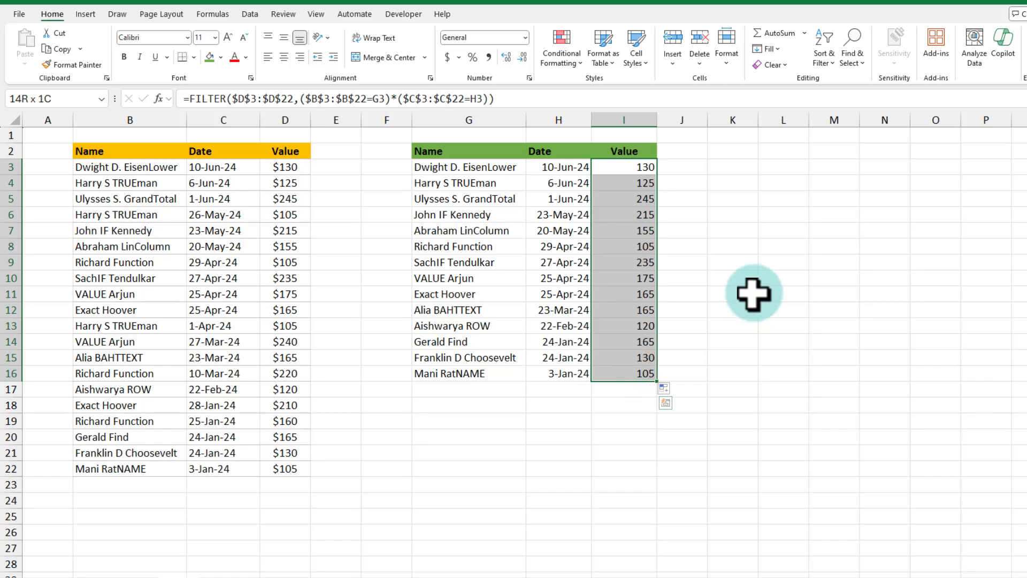
scroll(right, 3)
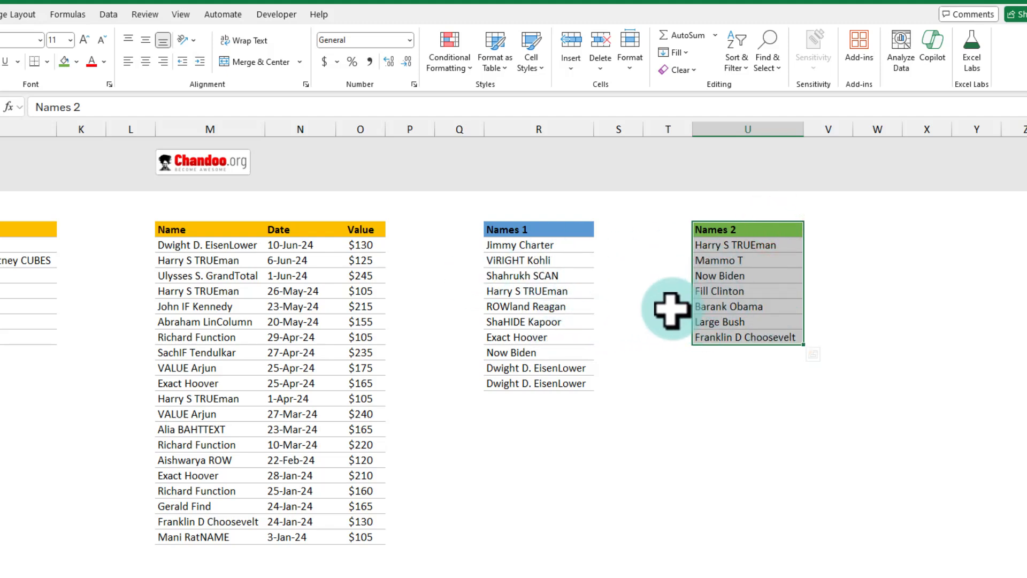
Select the Names 1 and Names 2 lists together
click(521, 244)
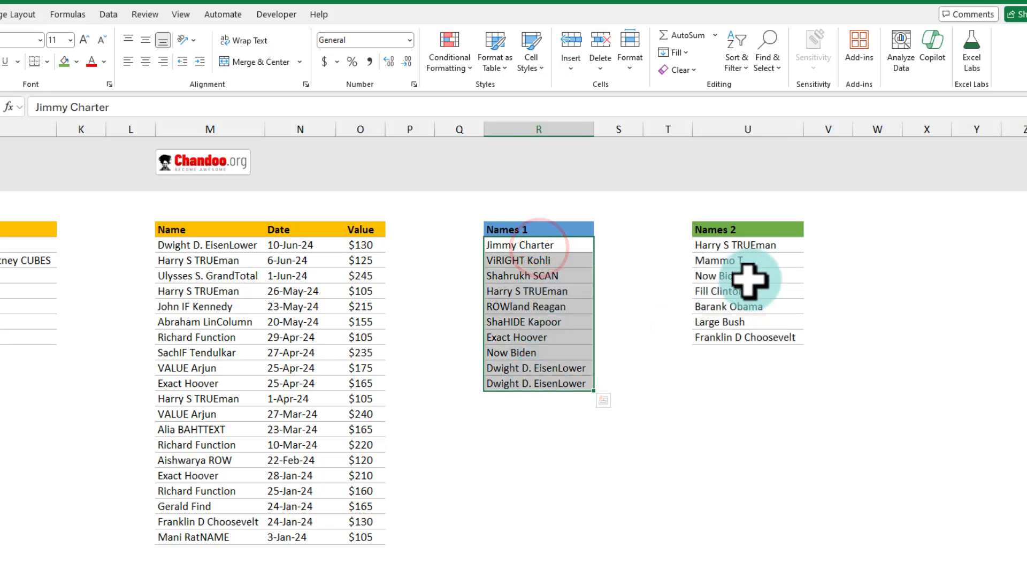
click(747, 244)
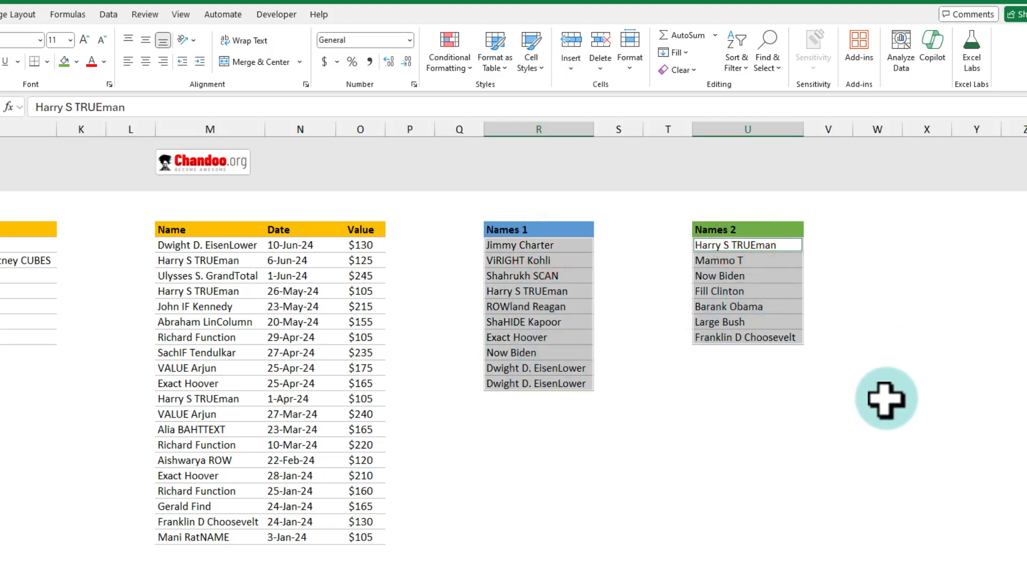
click(520, 244)
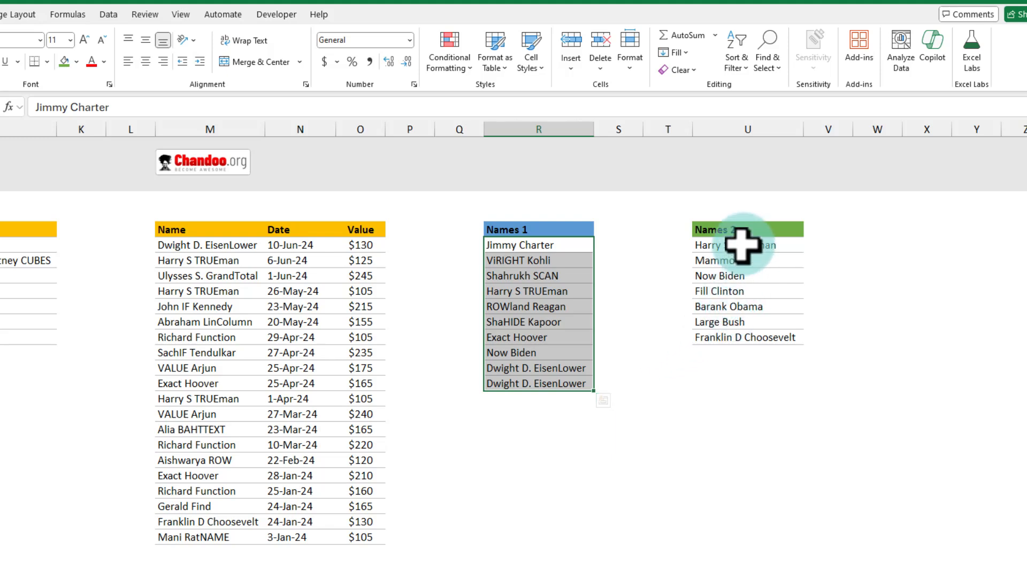
click(747, 244)
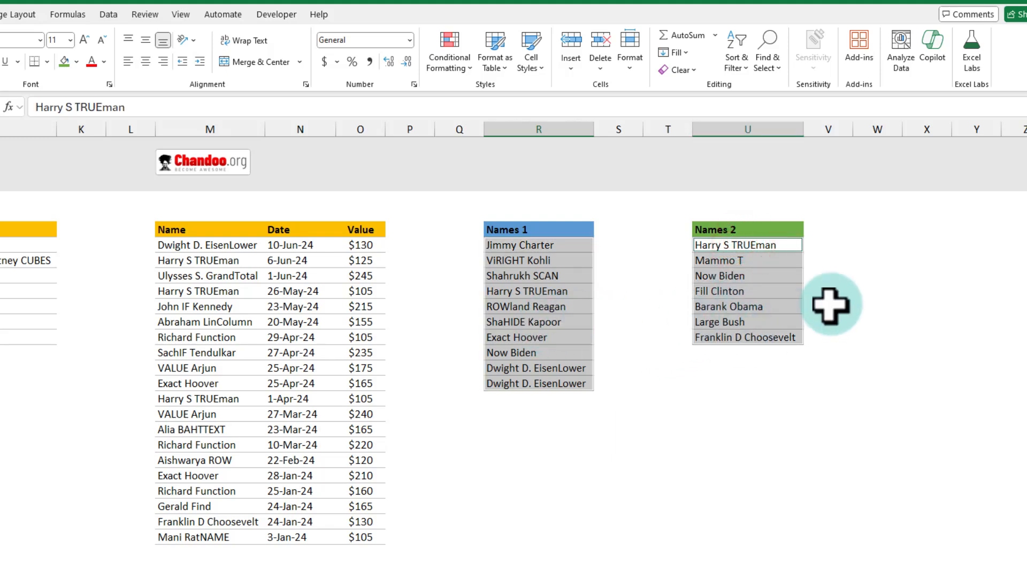
mouse_move(508, 338)
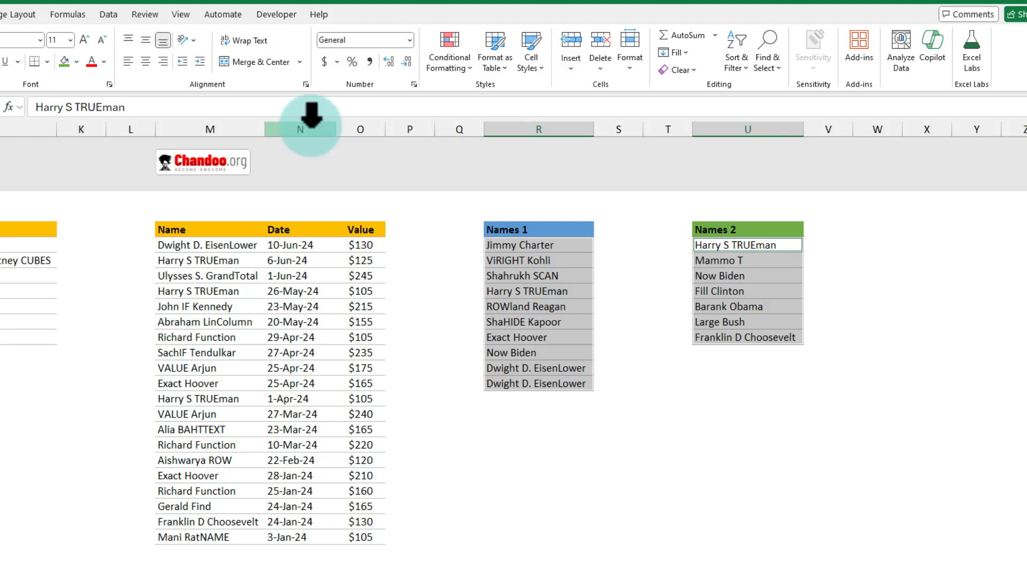
Apply Duplicate Values conditional formatting in light red across both lists
click(448, 51)
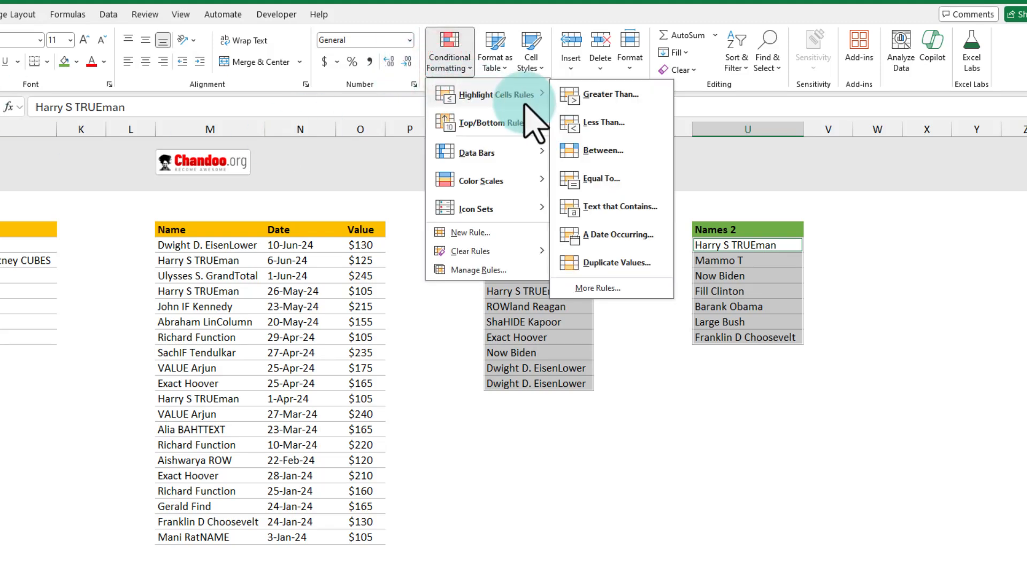
click(615, 263)
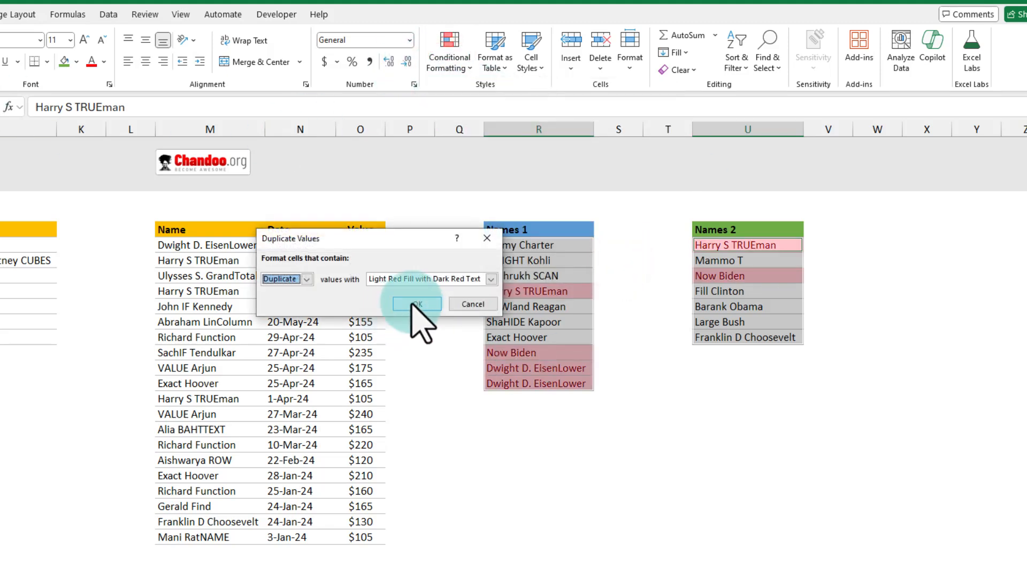
click(415, 303)
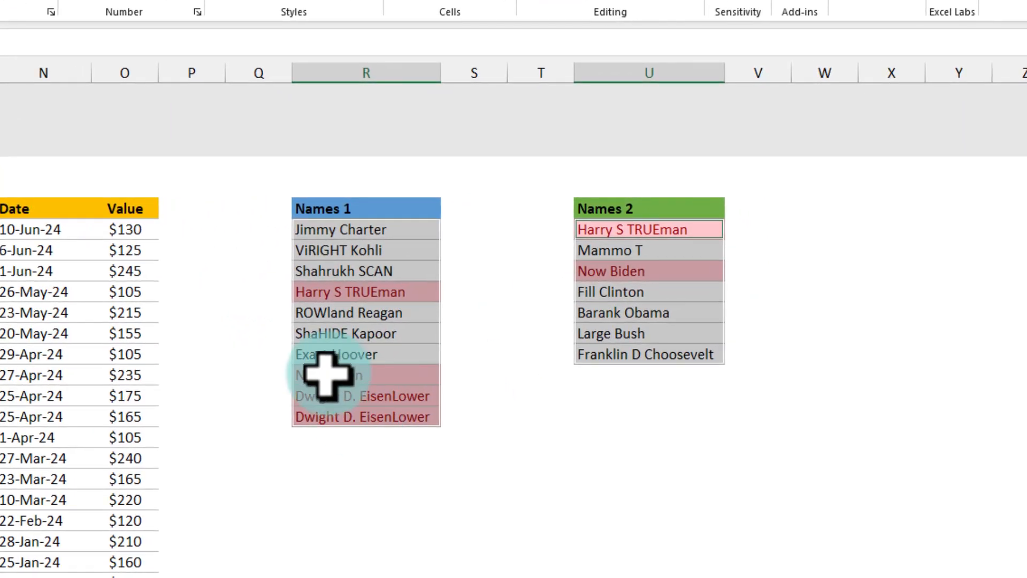
mouse_move(616, 416)
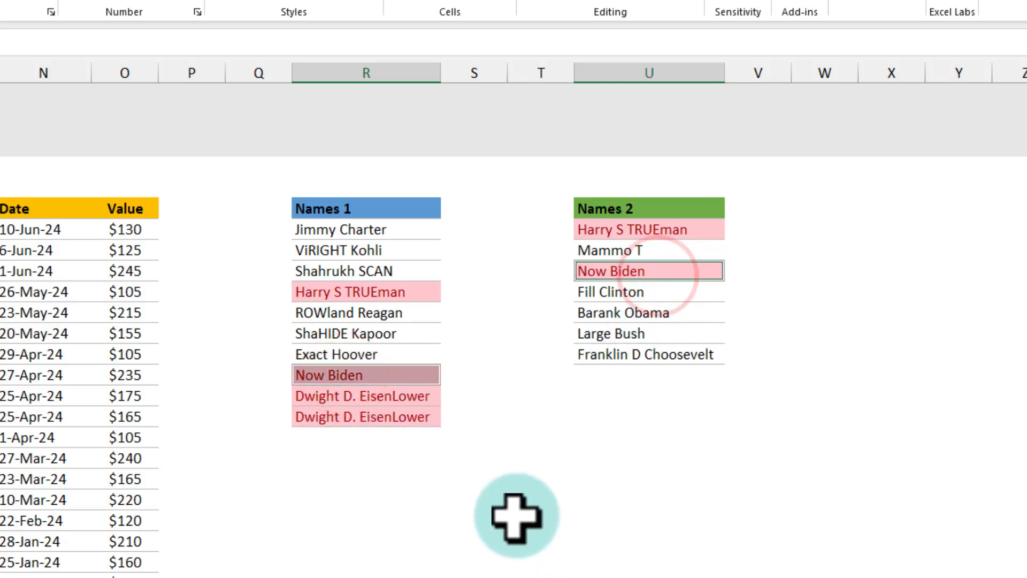
mouse_move(646, 490)
text(=)
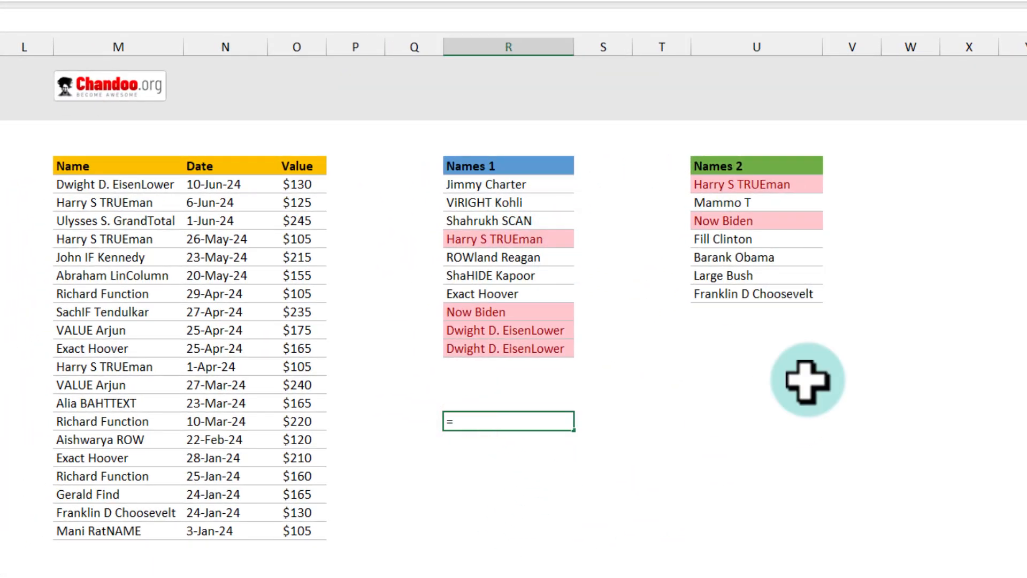
Enter =VSTACK(R5:R14,U5:U11) in R18, then wrap it in UNIQUE
text(VSTACK(R5:R14)
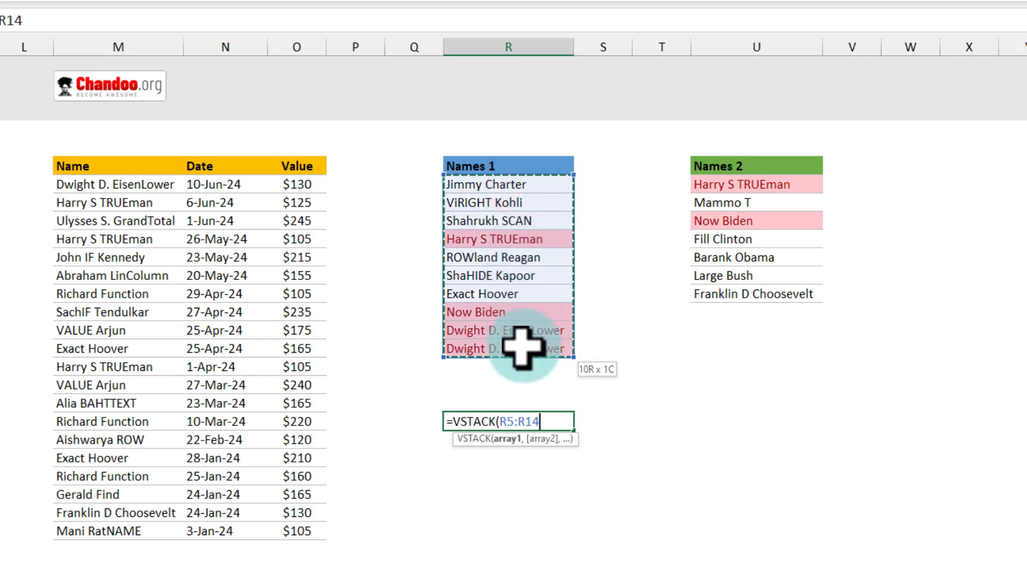
text(,U5:U11)
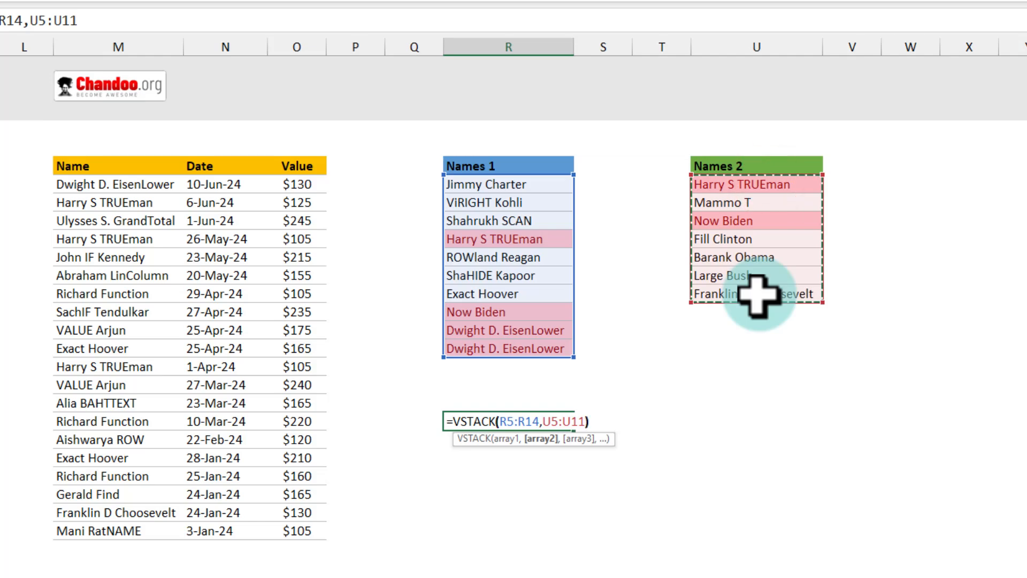
key(Return)
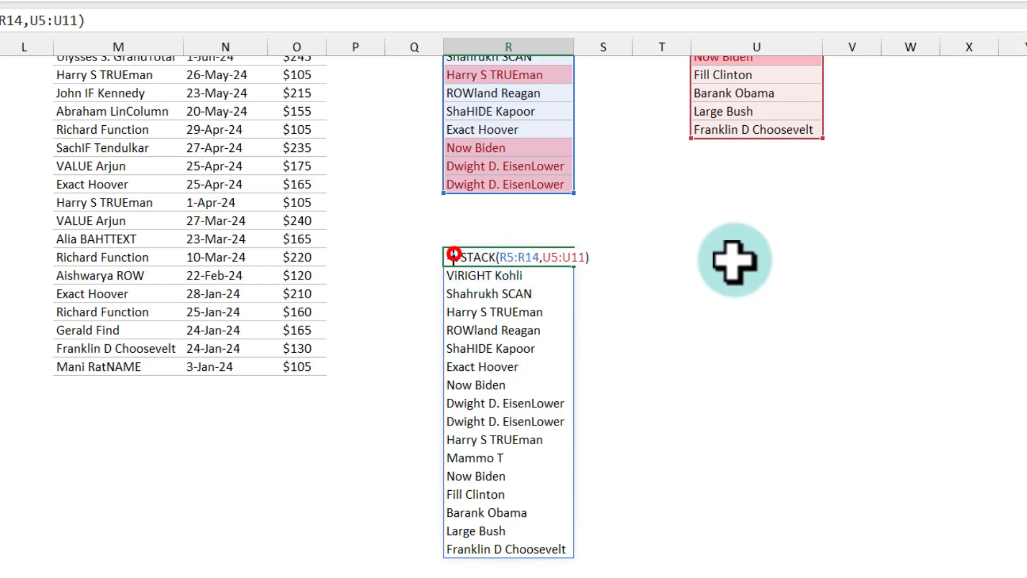
text(=uni)
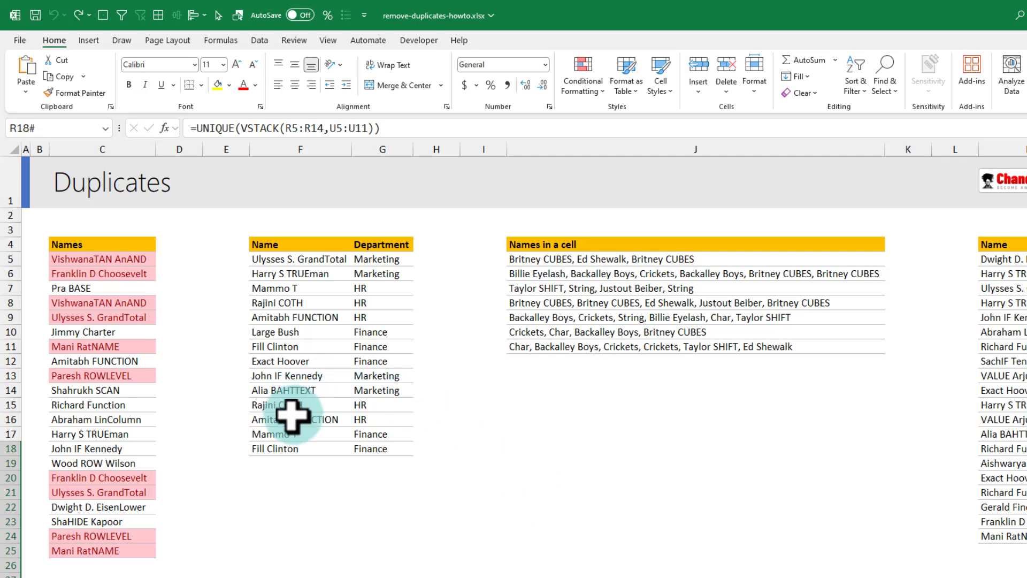
mouse_move(892, 557)
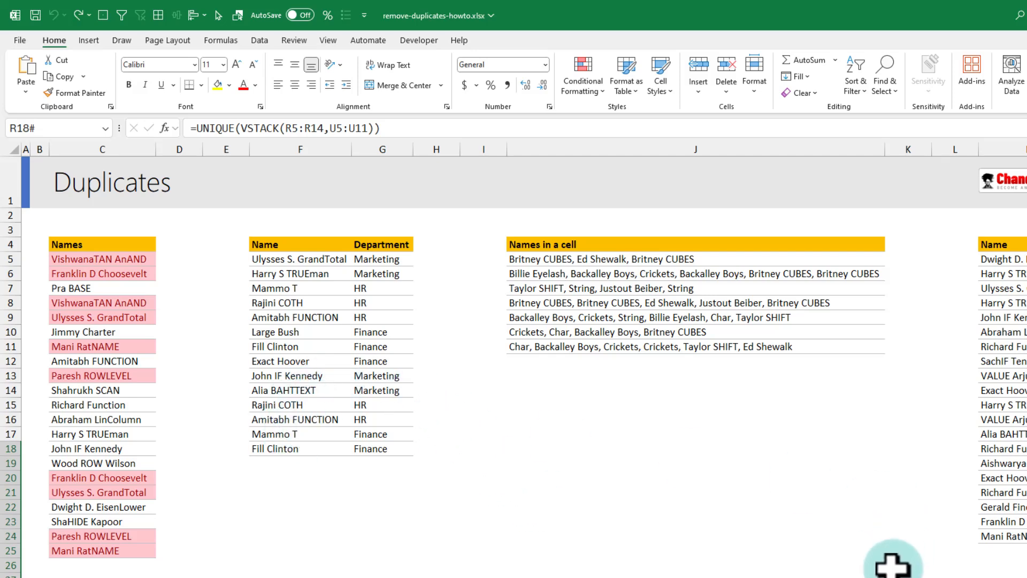
mouse_move(459, 374)
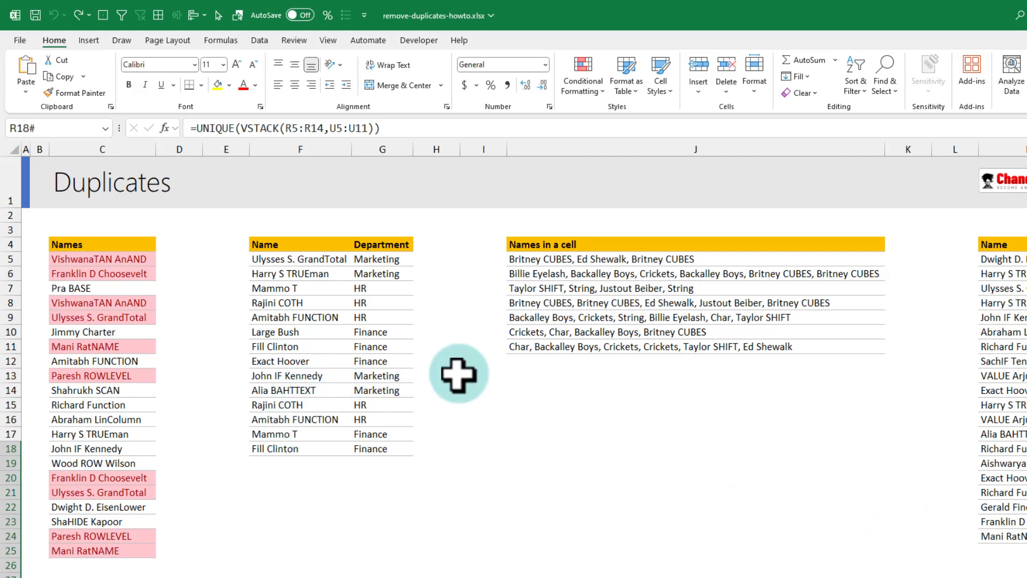
mouse_move(176, 288)
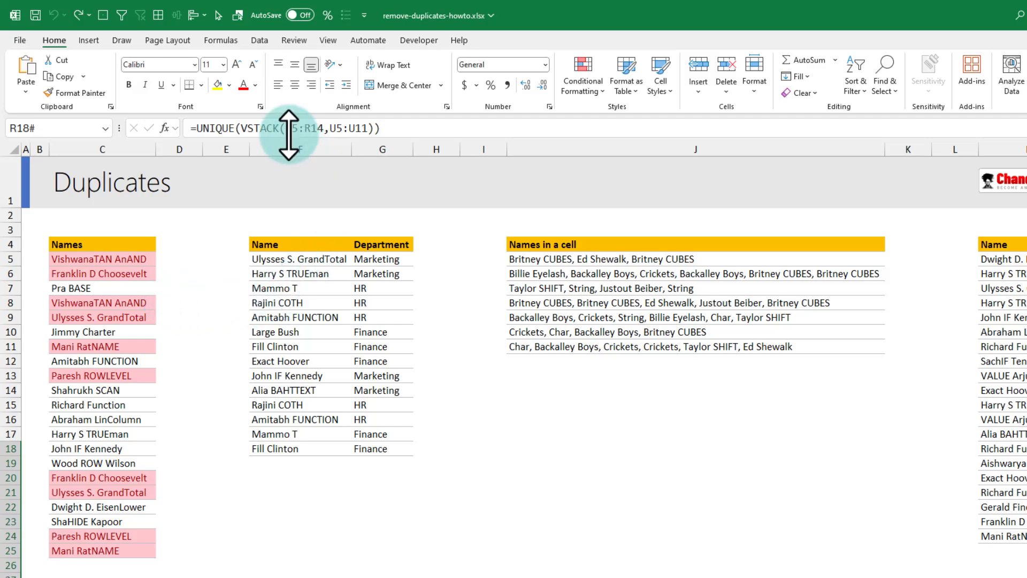
Show the Data ribbon with the Get & Transform Data commands
click(316, 48)
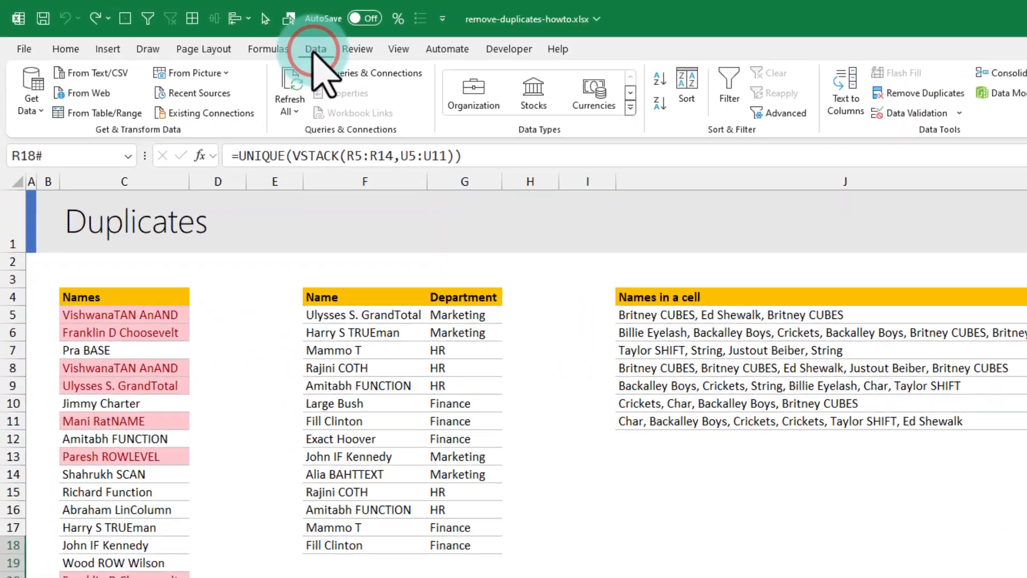
click(316, 48)
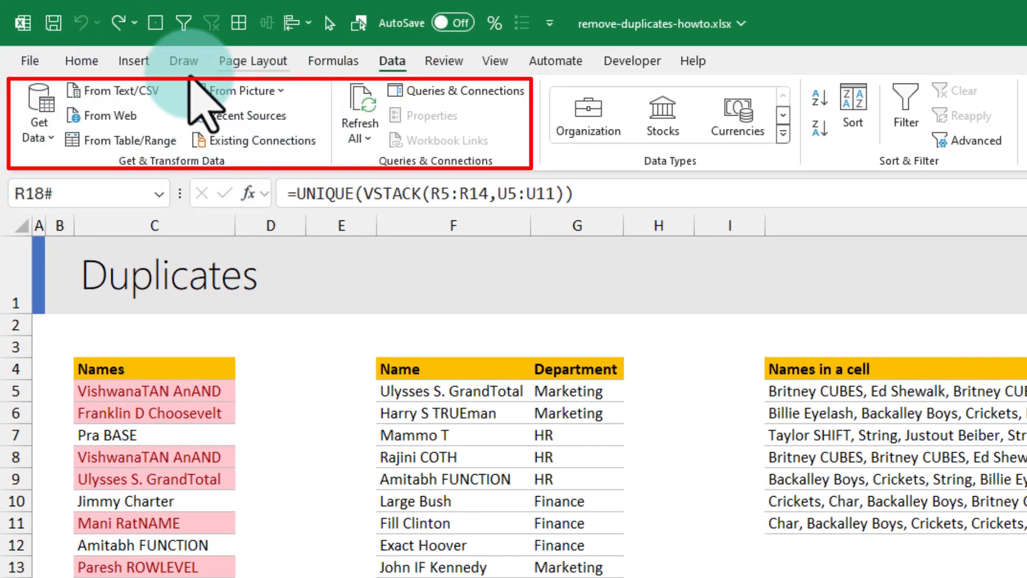
mouse_move(259, 140)
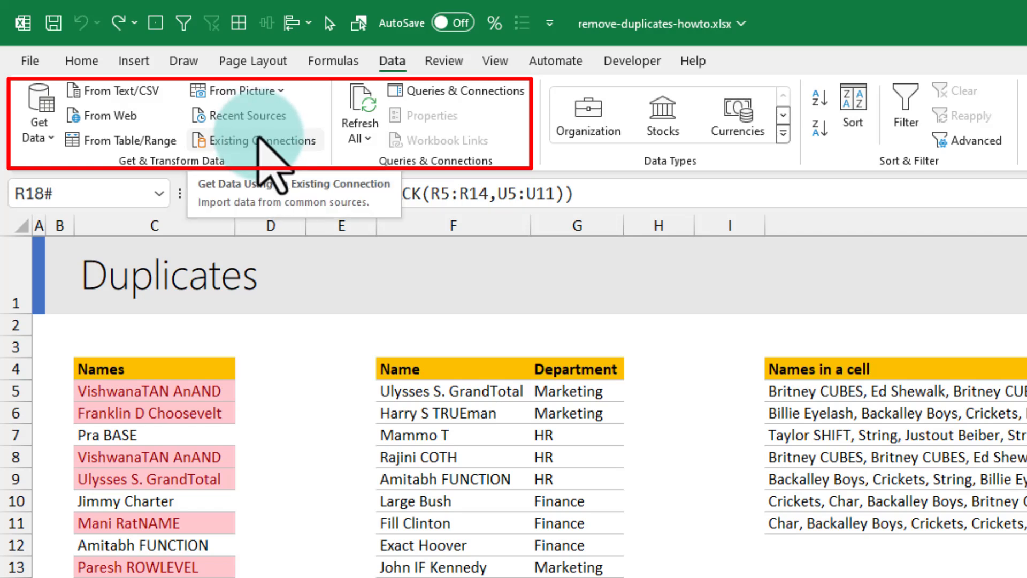